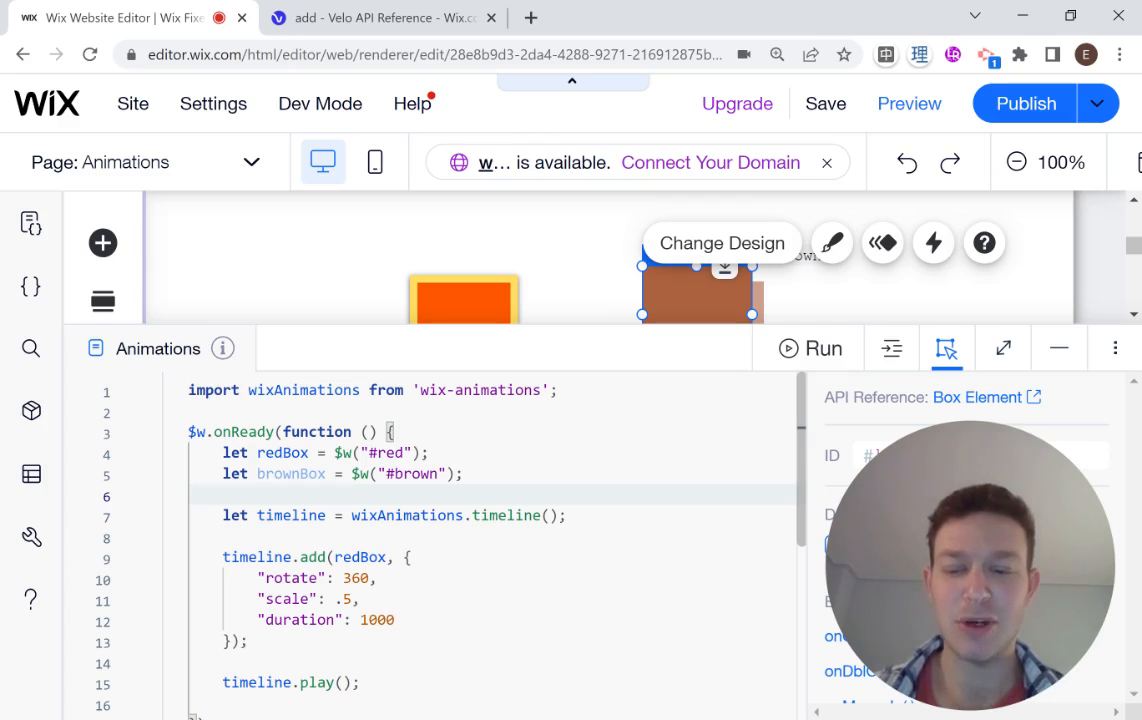
# Inspect the red box and brown box elements on the page.
pyautogui.scroll(-3)
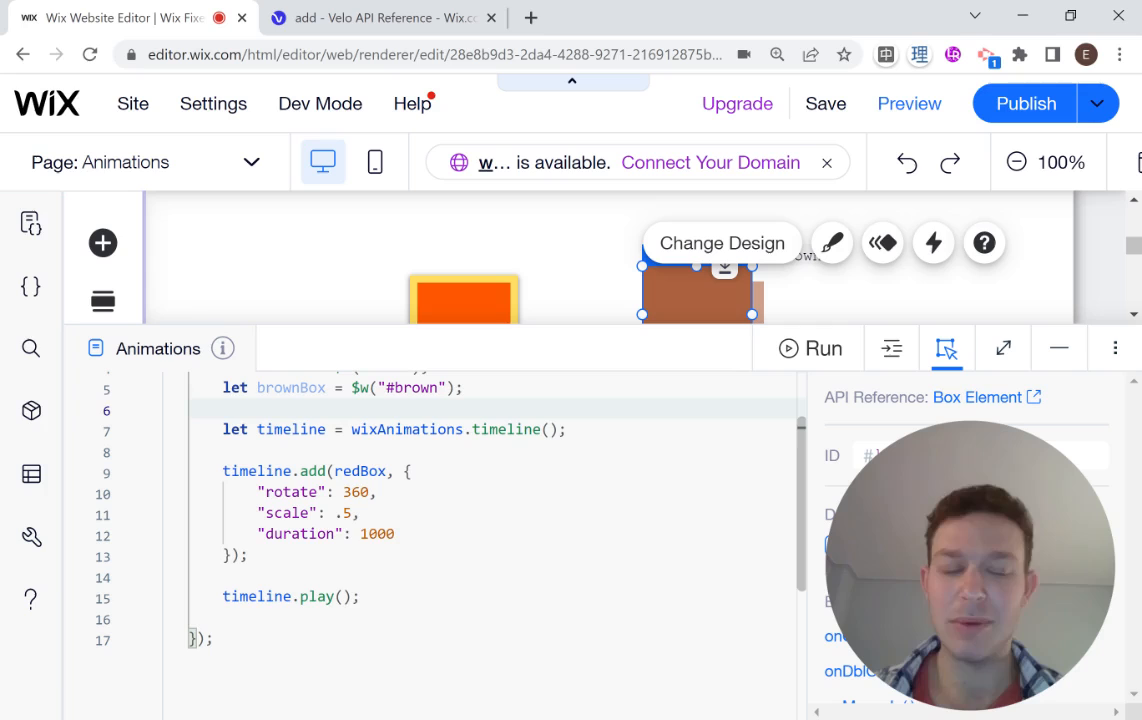
pyautogui.scroll(3)
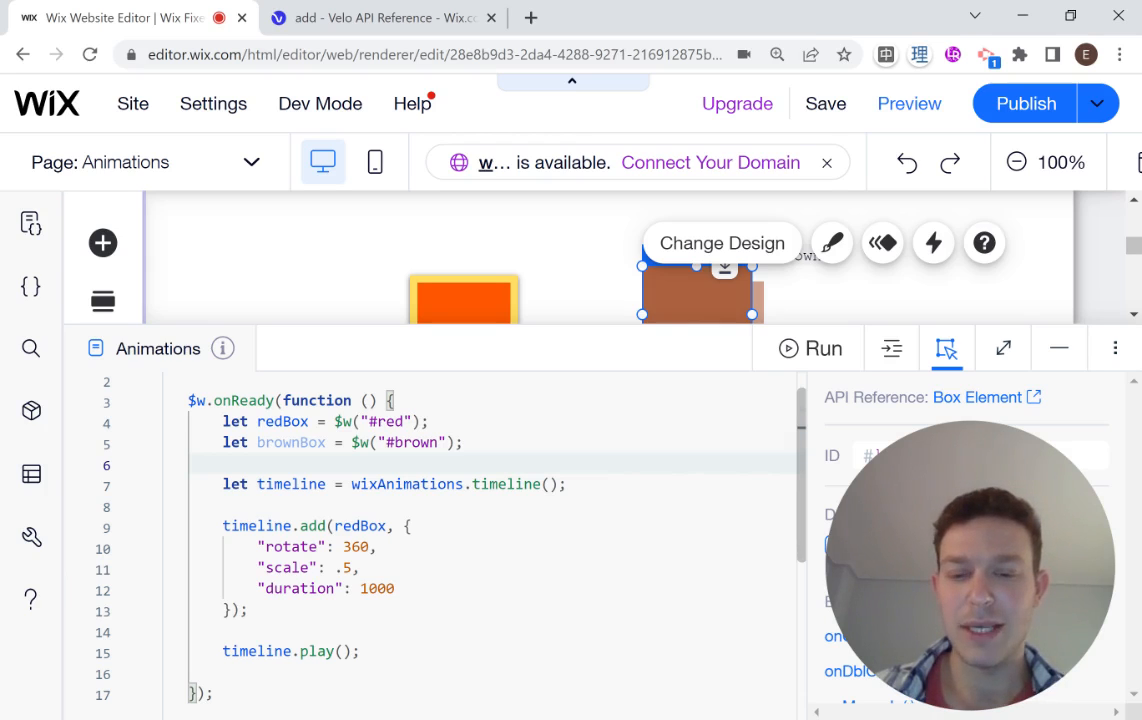
pyautogui.moveTo(490, 311)
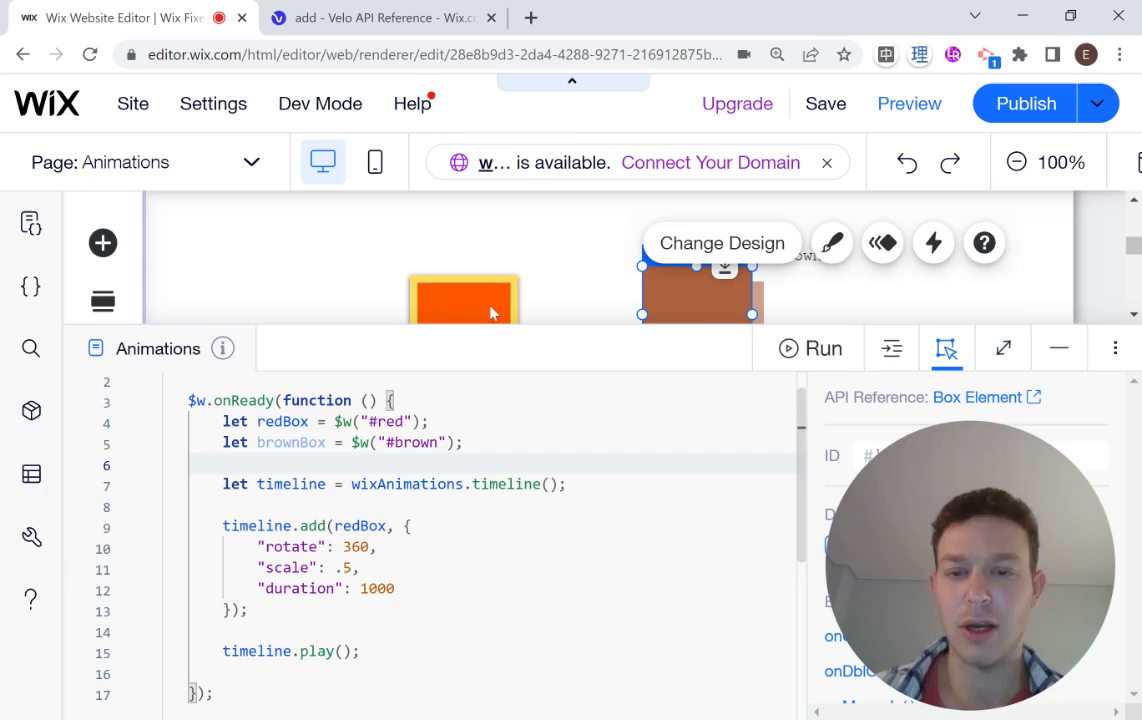
pyautogui.click(463, 300)
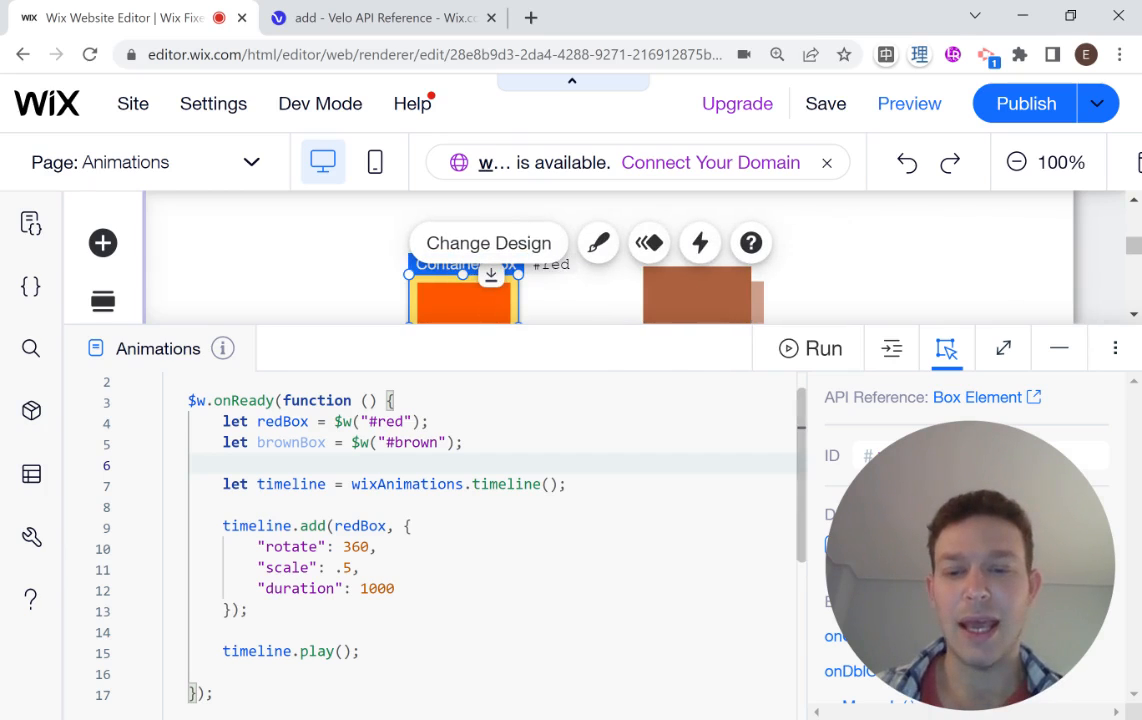
pyautogui.click(697, 293)
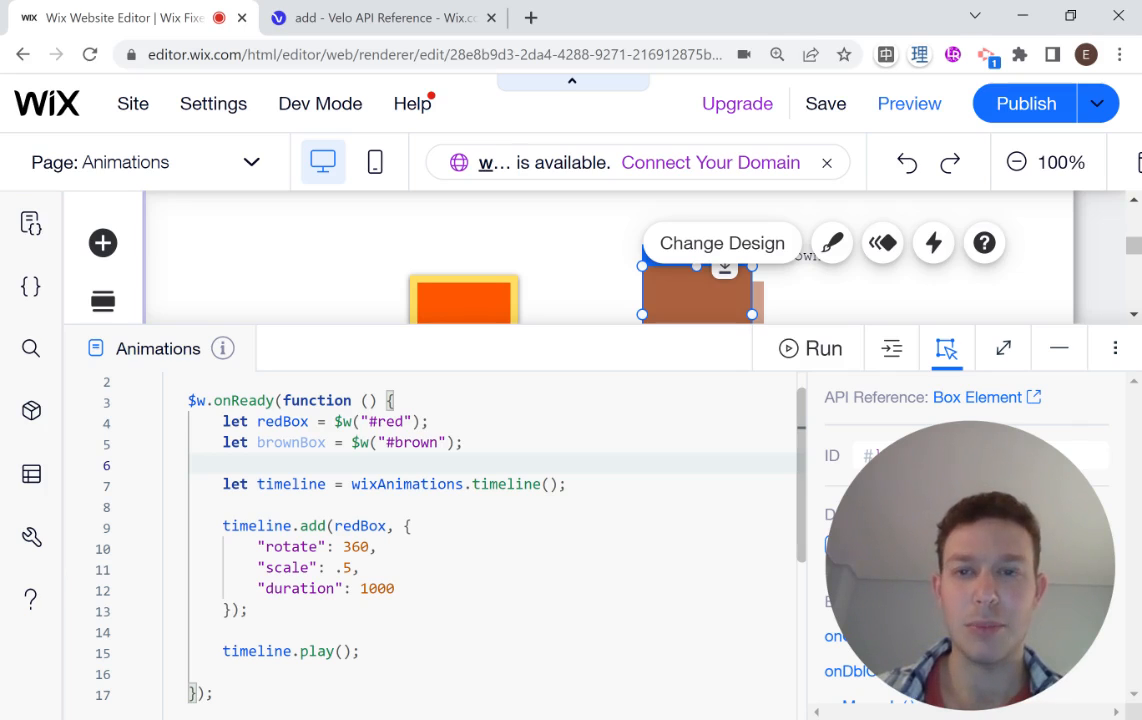
# Open the wix-animations timeline() page in the Velo API Reference.
pyautogui.click(380, 17)
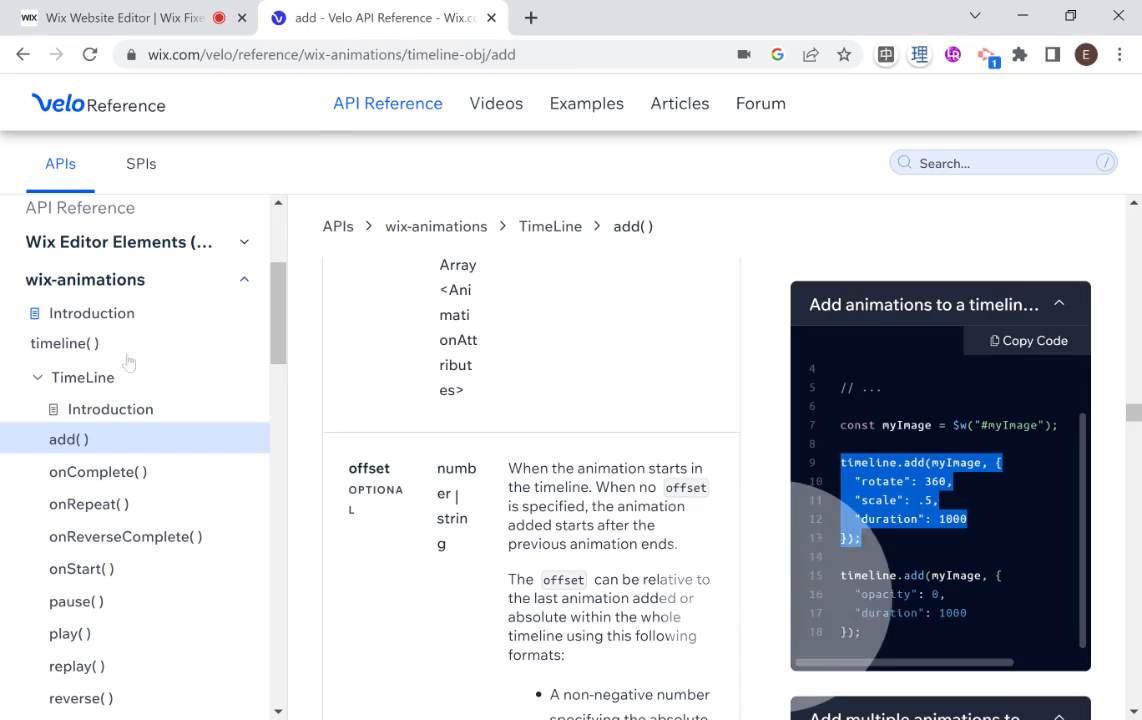
pyautogui.click(64, 343)
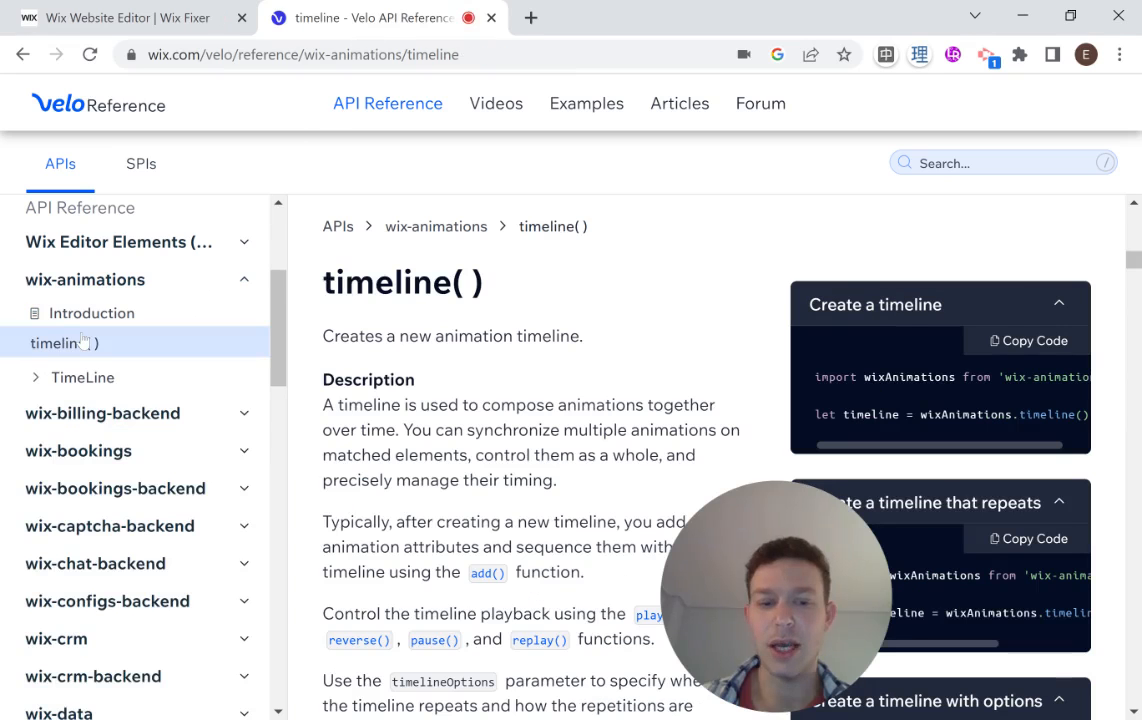
pyautogui.scroll(-3)
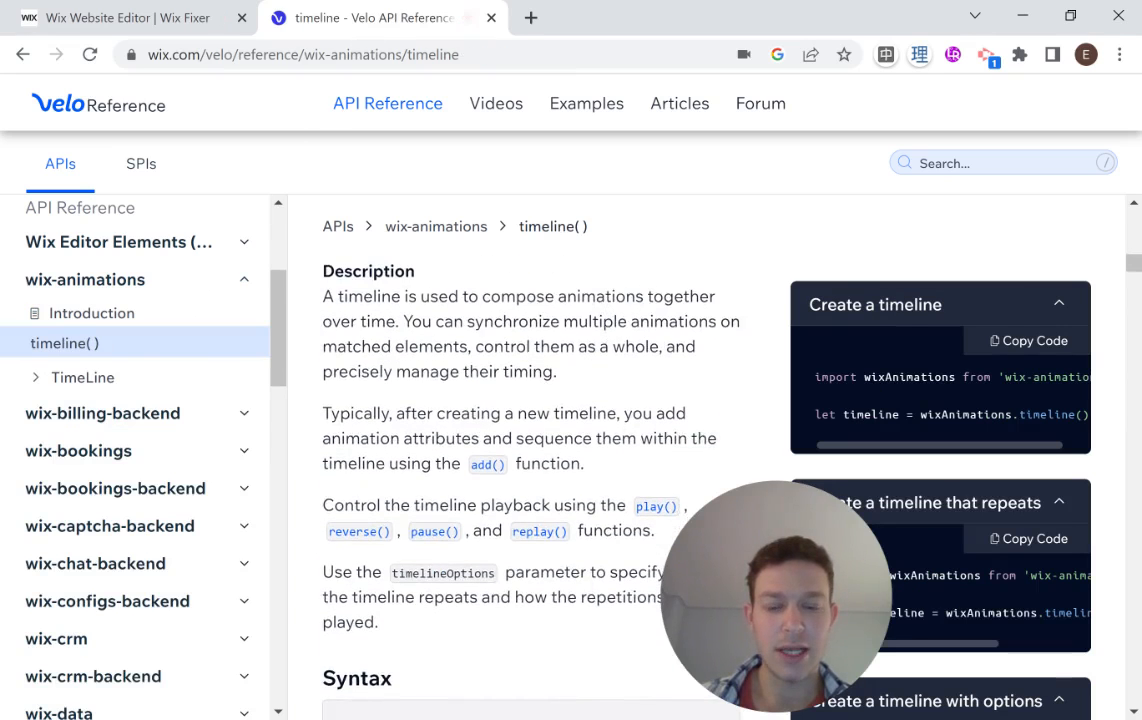
pyautogui.scroll(-3)
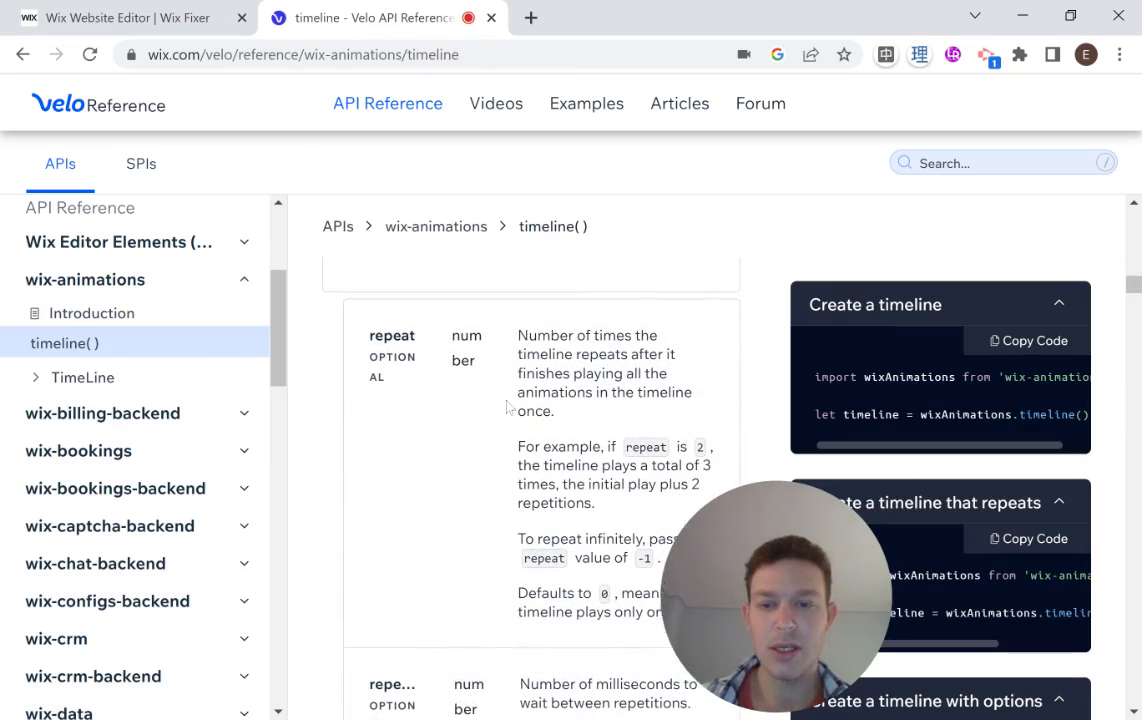
pyautogui.scroll(-3)
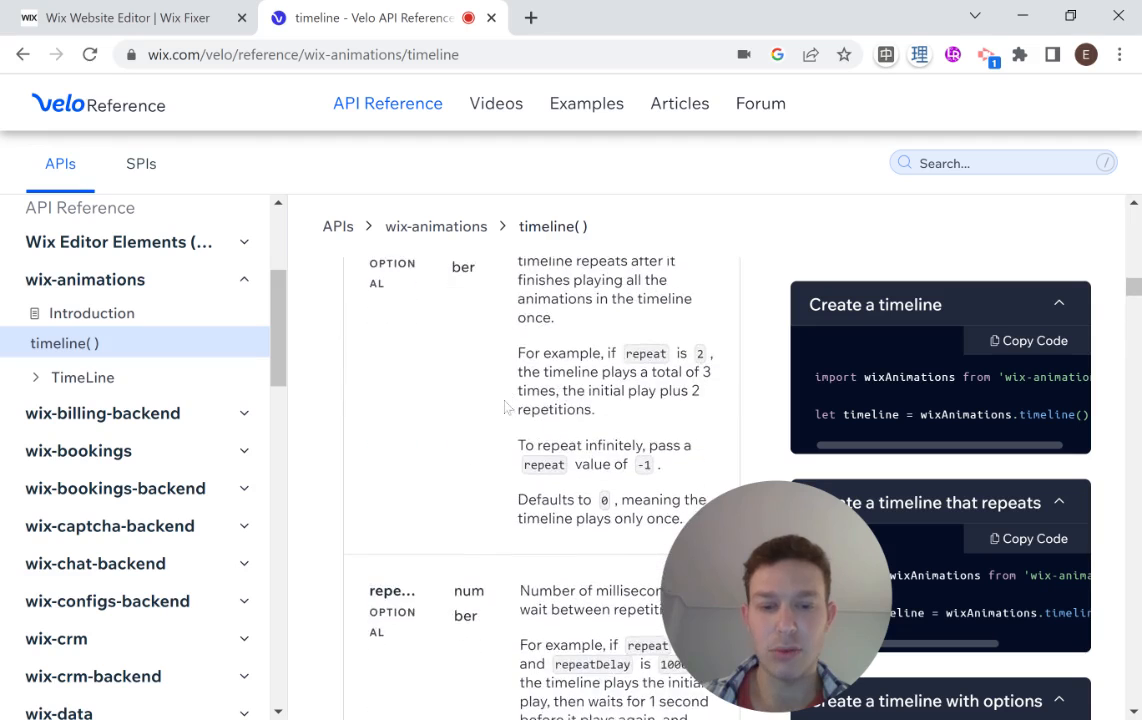
pyautogui.scroll(3)
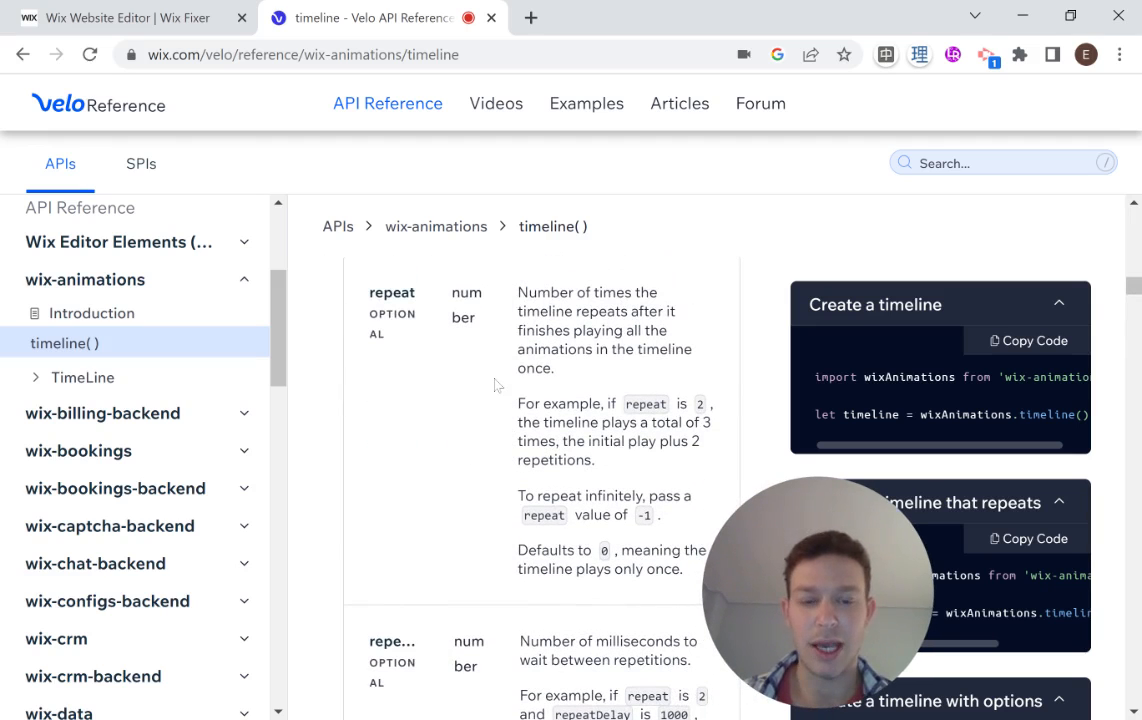
pyautogui.scroll(-3)
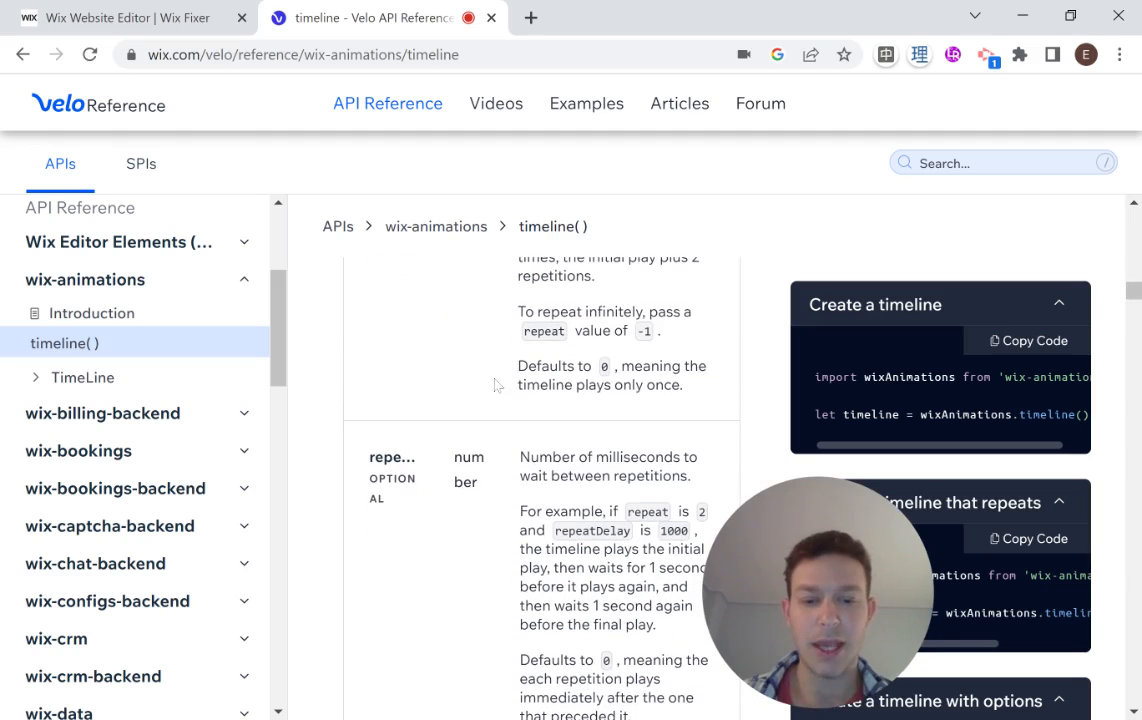
pyautogui.scroll(-3)
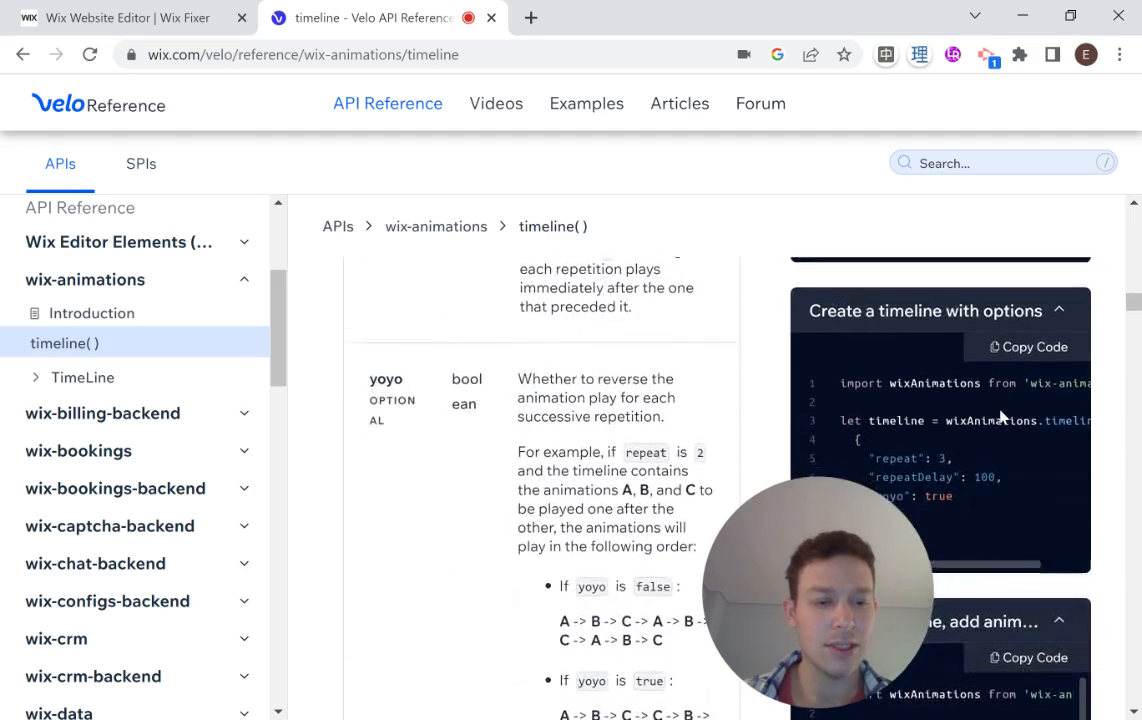
pyautogui.scroll(-3)
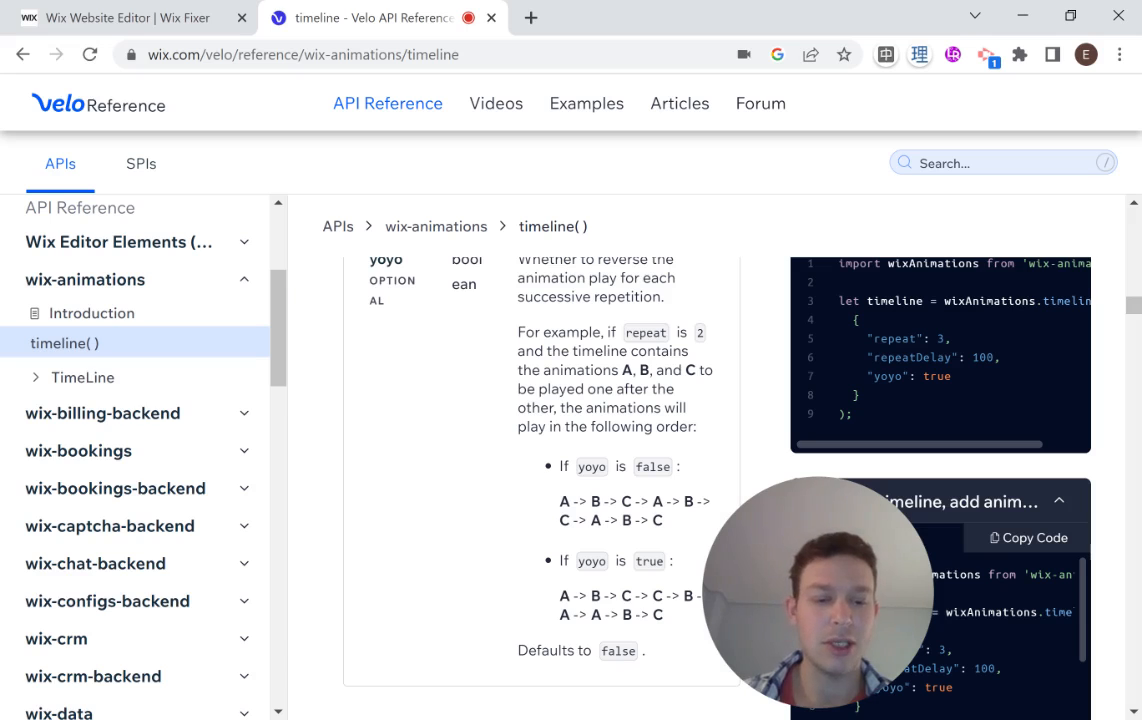
# Select the repeat, repeatDelay and yoyo options in the timeline() example.
pyautogui.scroll(3)
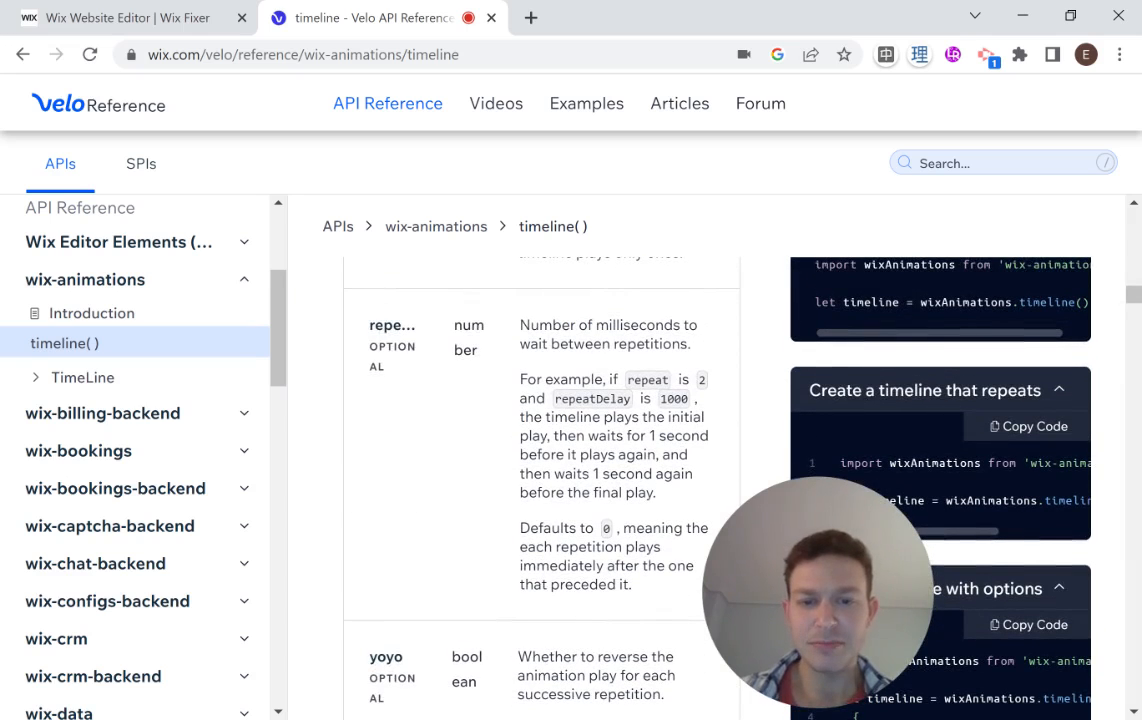
pyautogui.scroll(-3)
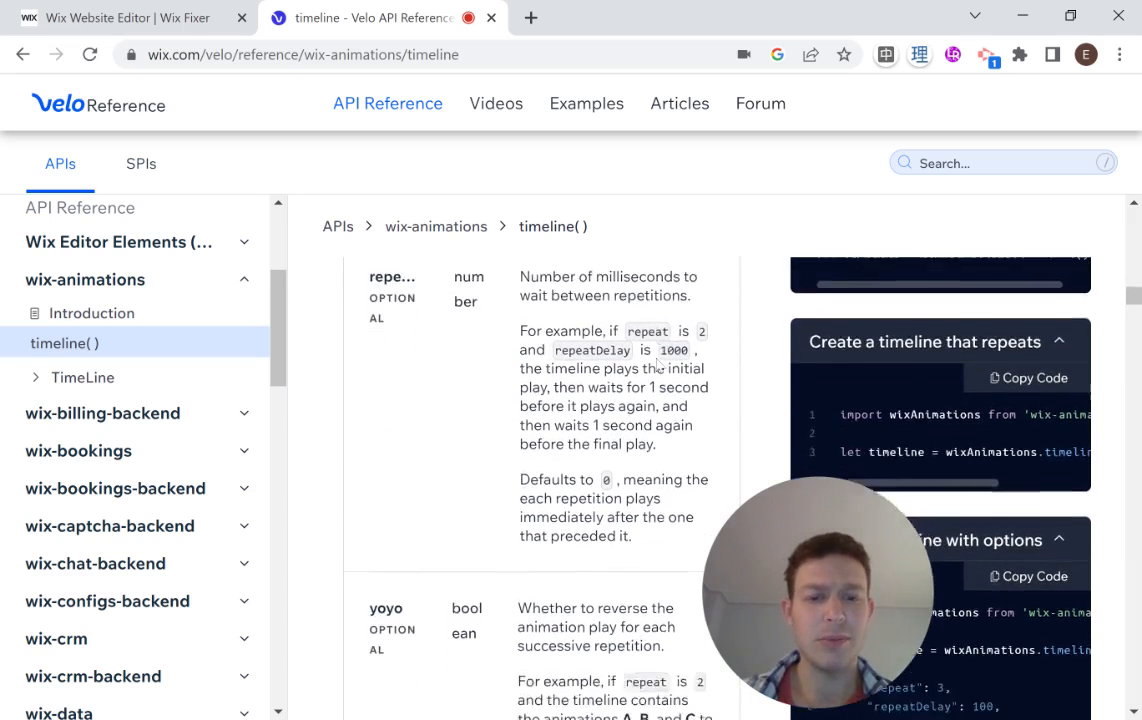
pyautogui.scroll(-3)
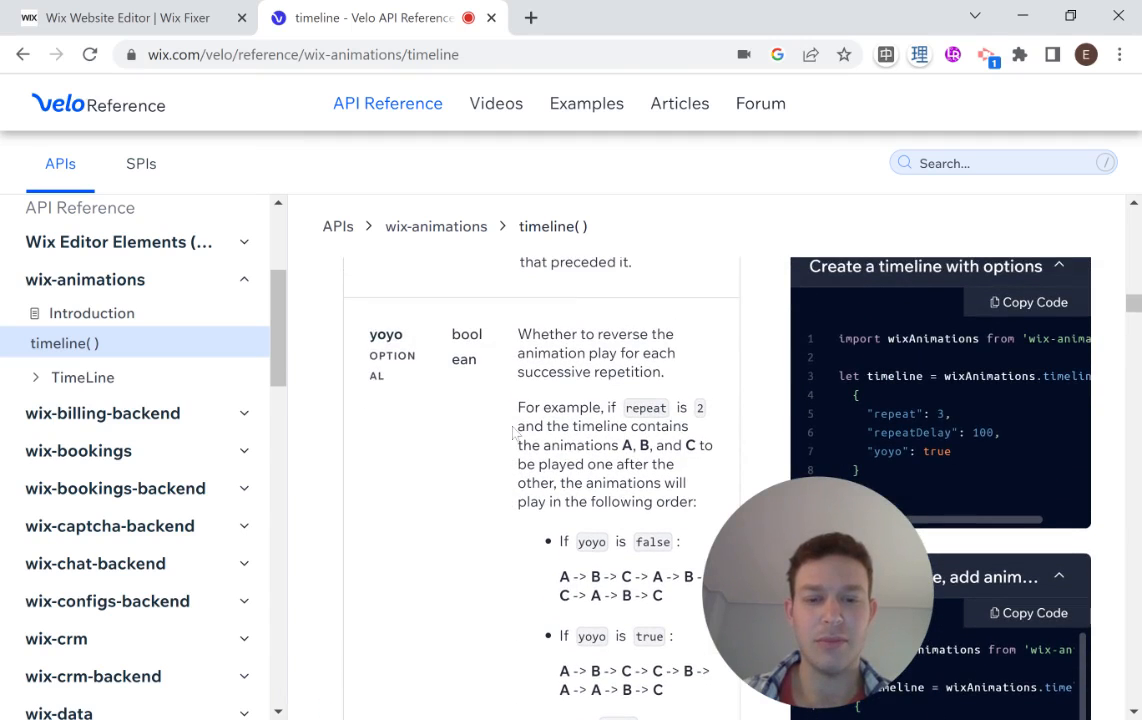
pyautogui.scroll(-3)
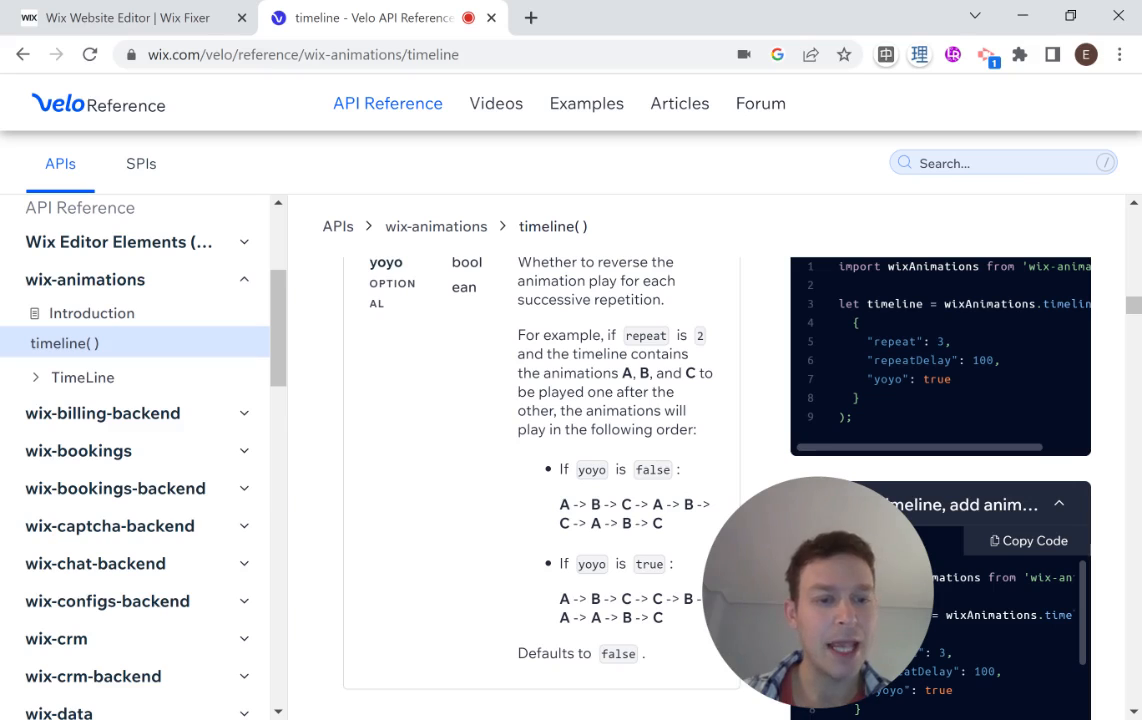
pyautogui.scroll(-3)
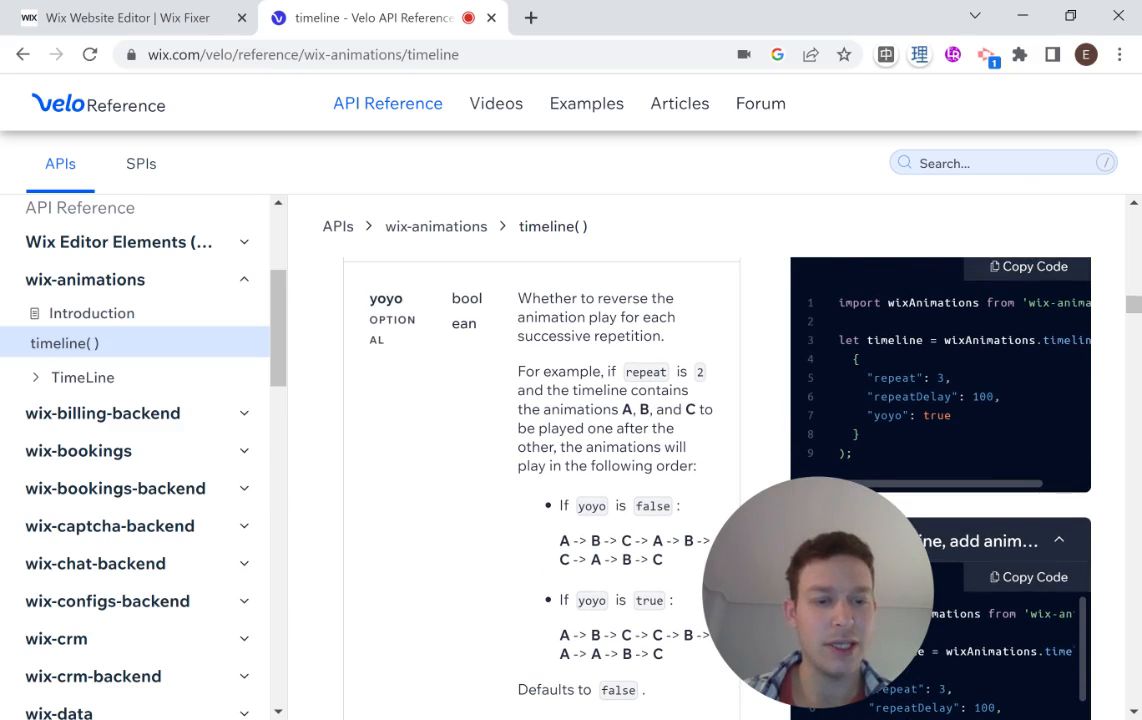
pyautogui.moveTo(857, 358); pyautogui.dragTo(851, 435)
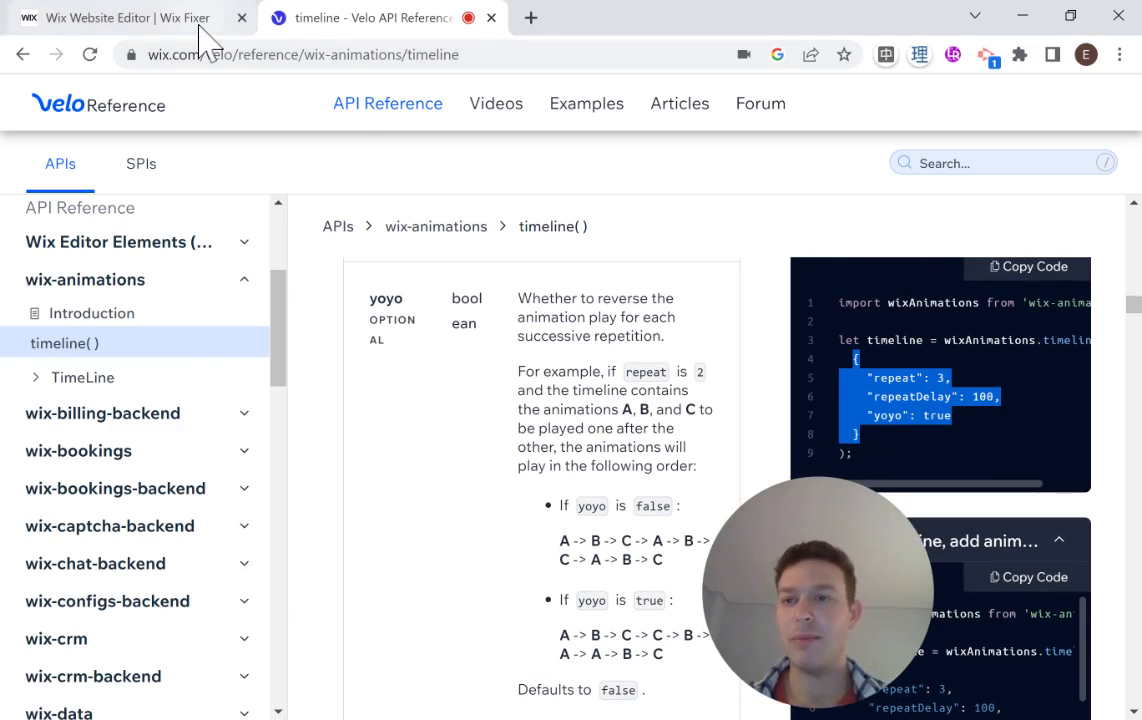
# Preview the Animations page to watch the red and brown boxes animate.
pyautogui.click(120, 18)
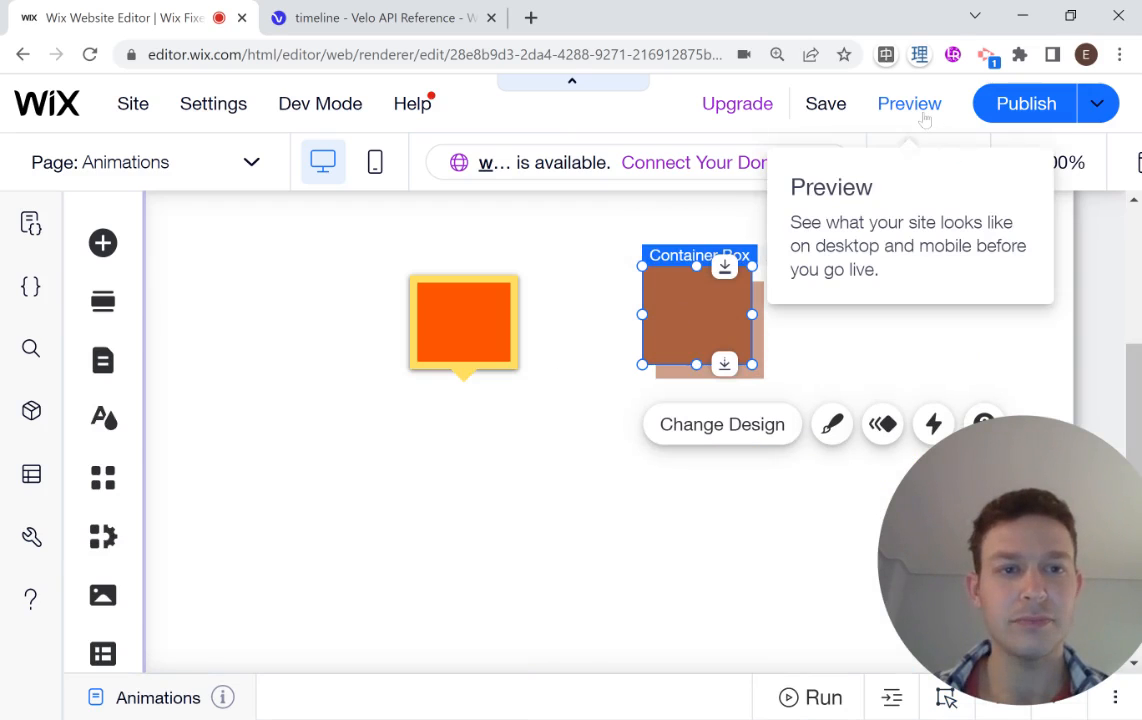
pyautogui.click(622, 460)
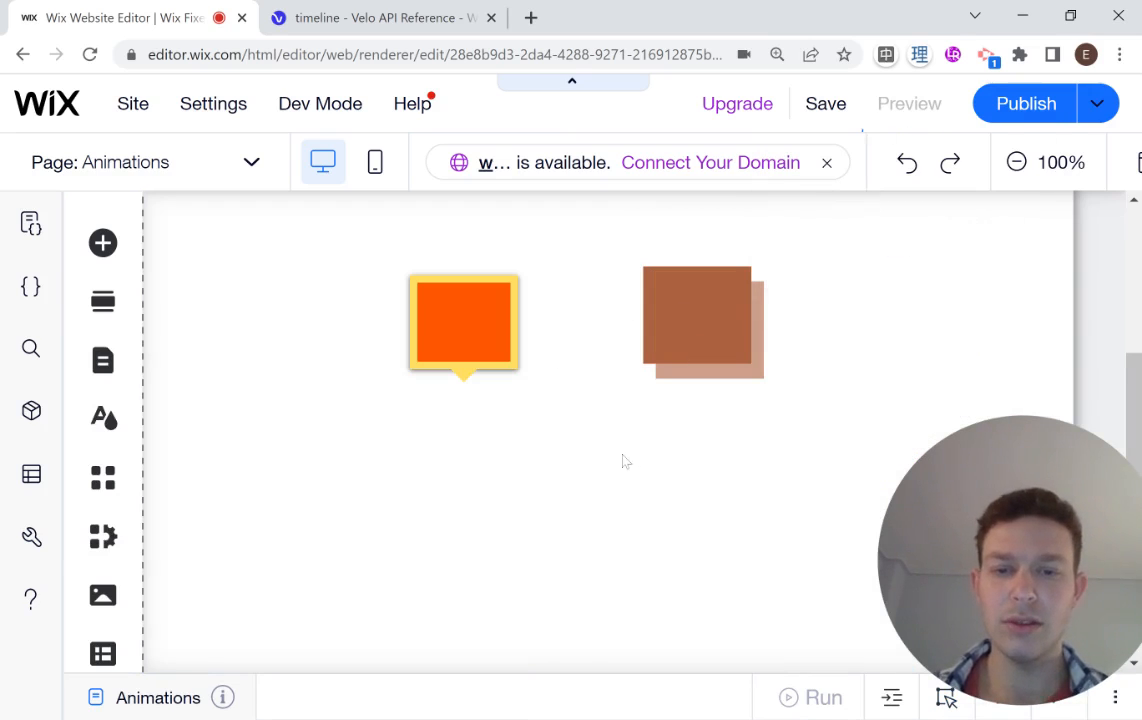
pyautogui.click(909, 103)
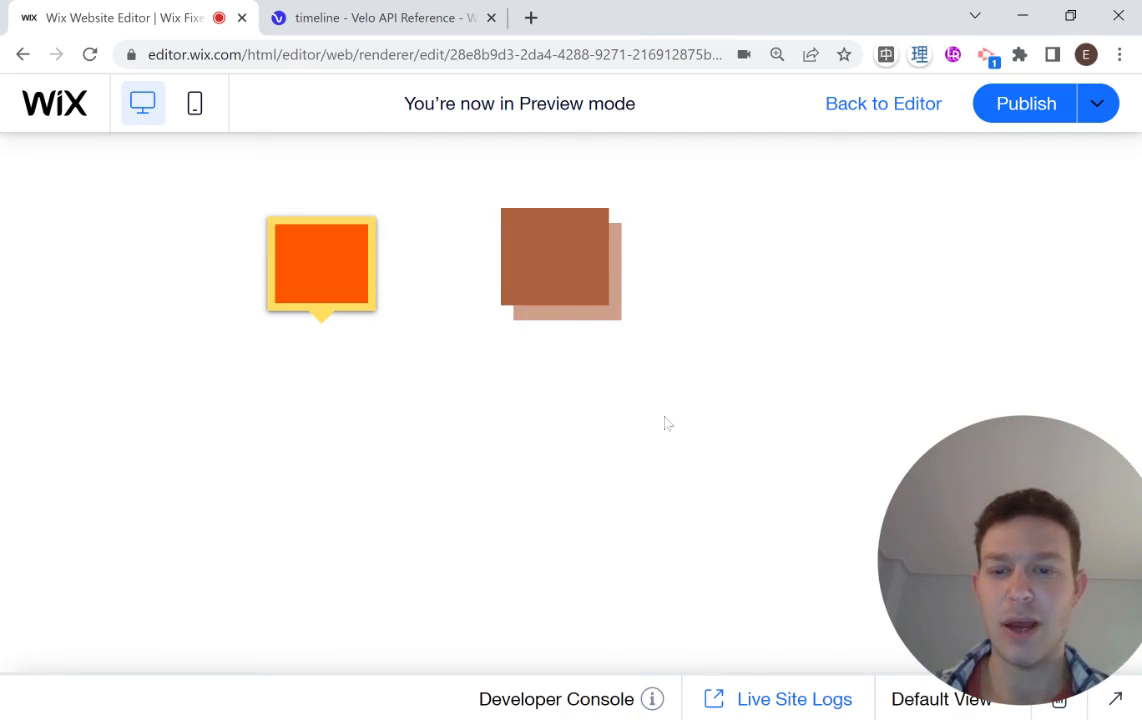
# Set the timeline's yoyo option to false and preview the repeating animation.
pyautogui.click(882, 103)
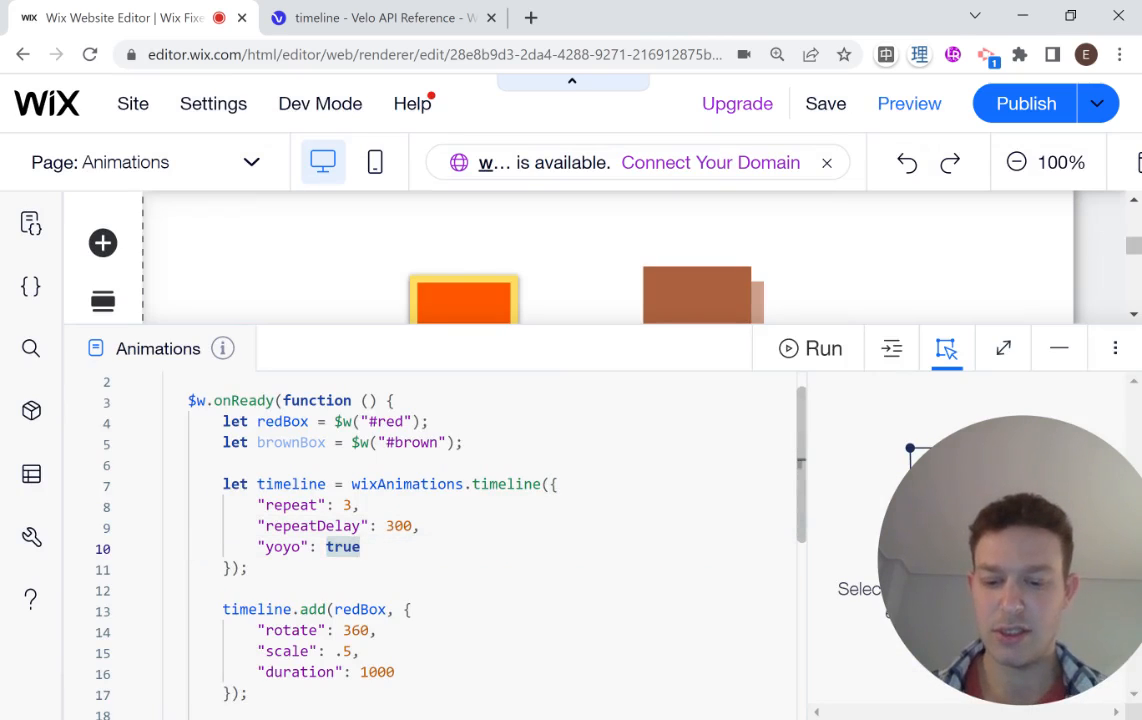
pyautogui.write('false')
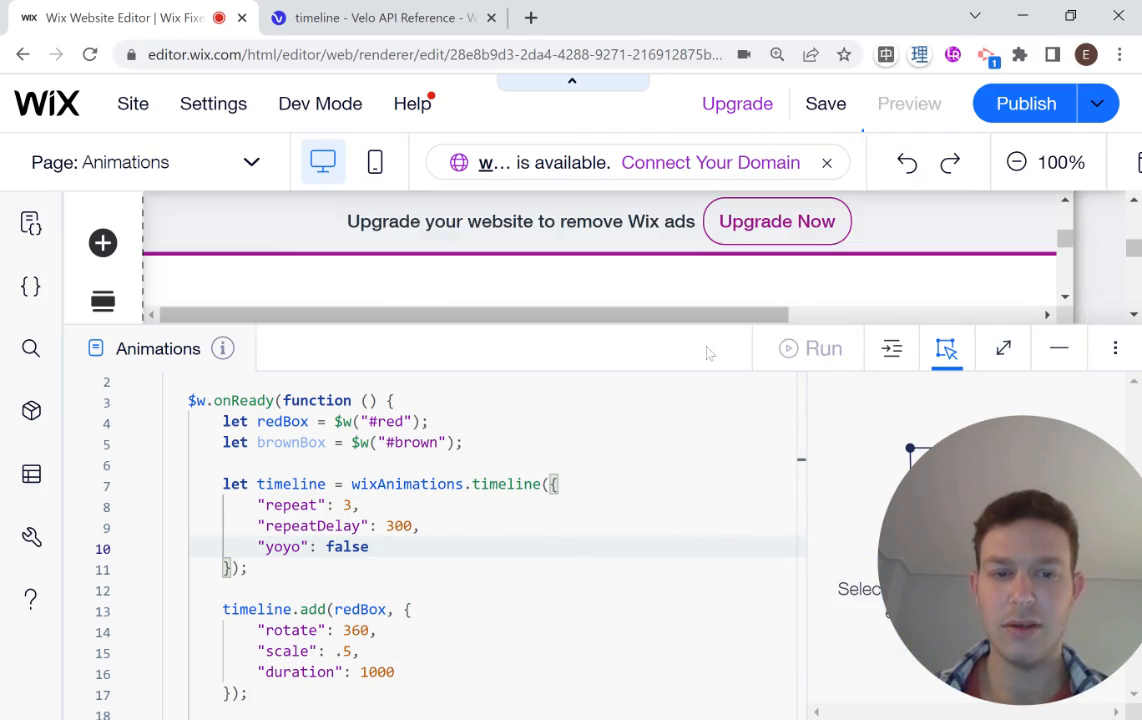
pyautogui.click(907, 103)
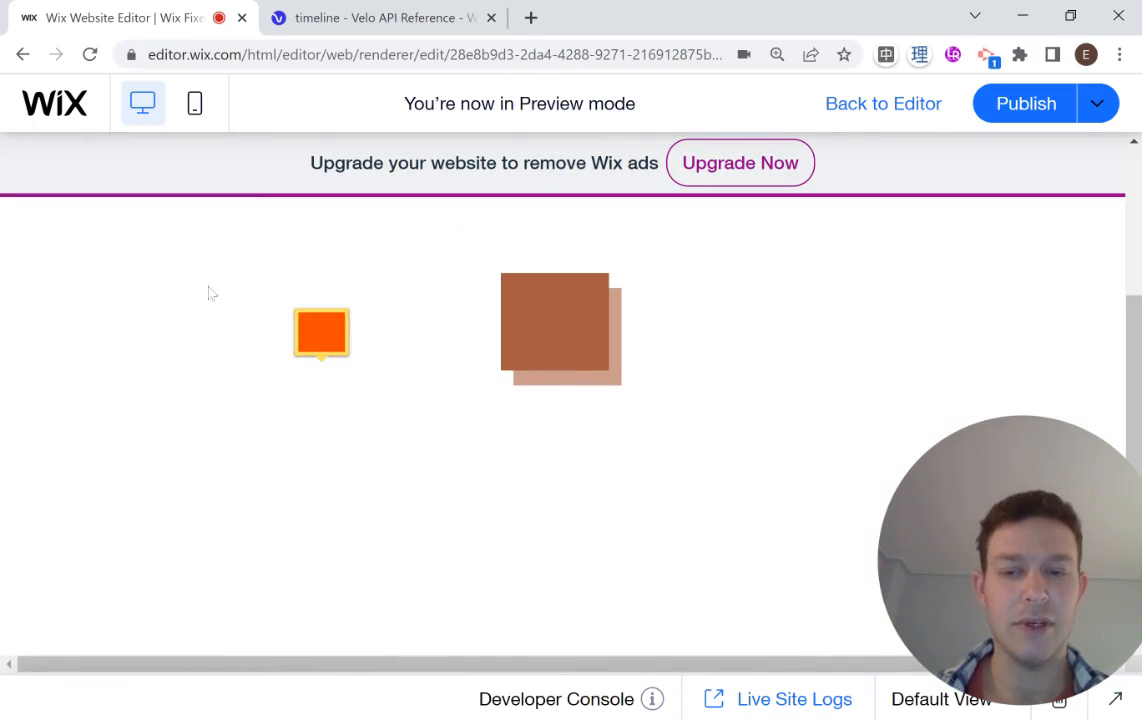
pyautogui.moveTo(405, 467)
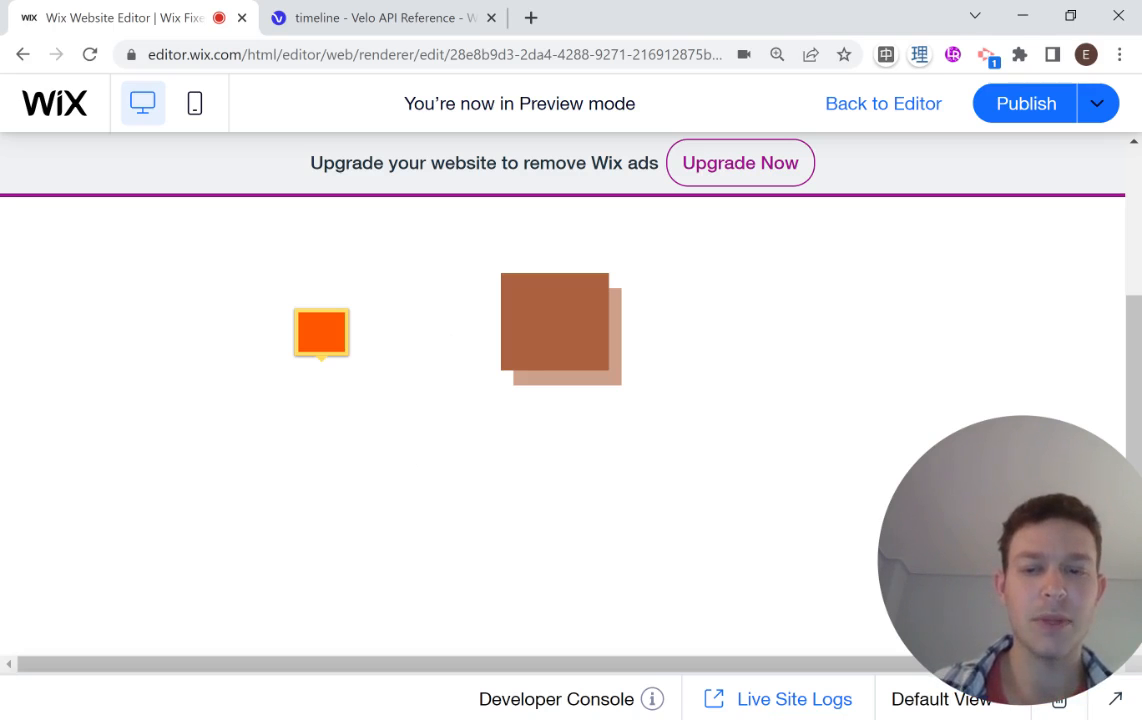
pyautogui.moveTo(370, 331)
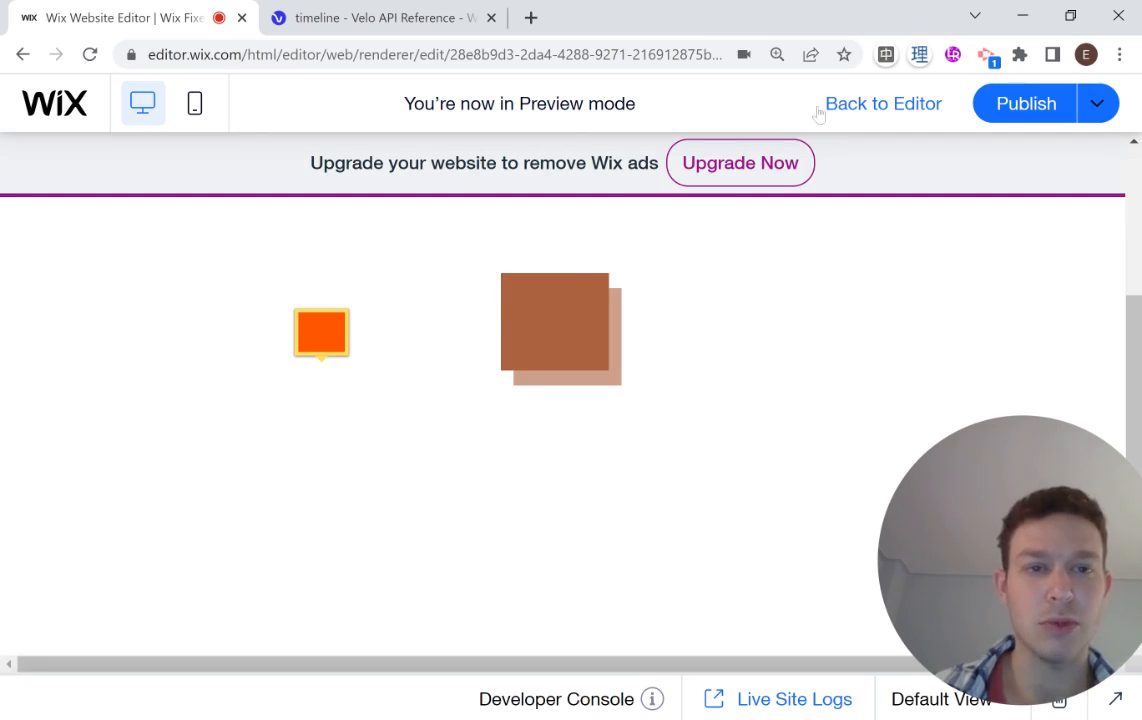
pyautogui.click(882, 103)
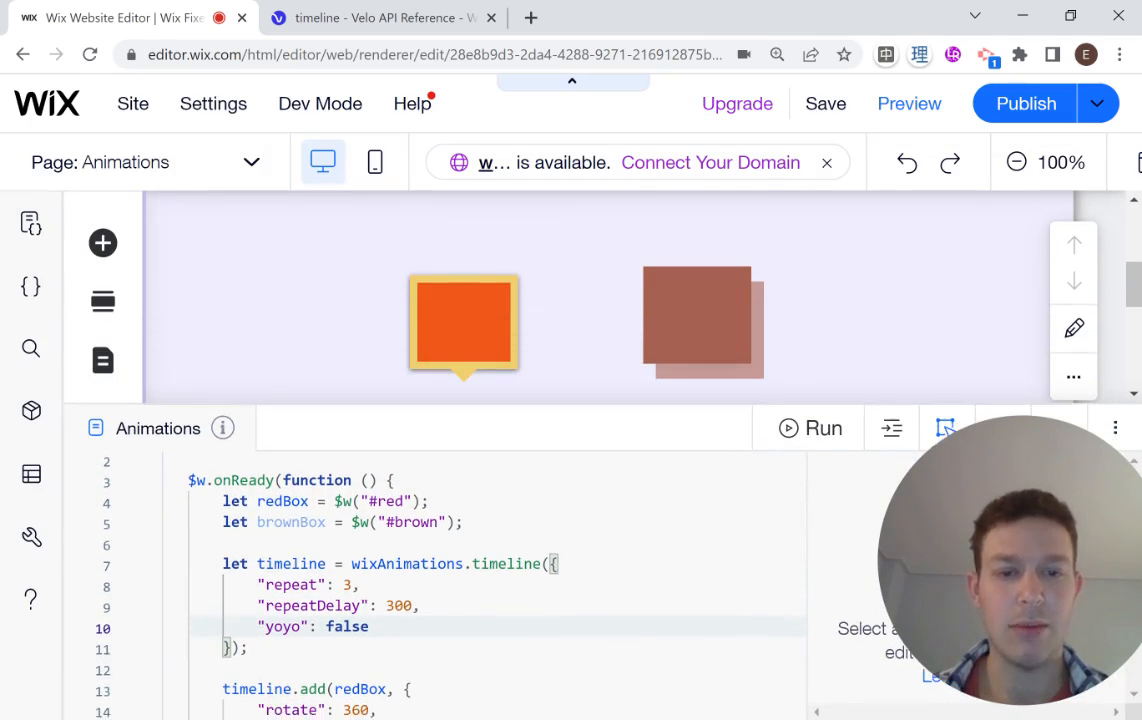
# Add timeline.add(brownBox, {"duration": 2000}) below the red box animation.
pyautogui.click(697, 318)
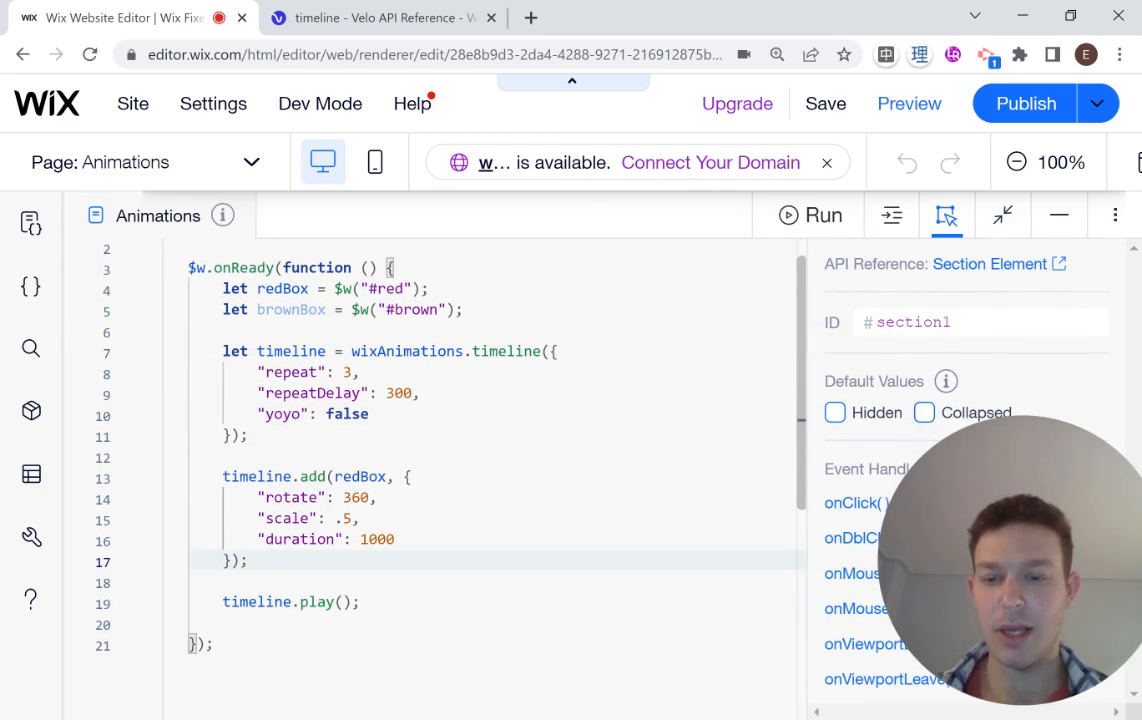
pyautogui.write('timeline.add(')
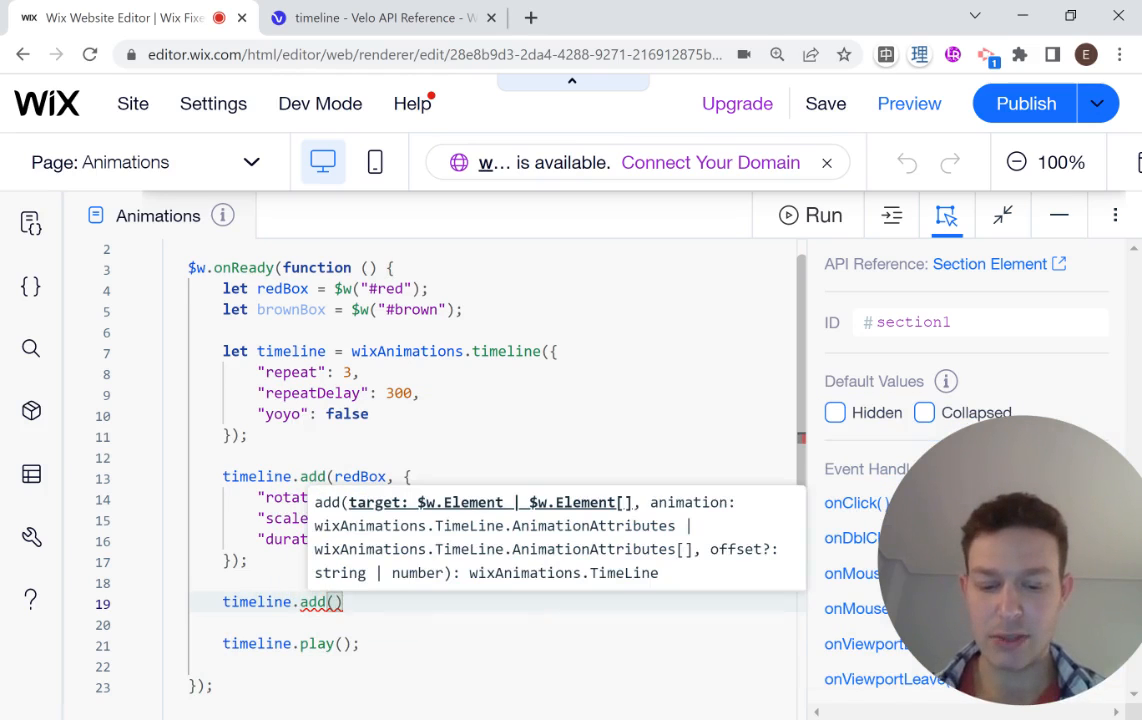
pyautogui.write('brownBox')
pyautogui.click(490, 624)
pyautogui.write('{"durat')
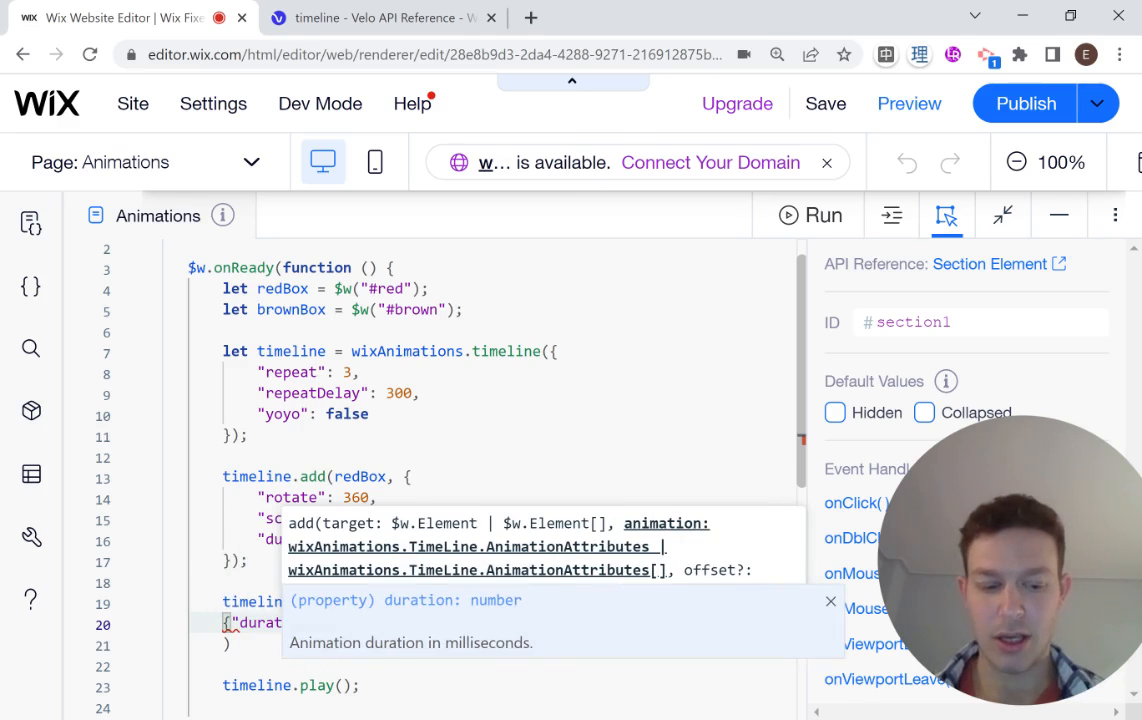
pyautogui.write('20}')
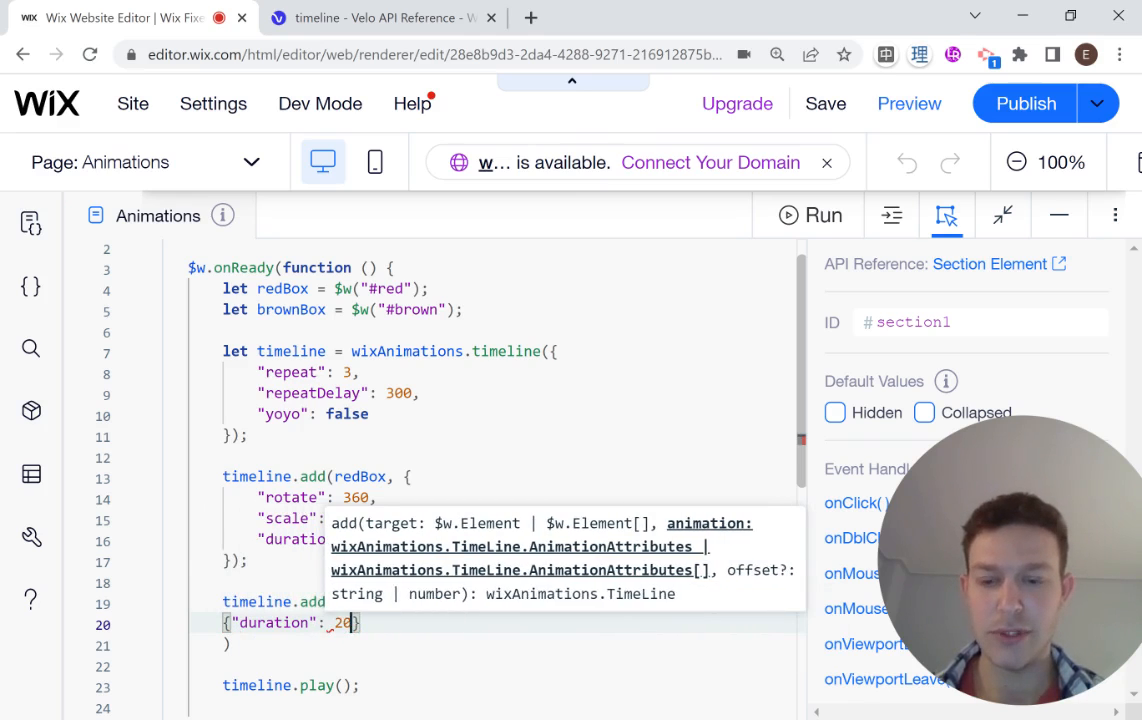
pyautogui.write('00')
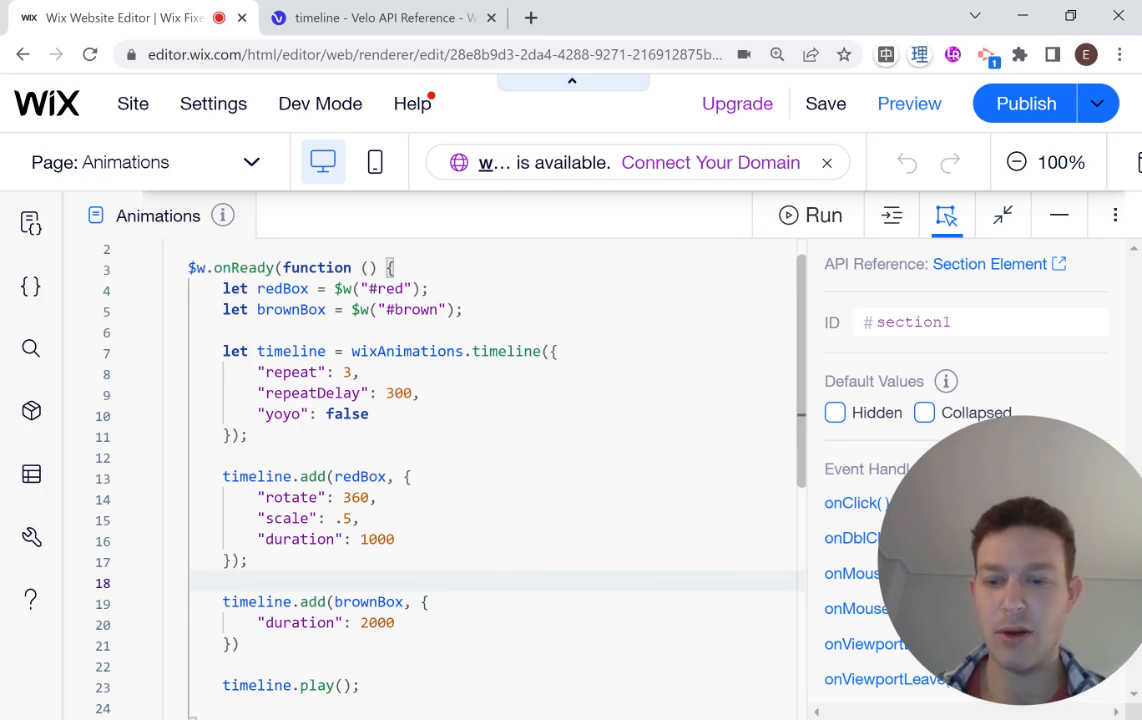
pyautogui.click(383, 18)
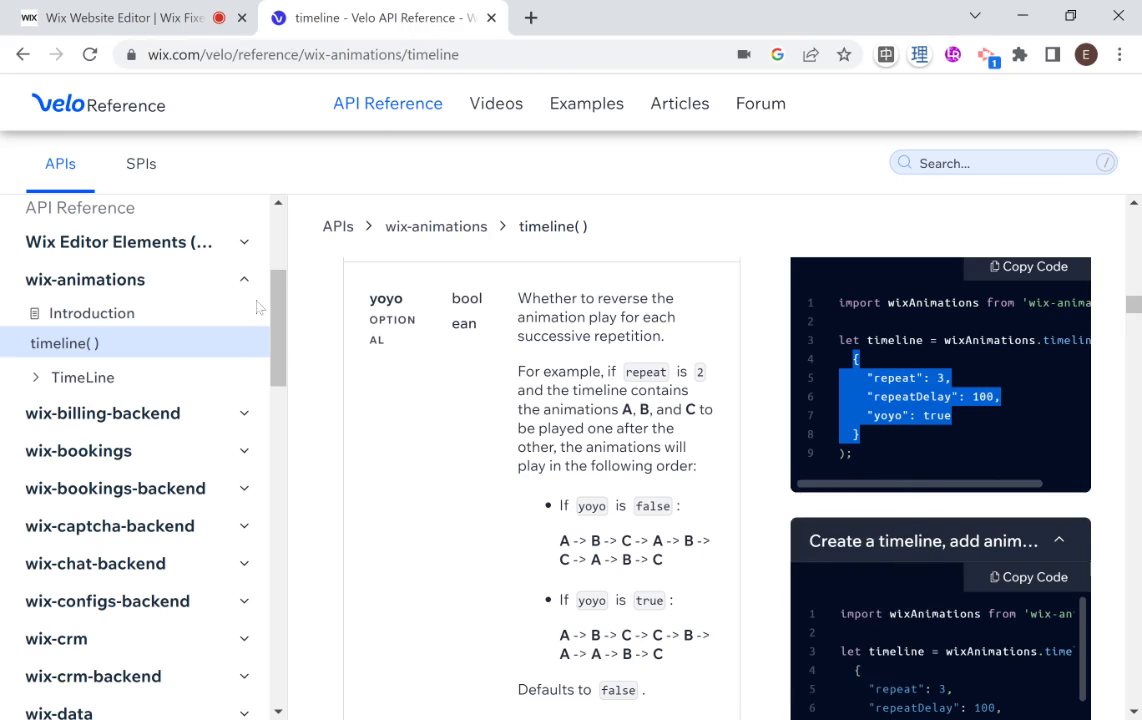
# Open the TimeLine add() reference page and begin reading its animation attributes.
pyautogui.click(84, 377)
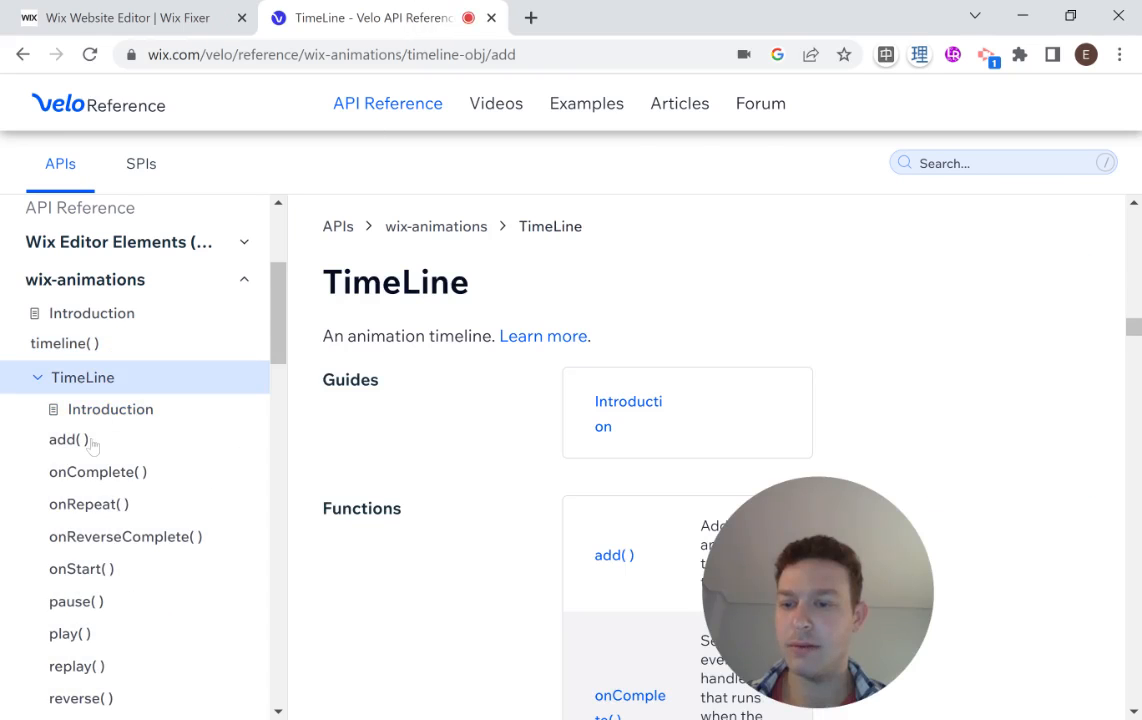
pyautogui.click(68, 439)
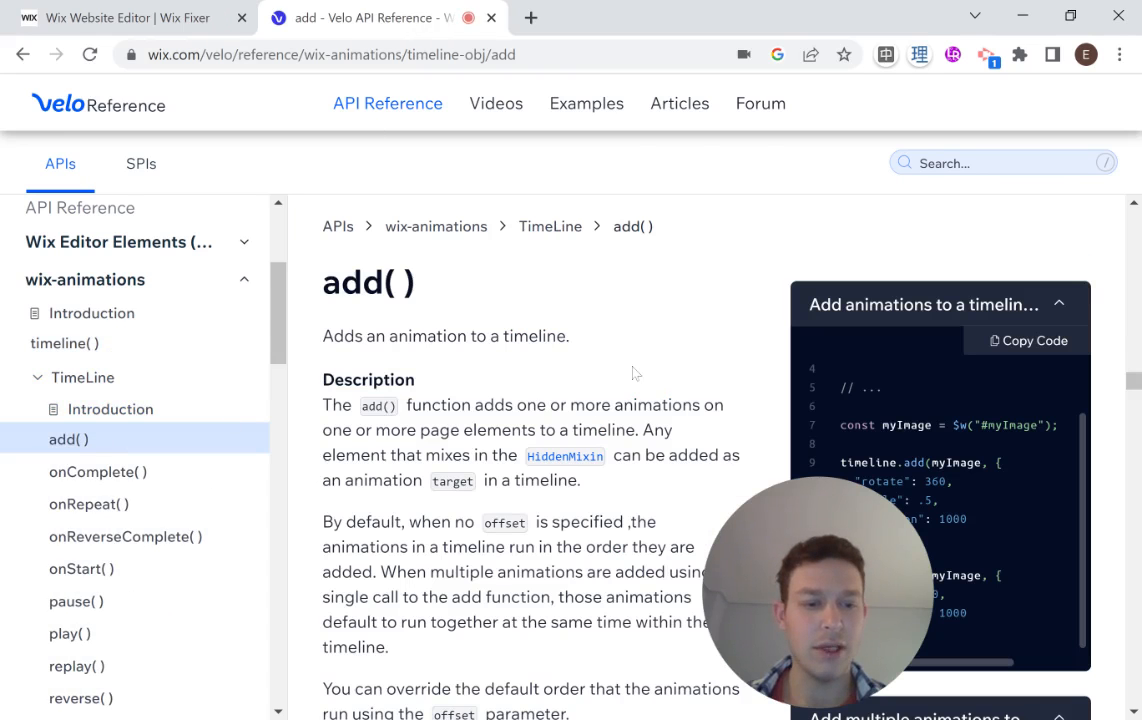
pyautogui.scroll(-3)
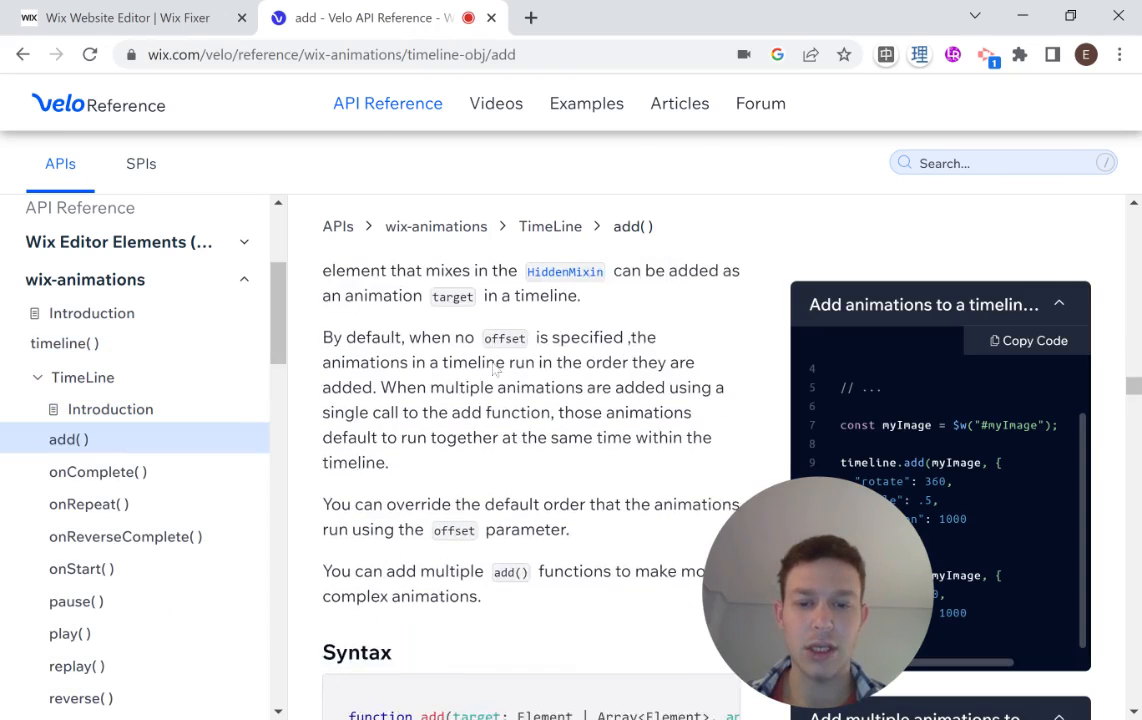
pyautogui.scroll(-3)
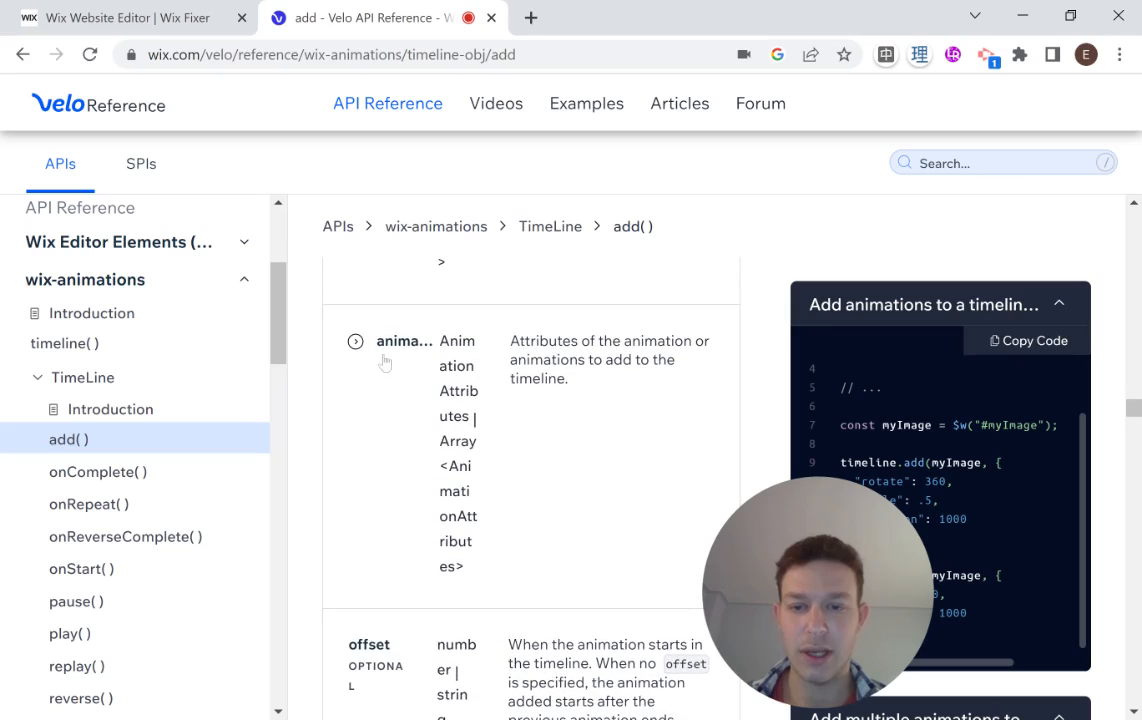
pyautogui.scroll(-3)
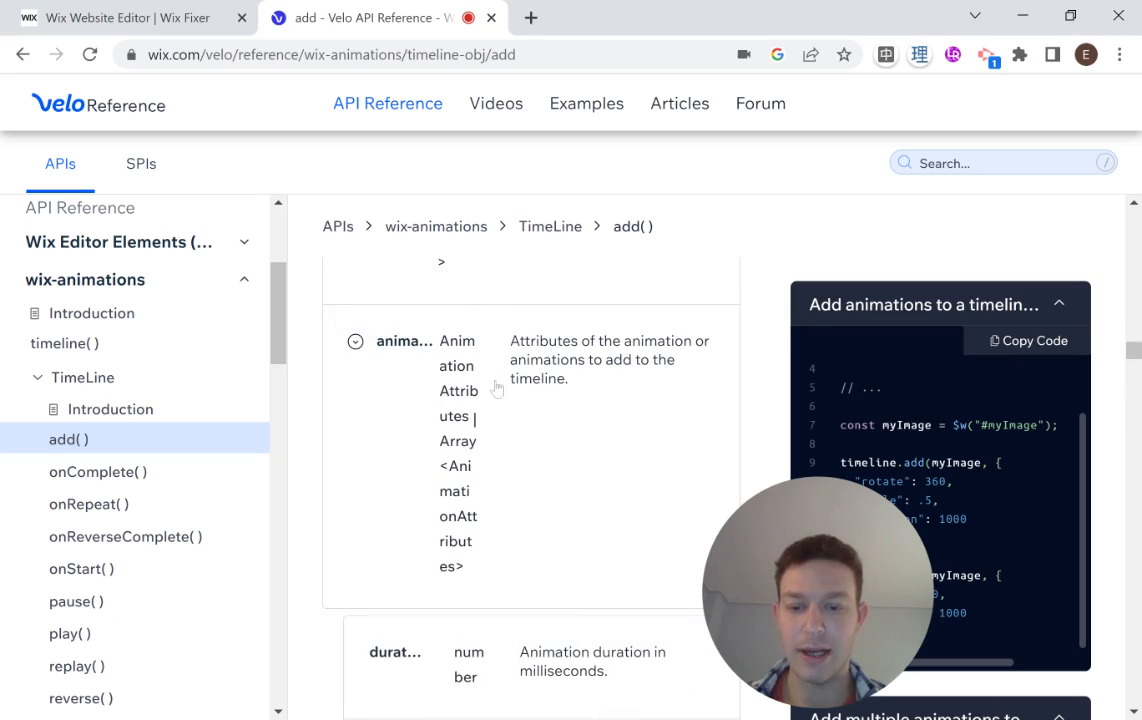
pyautogui.scroll(-3)
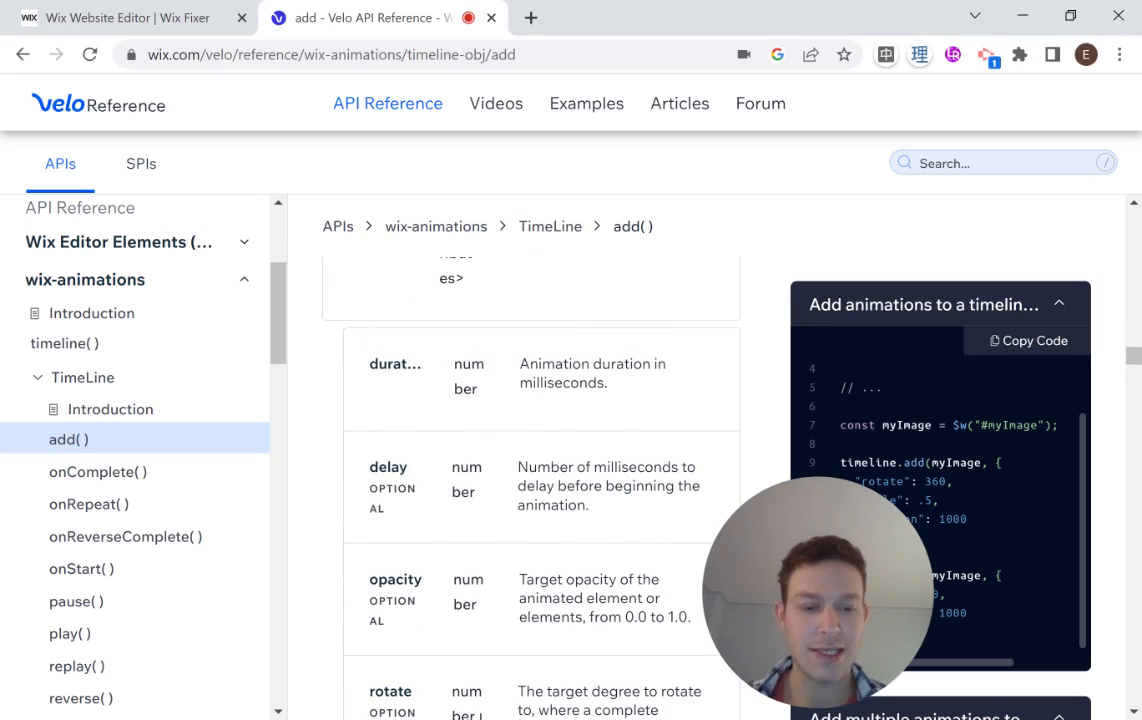
pyautogui.scroll(-3)
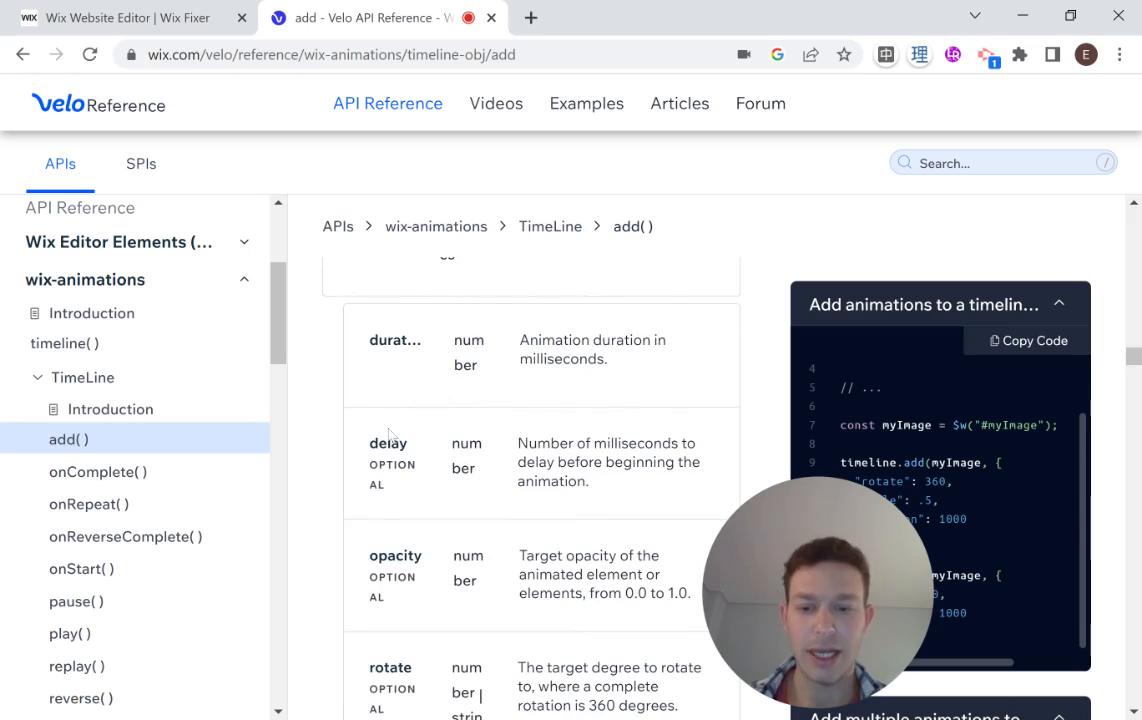
pyautogui.scroll(-3)
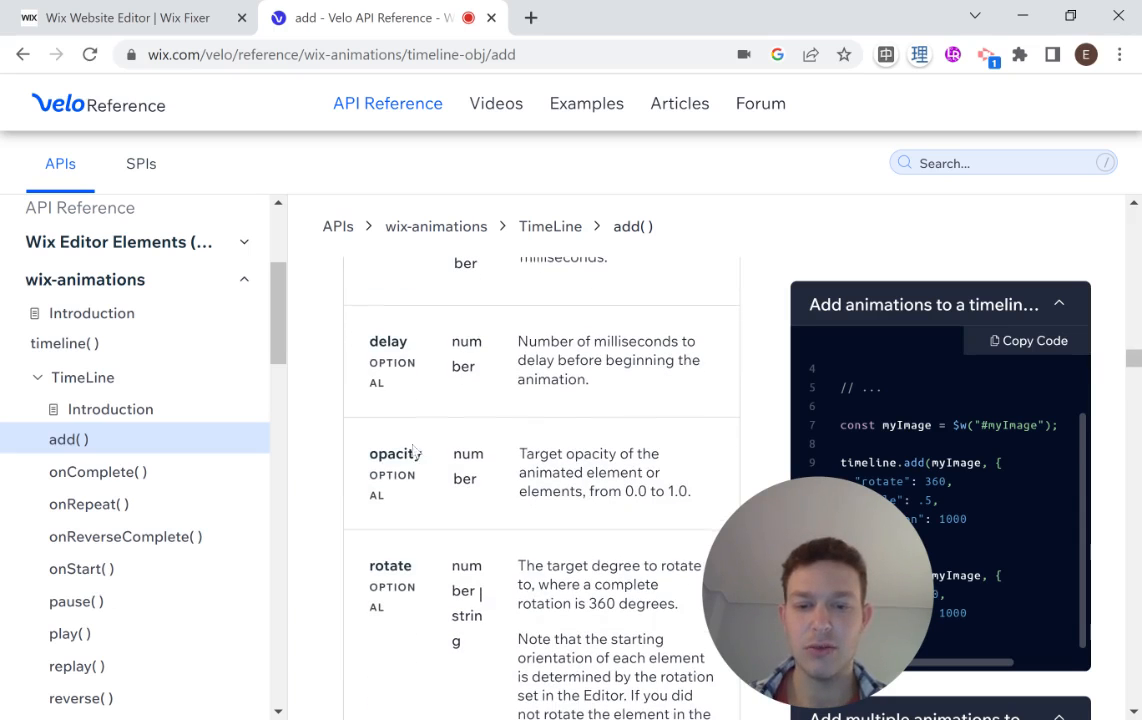
pyautogui.scroll(-3)
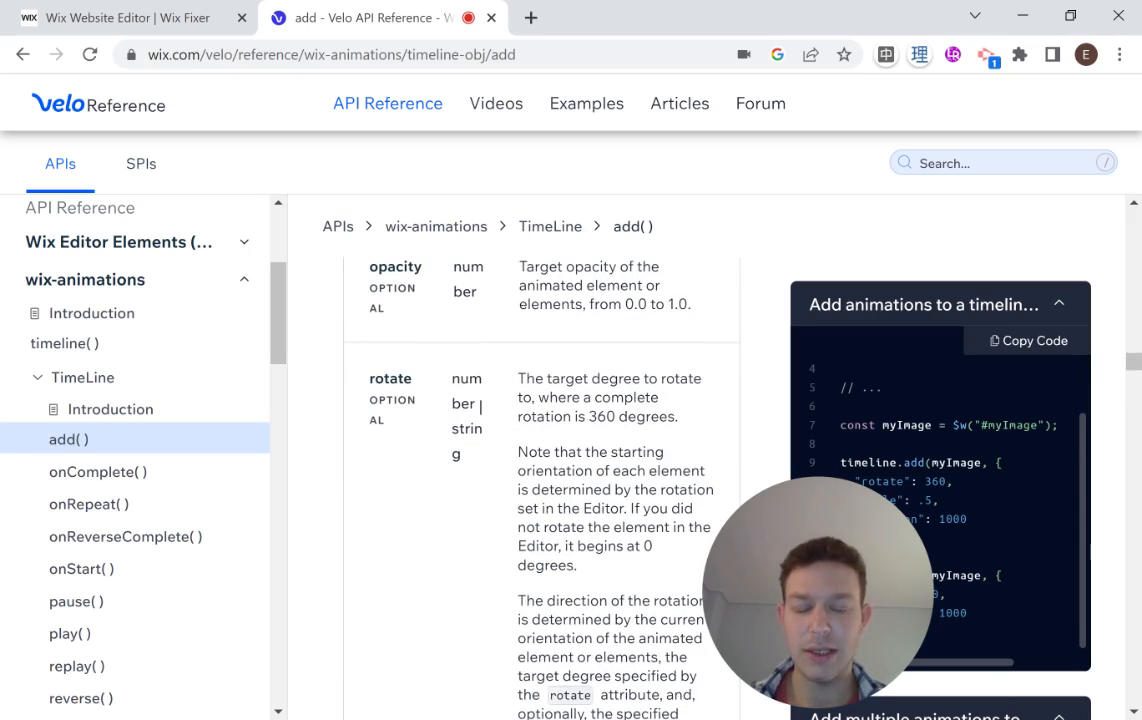
pyautogui.scroll(-3)
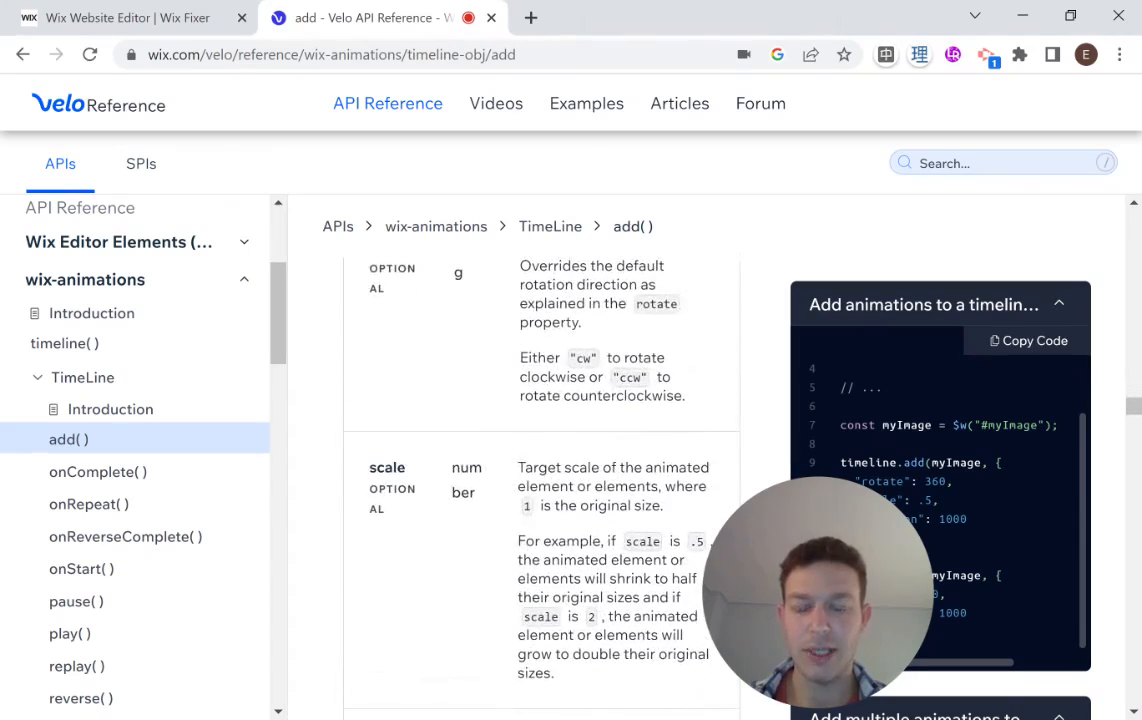
# Read the remaining add() attributes, including duration, delay, opacity and rotate.
pyautogui.scroll(-3)
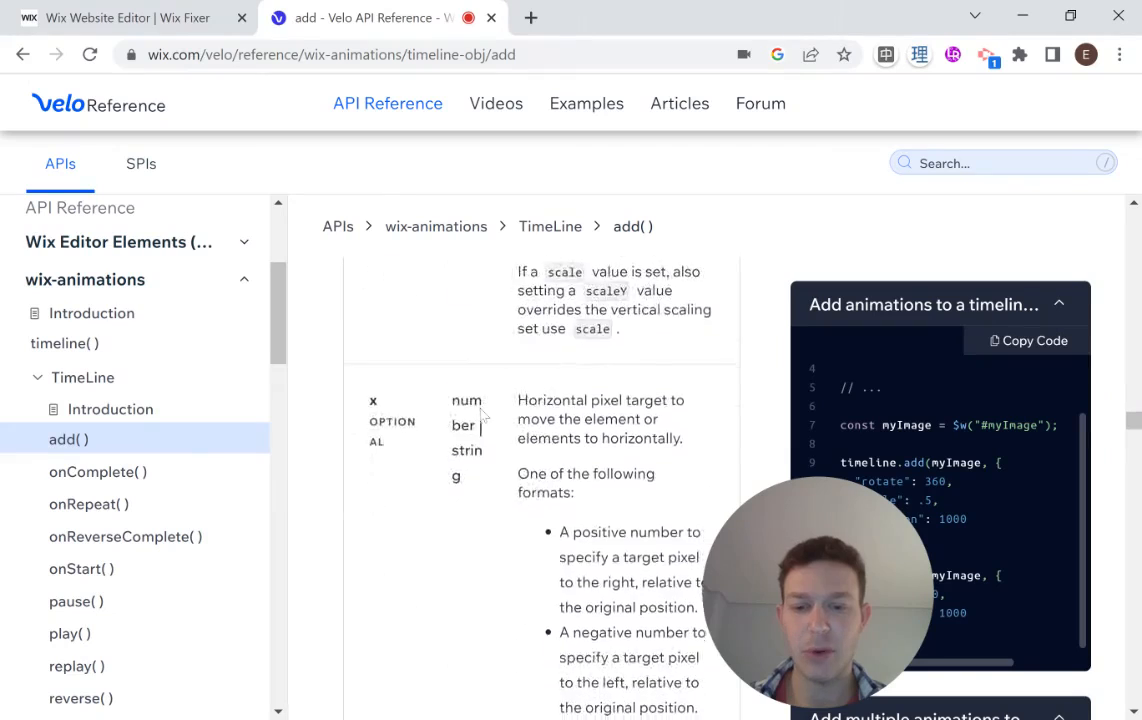
pyautogui.scroll(-3)
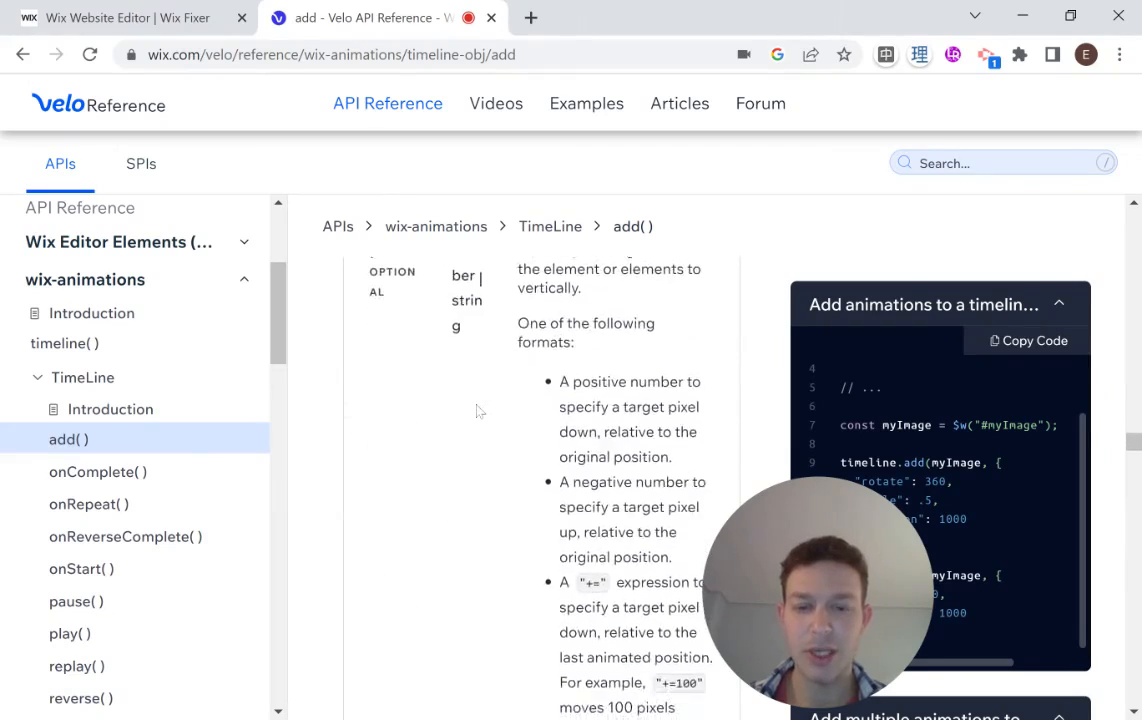
pyautogui.scroll(-3)
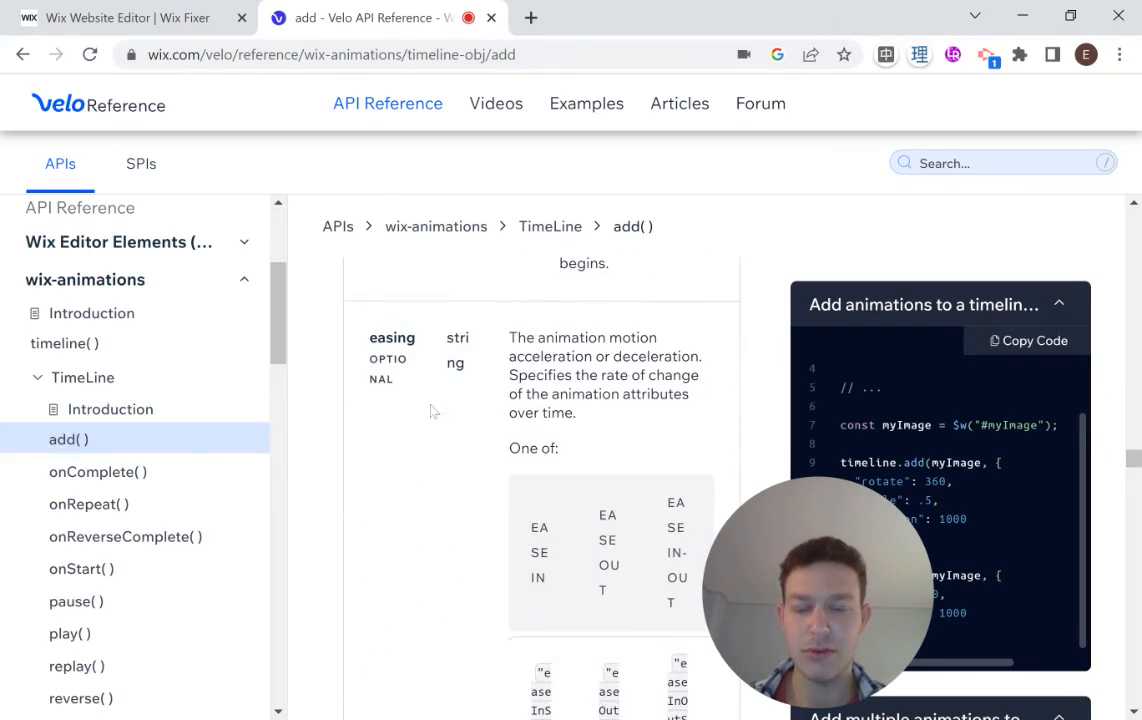
pyautogui.scroll(-3)
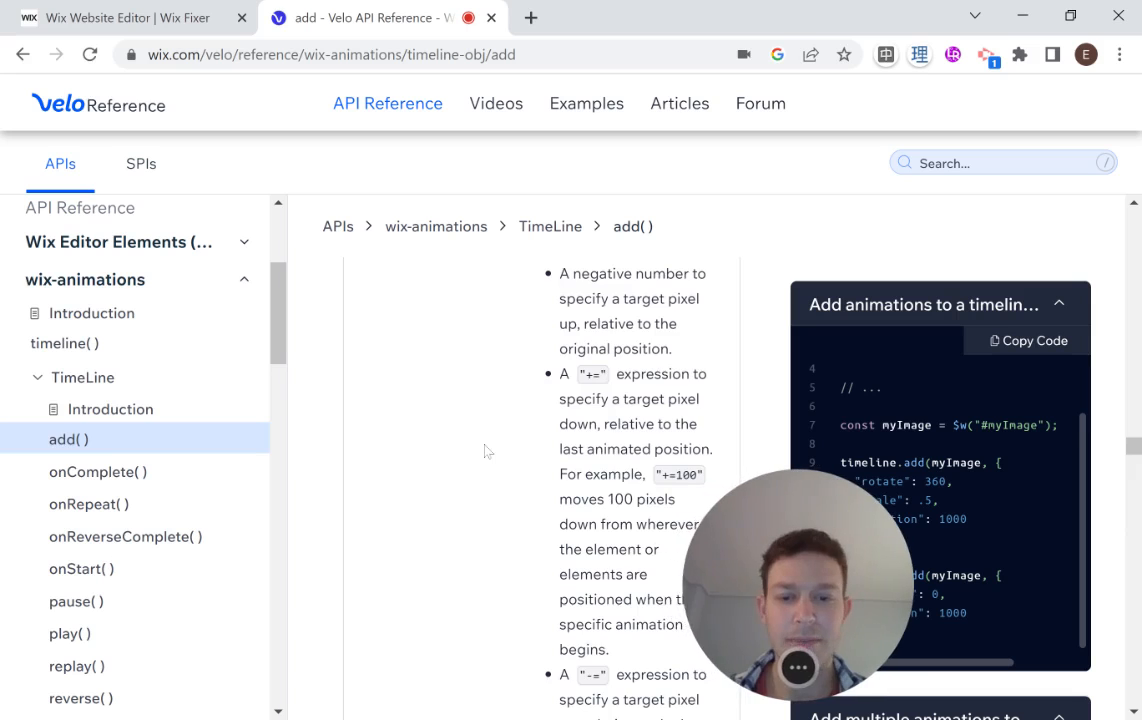
pyautogui.scroll(-3)
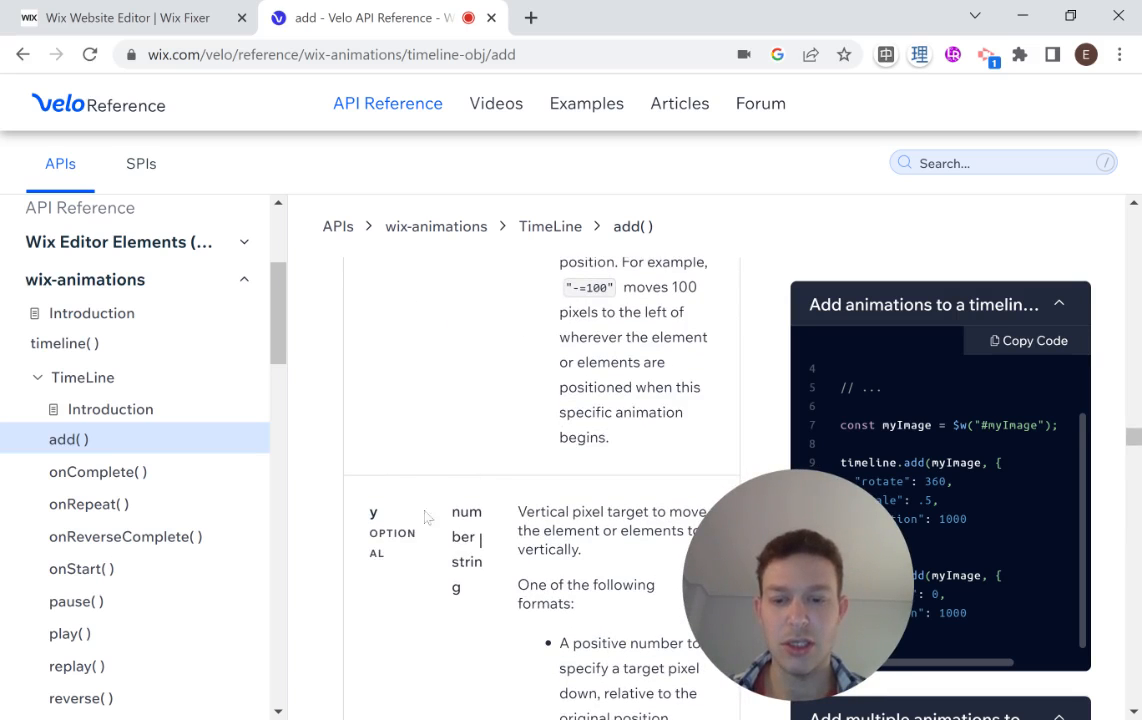
pyautogui.scroll(-3)
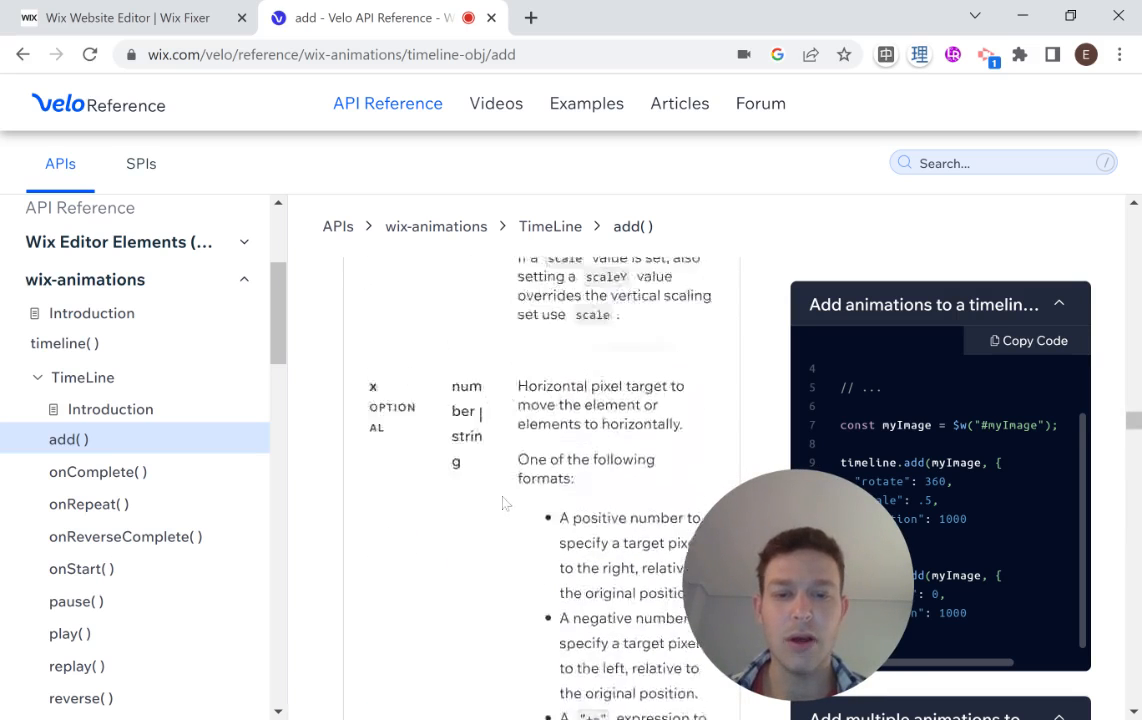
pyautogui.scroll(-3)
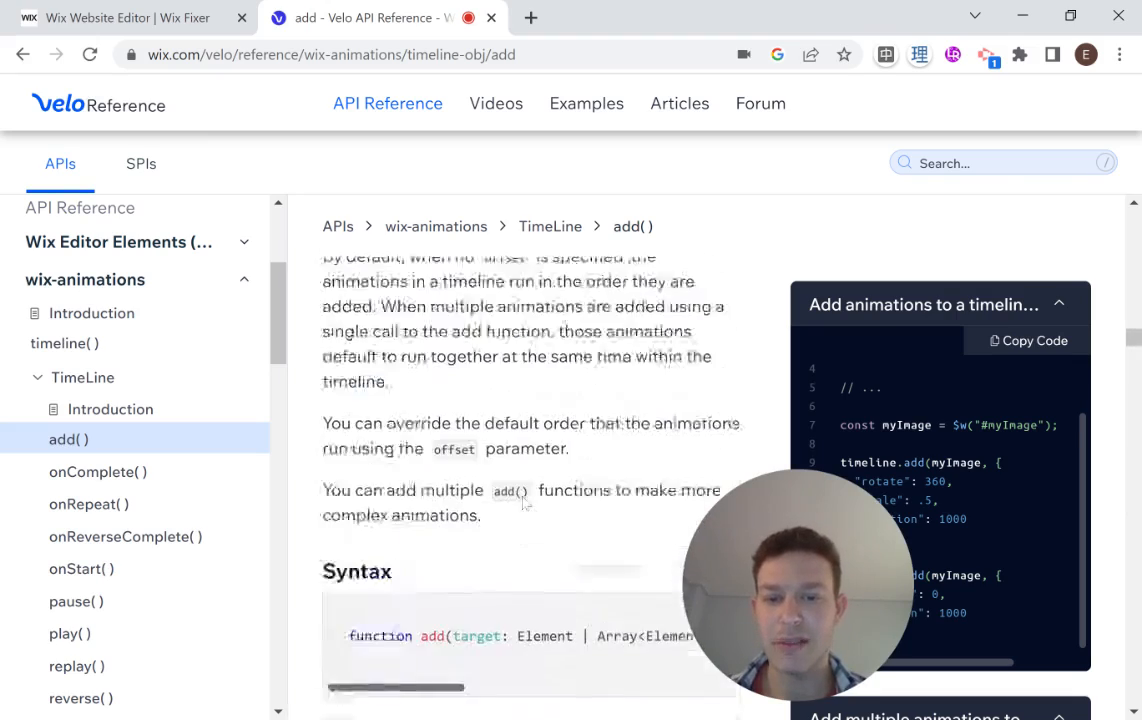
pyautogui.scroll(-3)
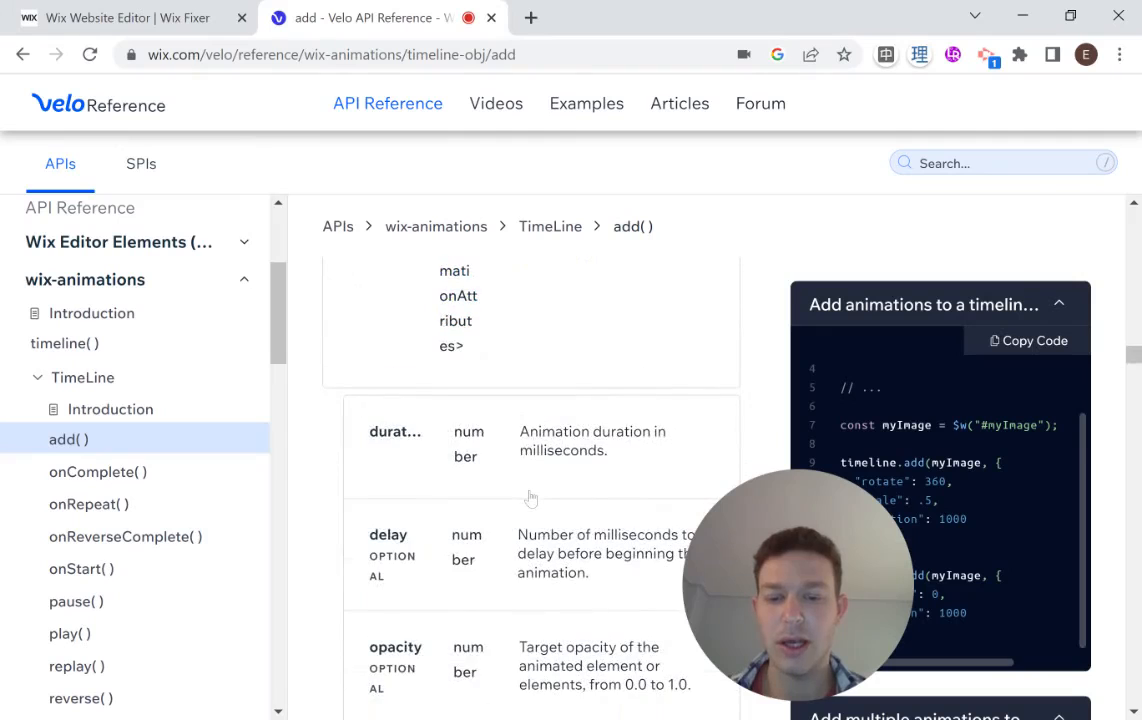
pyautogui.scroll(-3)
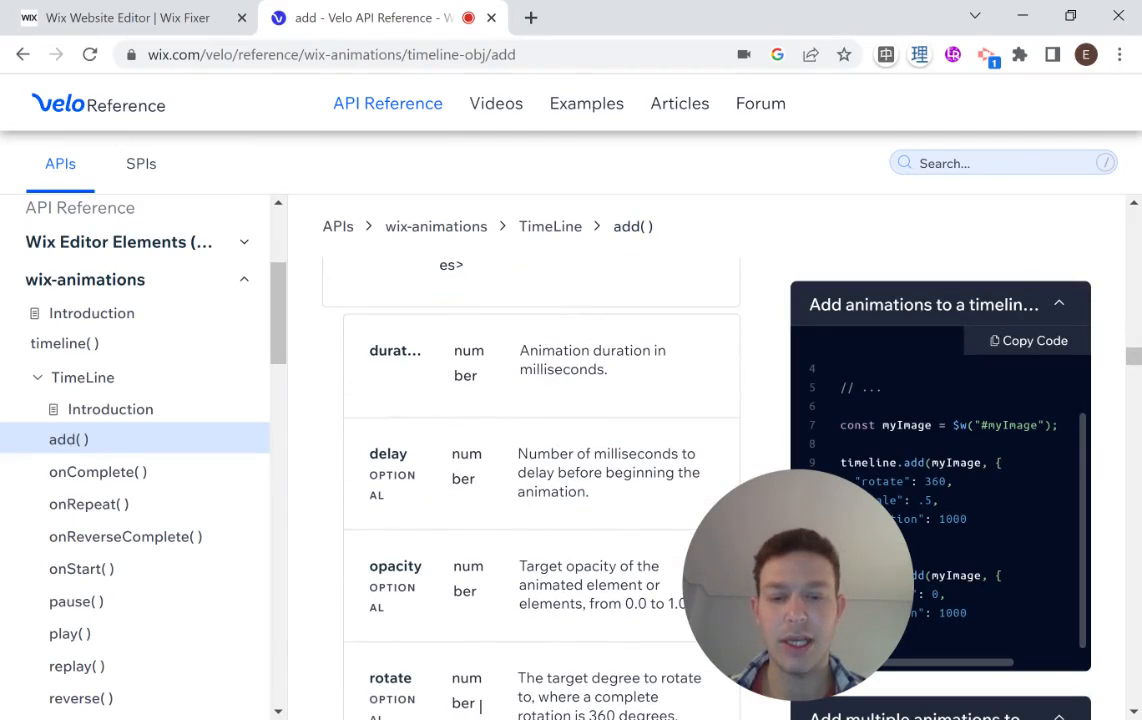
pyautogui.click(120, 18)
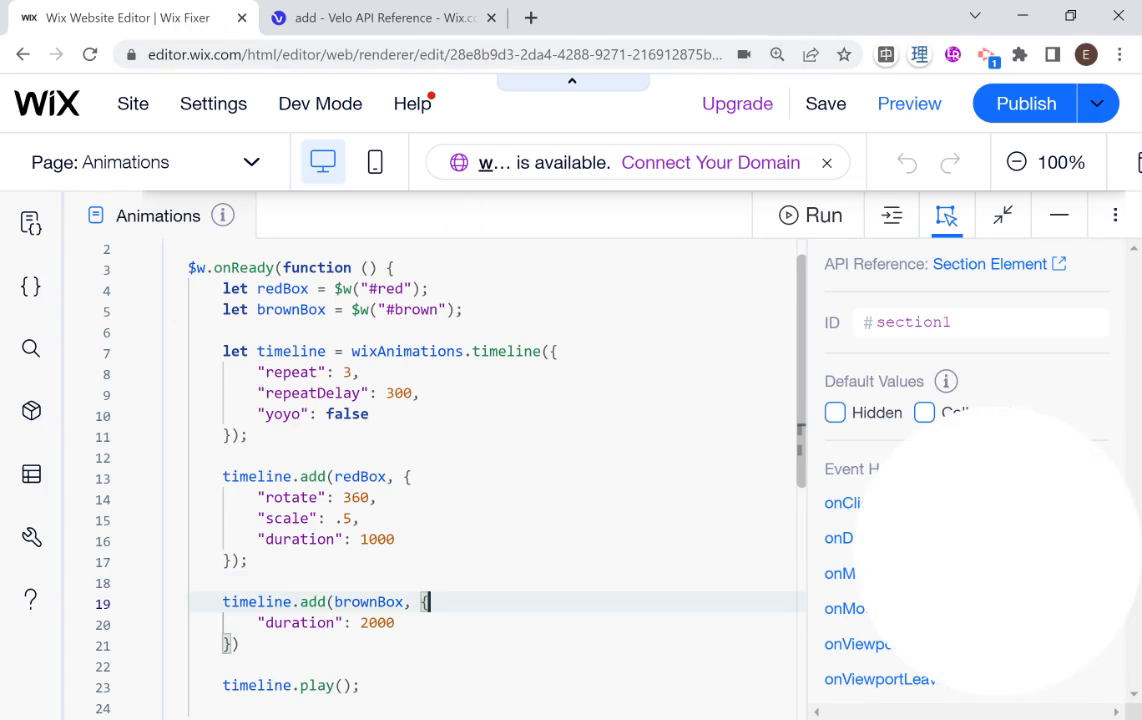
# Add a "delay": 200 entry to the brown-box timeline step.
pyautogui.write('delay":')
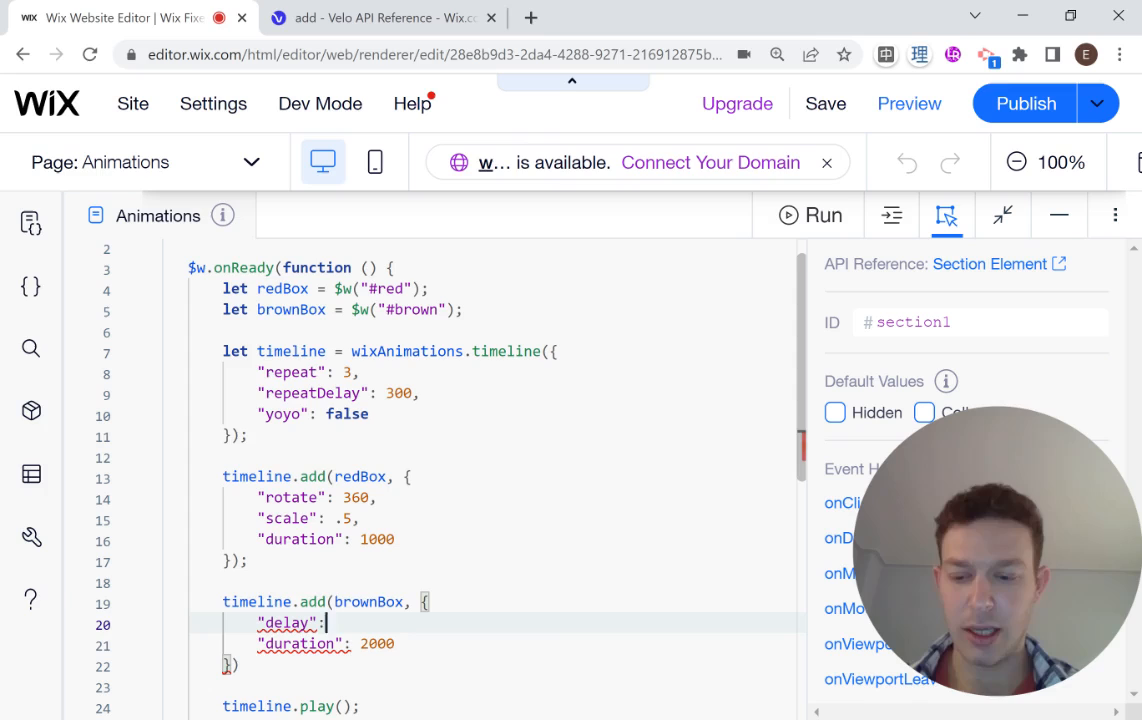
pyautogui.write('200')
pyautogui.write('"opacity":')
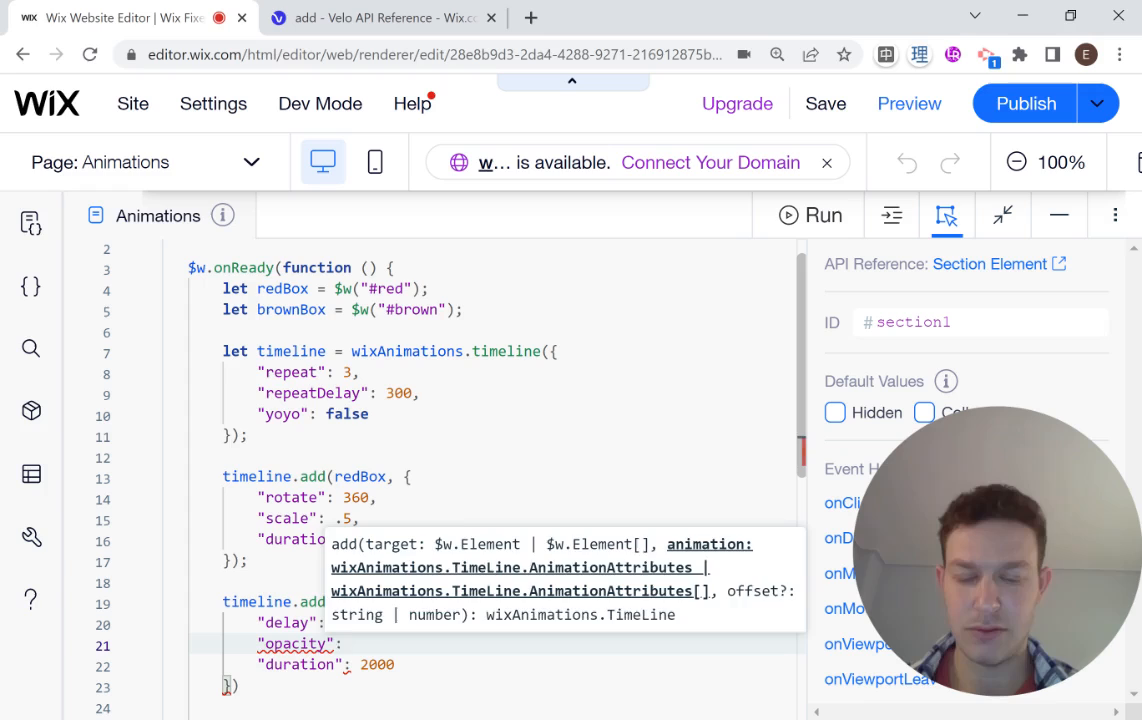
pyautogui.write('20')
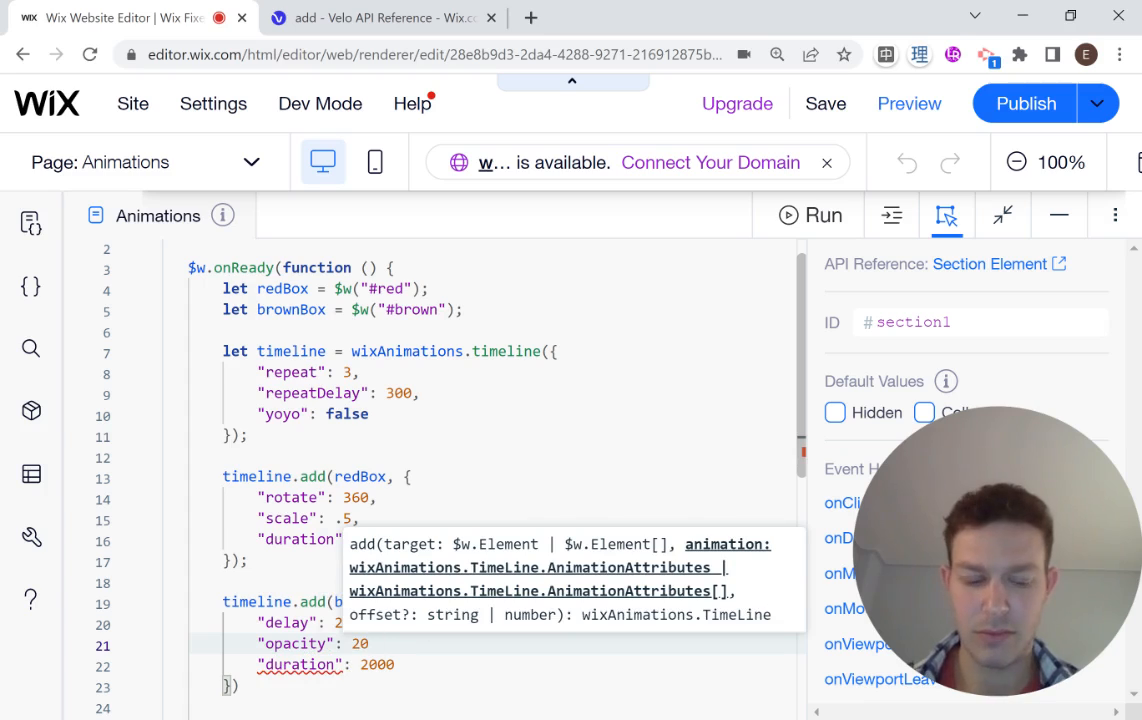
pyautogui.rightClick(400, 500)
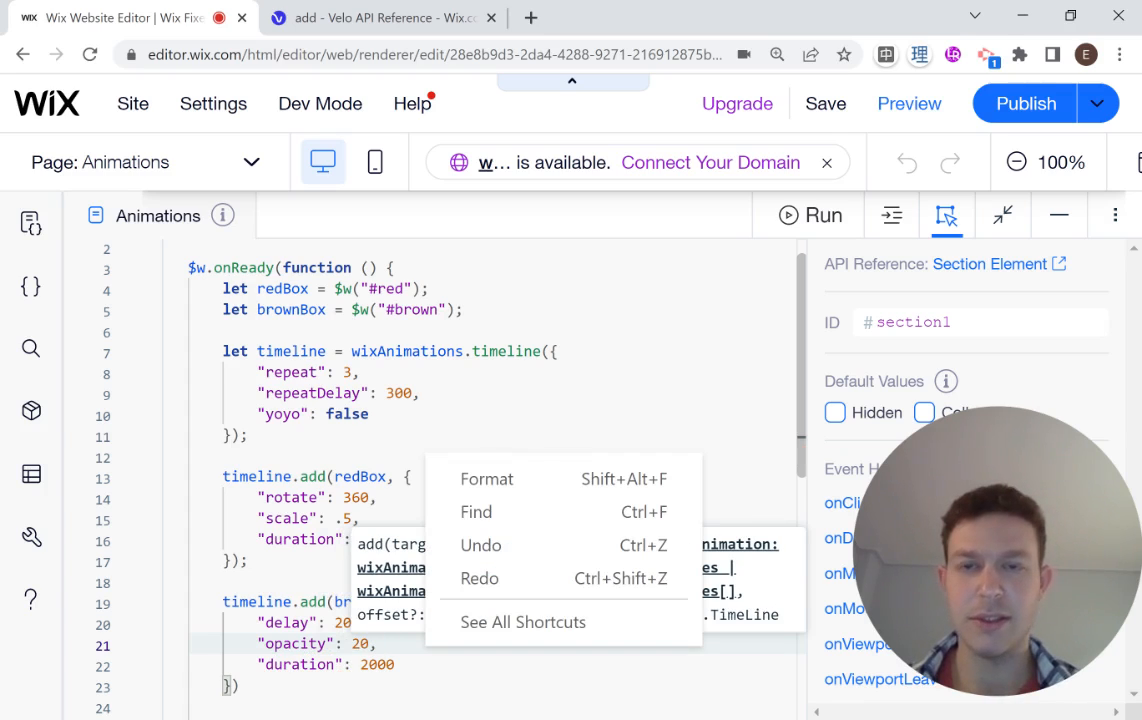
# Check the delay and opacity parameters on the add() reference page.
pyautogui.click(380, 18)
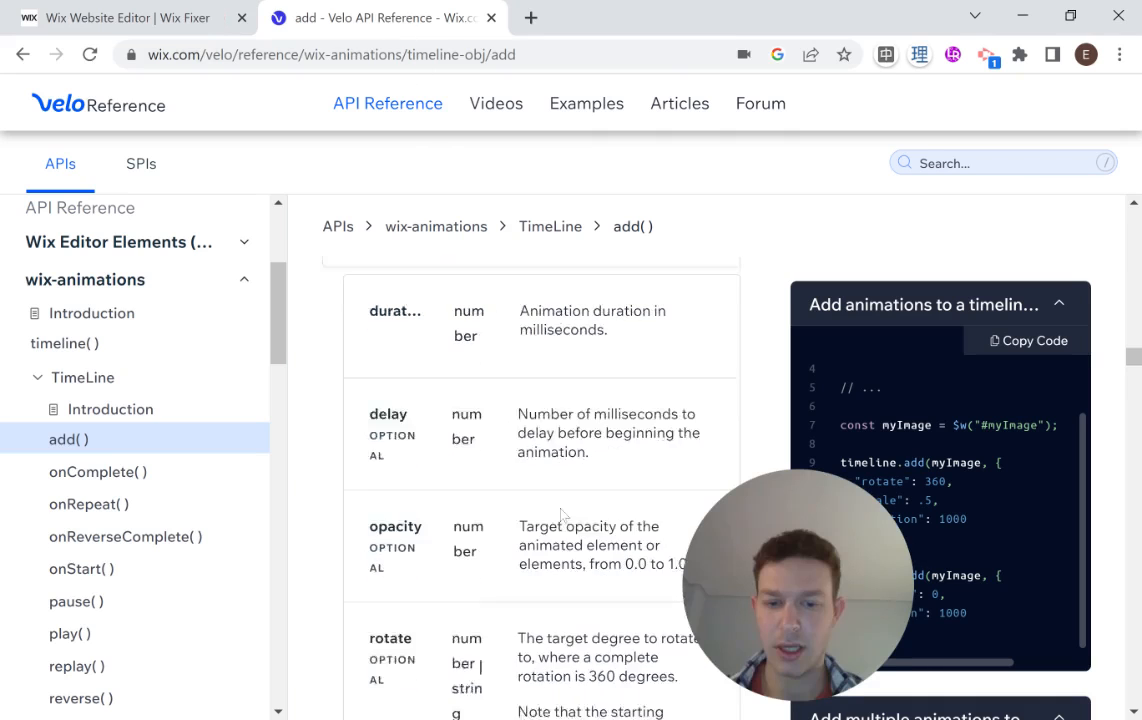
pyautogui.scroll(-3)
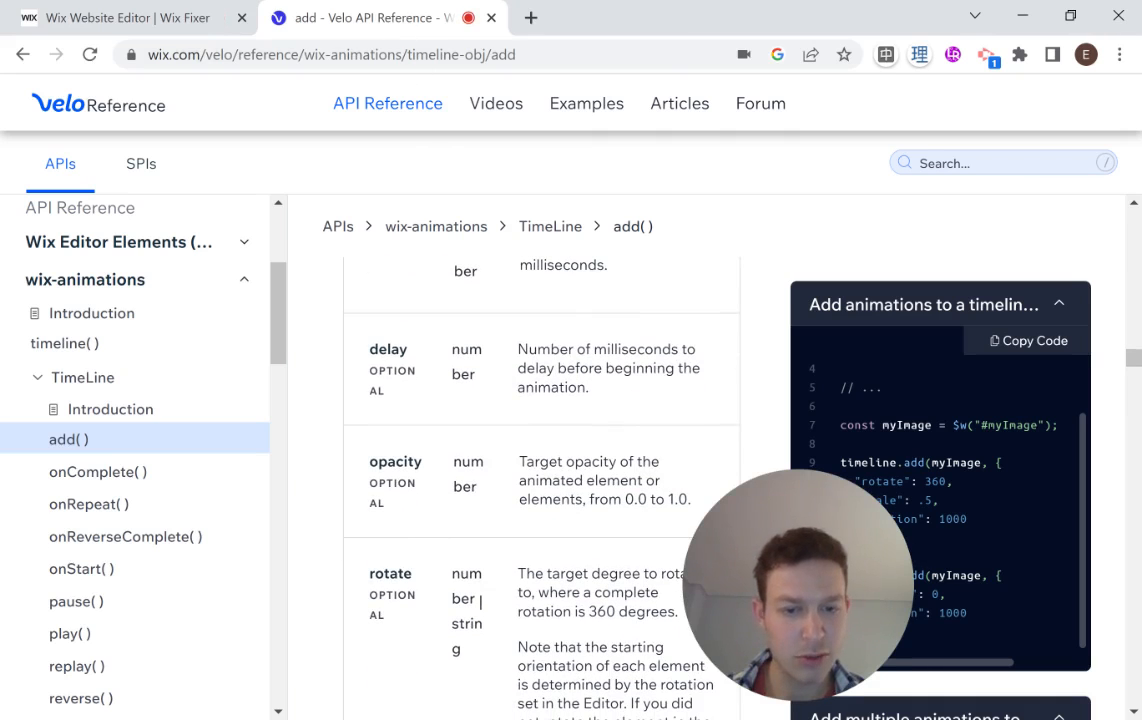
pyautogui.click(128, 17)
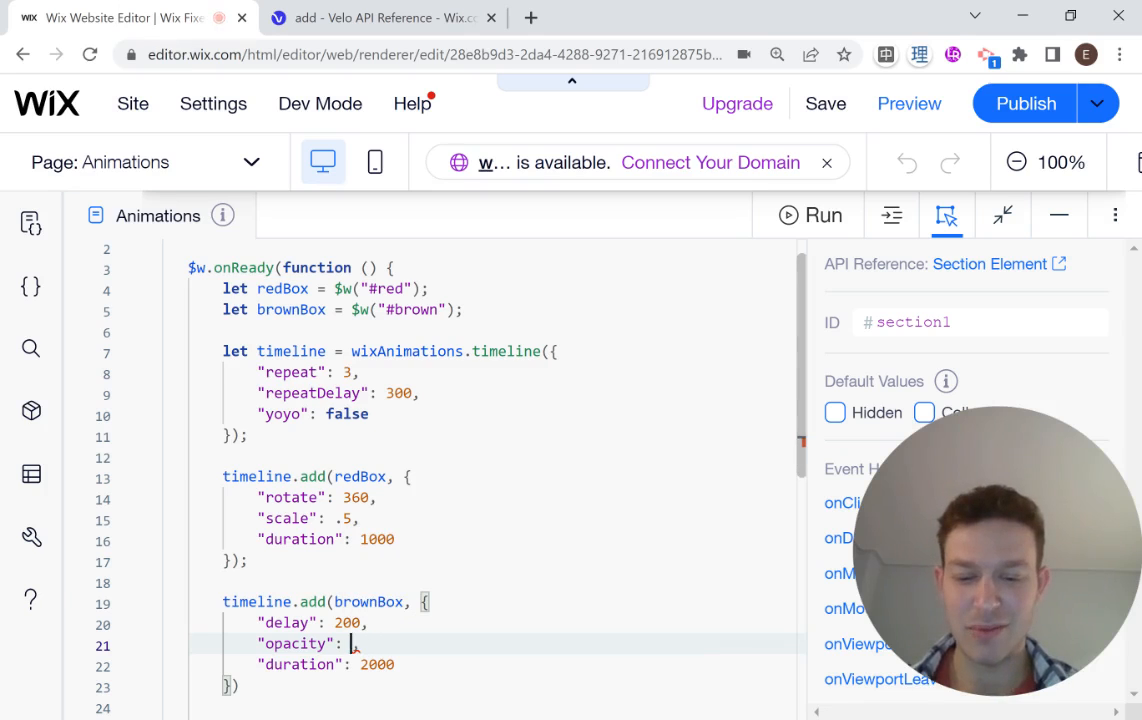
# Set the brown box's opacity to 0.2 and add "y": 300.
pyautogui.write('0.')
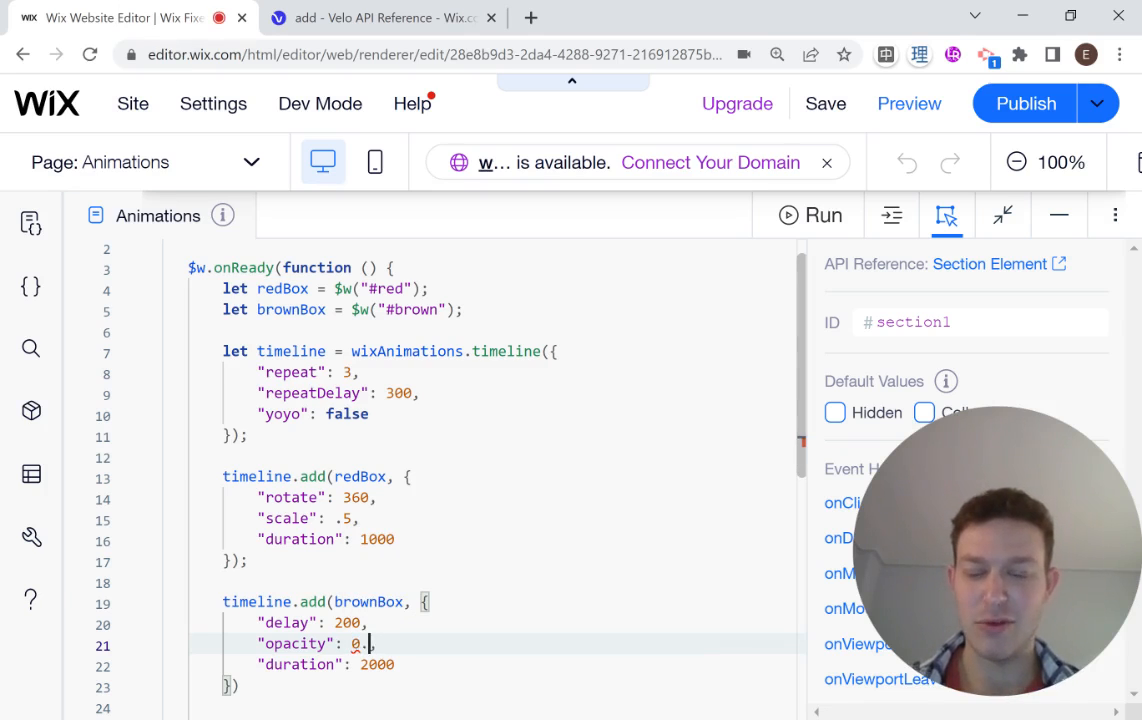
pyautogui.write('2,')
pyautogui.write('"y":')
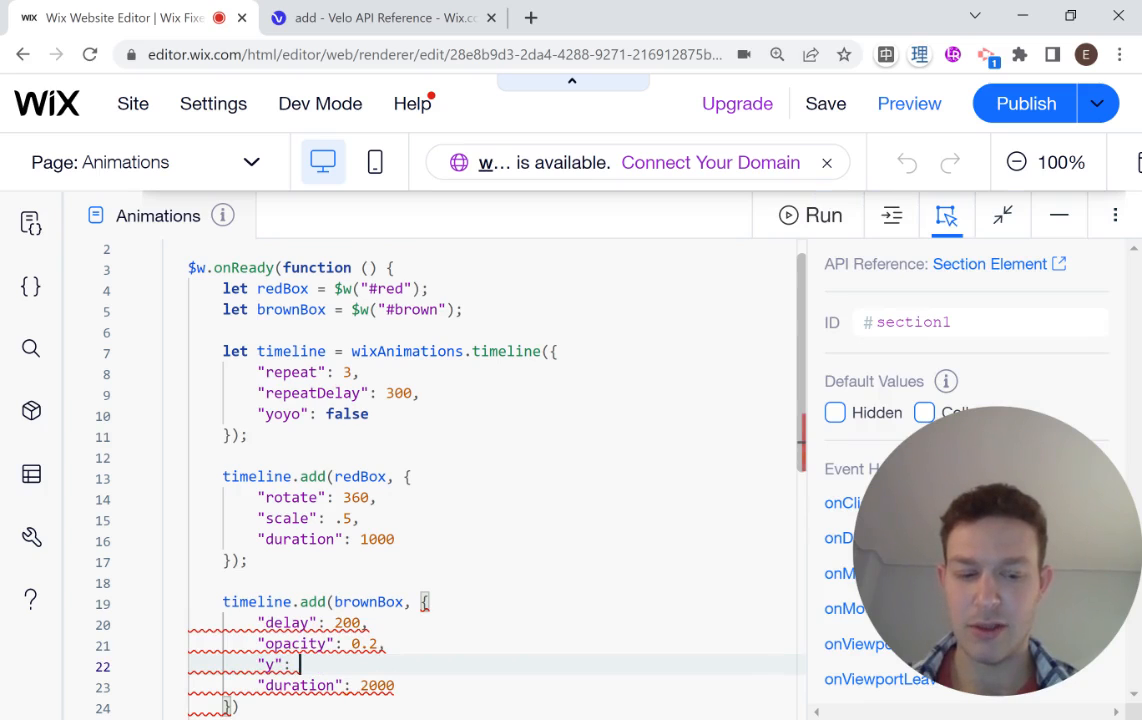
pyautogui.write('300,')
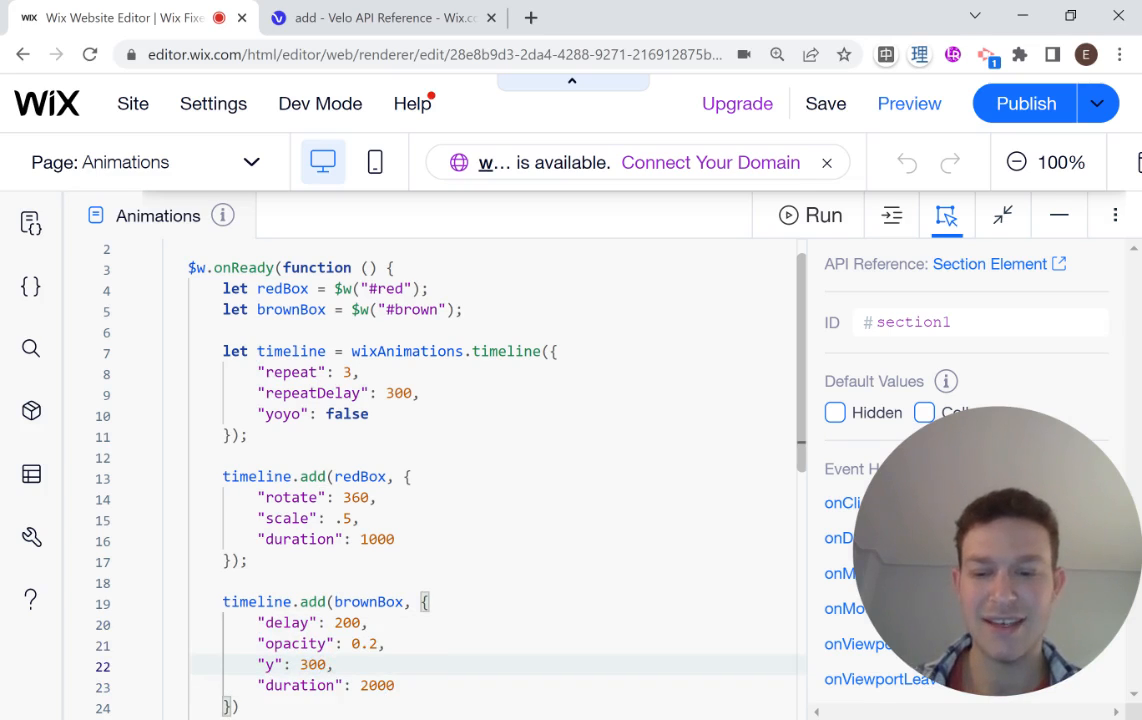
pyautogui.doubleClick(293, 663)
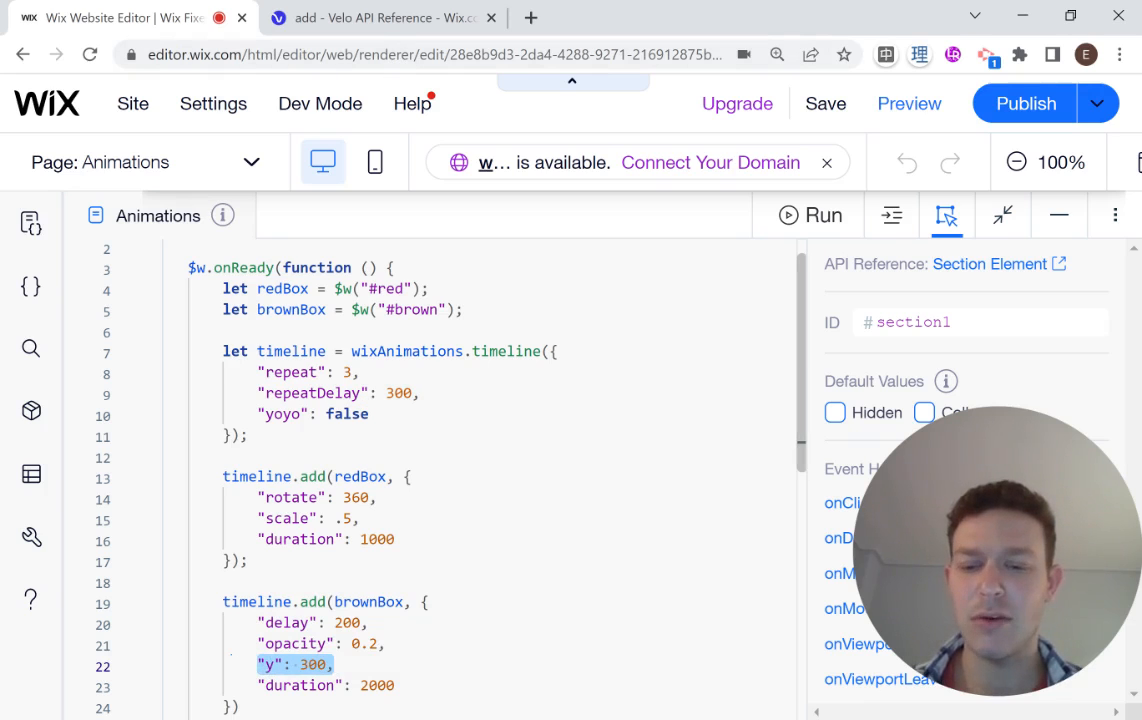
pyautogui.click(380, 17)
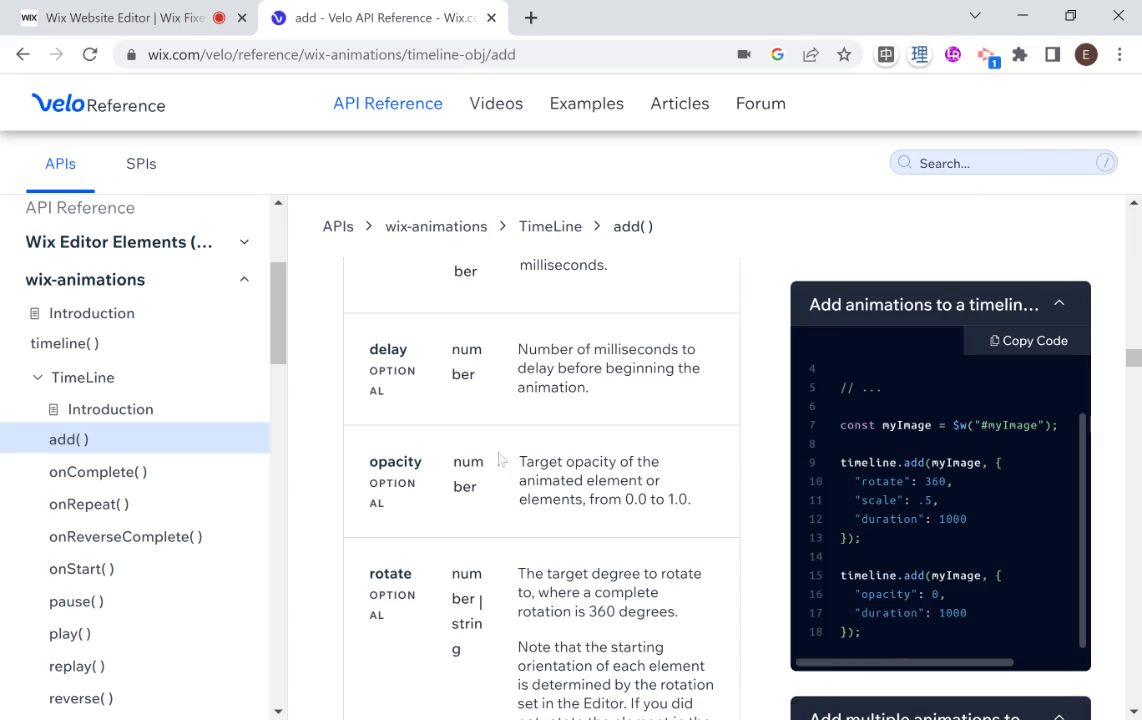
pyautogui.scroll(-3)
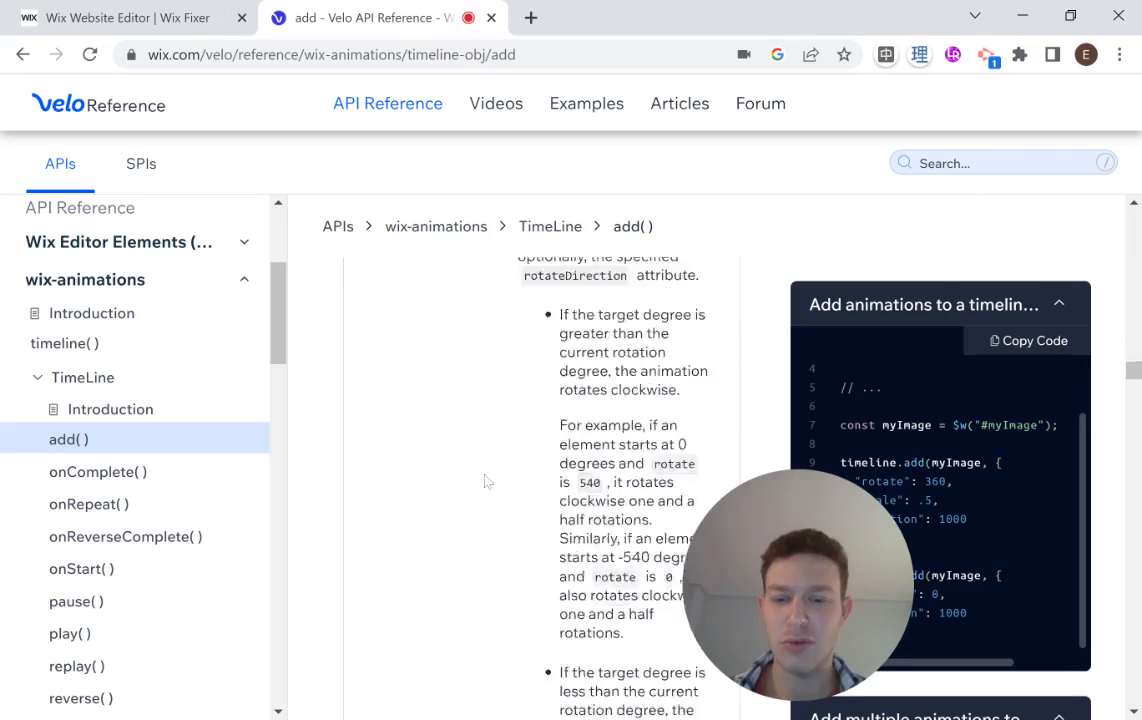
pyautogui.scroll(-3)
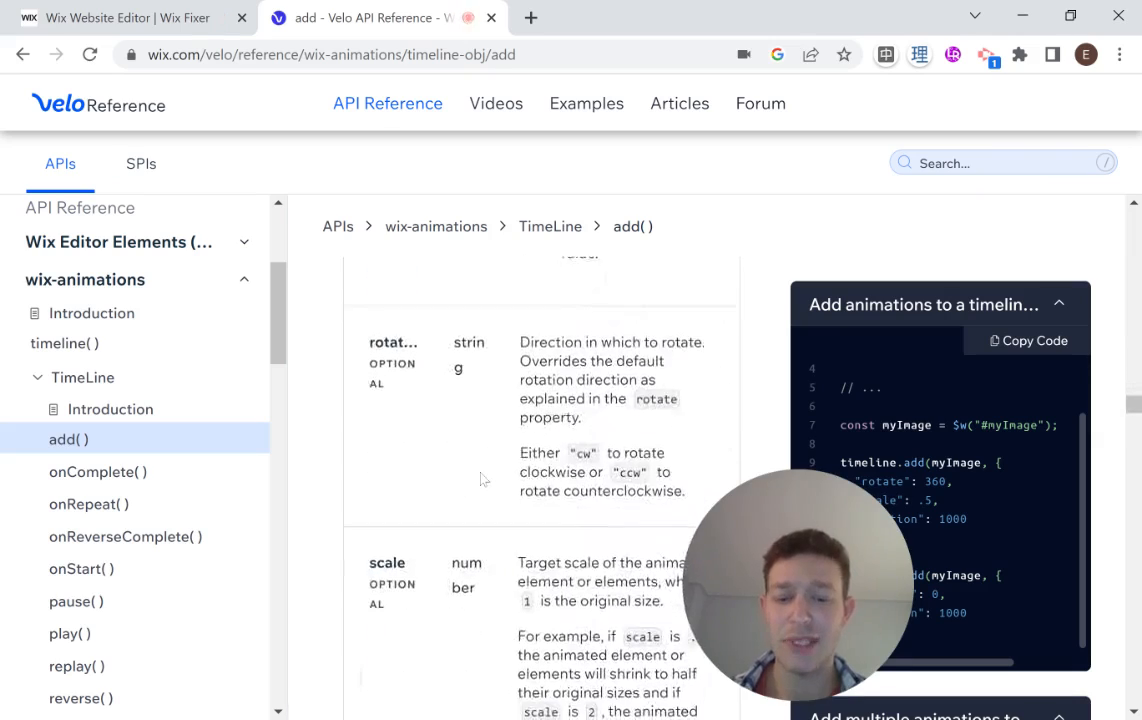
pyautogui.scroll(-3)
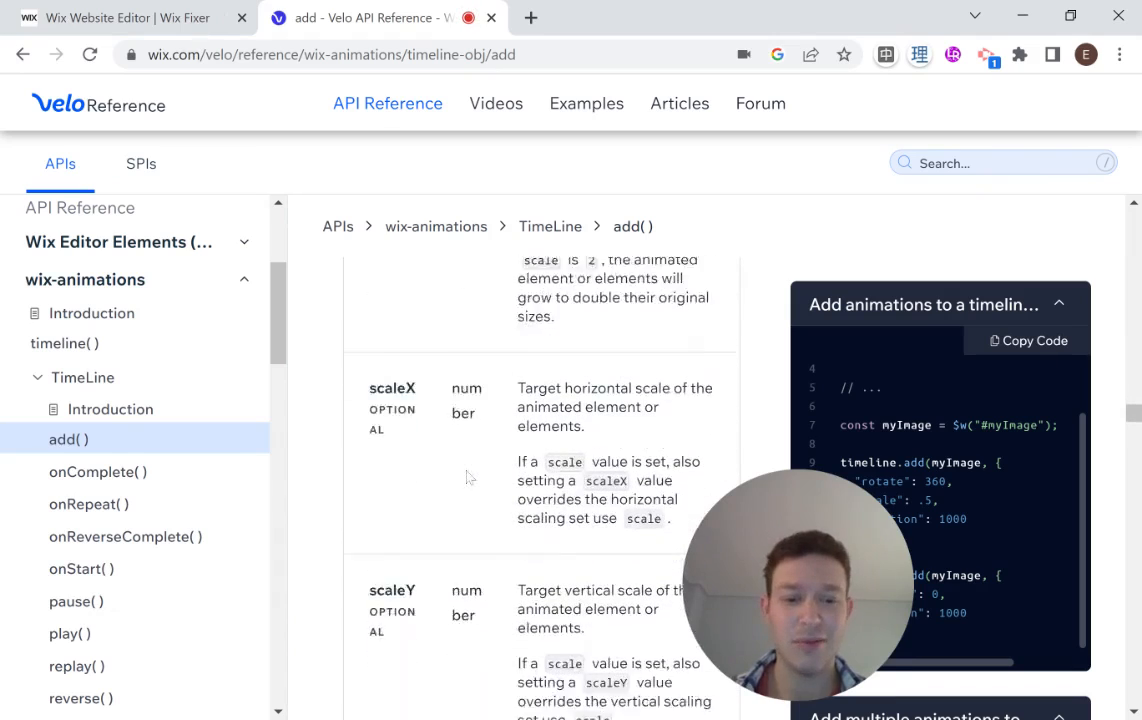
pyautogui.scroll(-3)
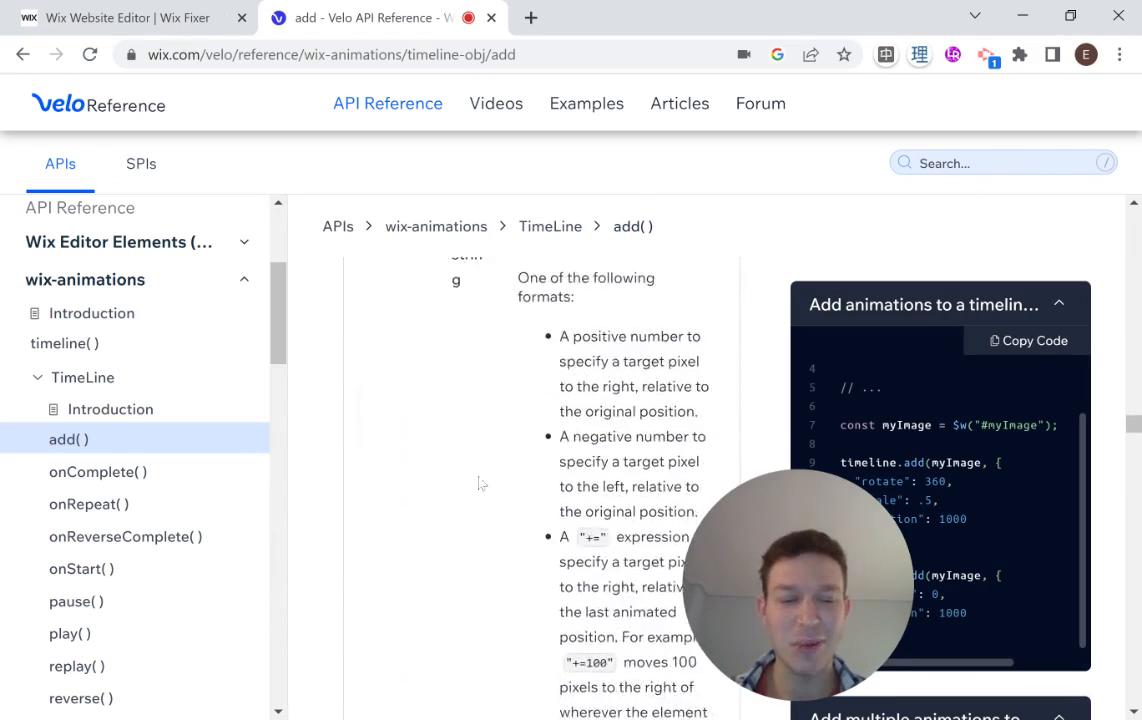
pyautogui.scroll(3)
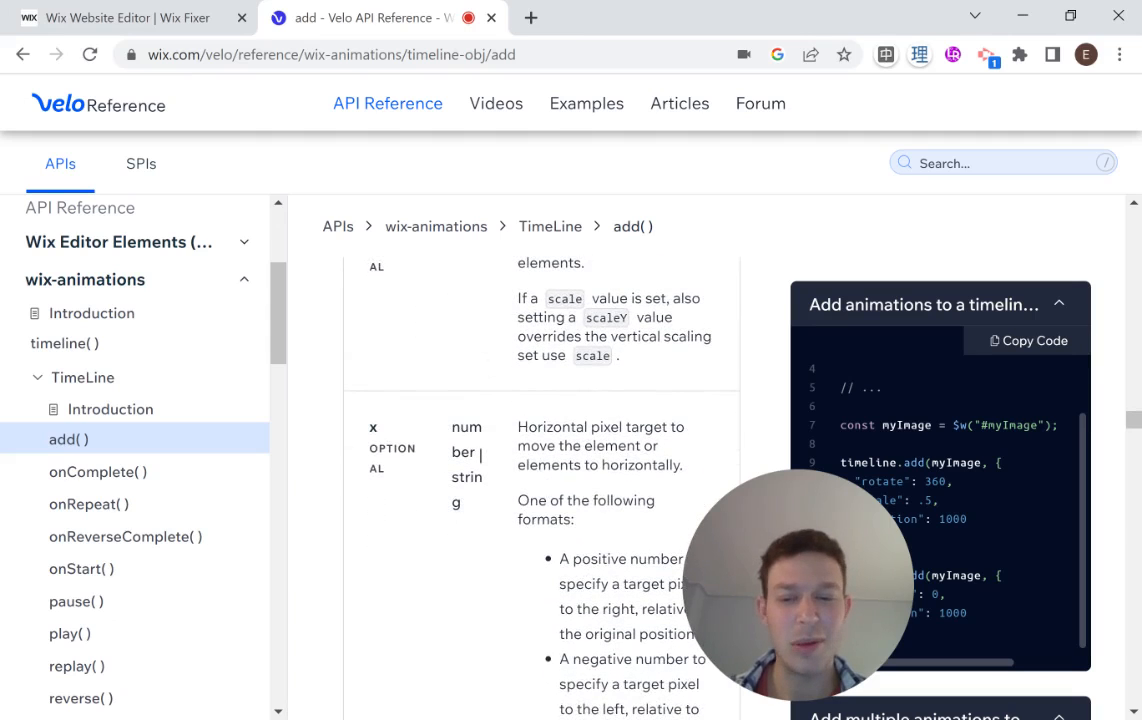
pyautogui.scroll(-3)
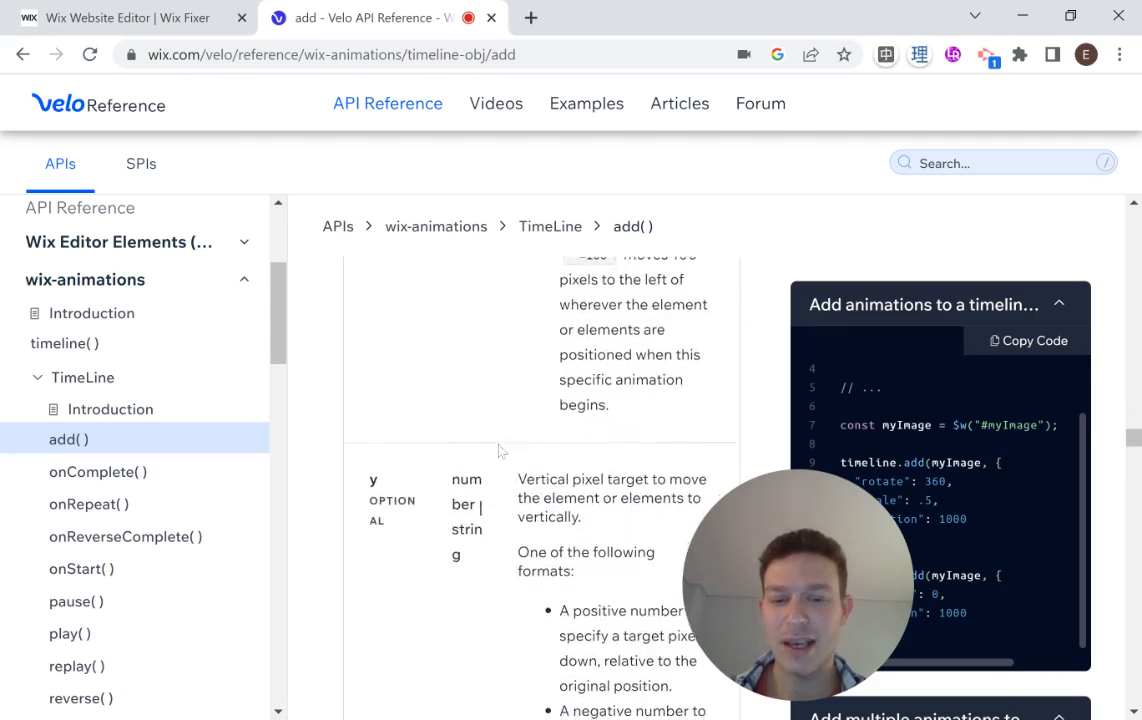
pyautogui.scroll(-3)
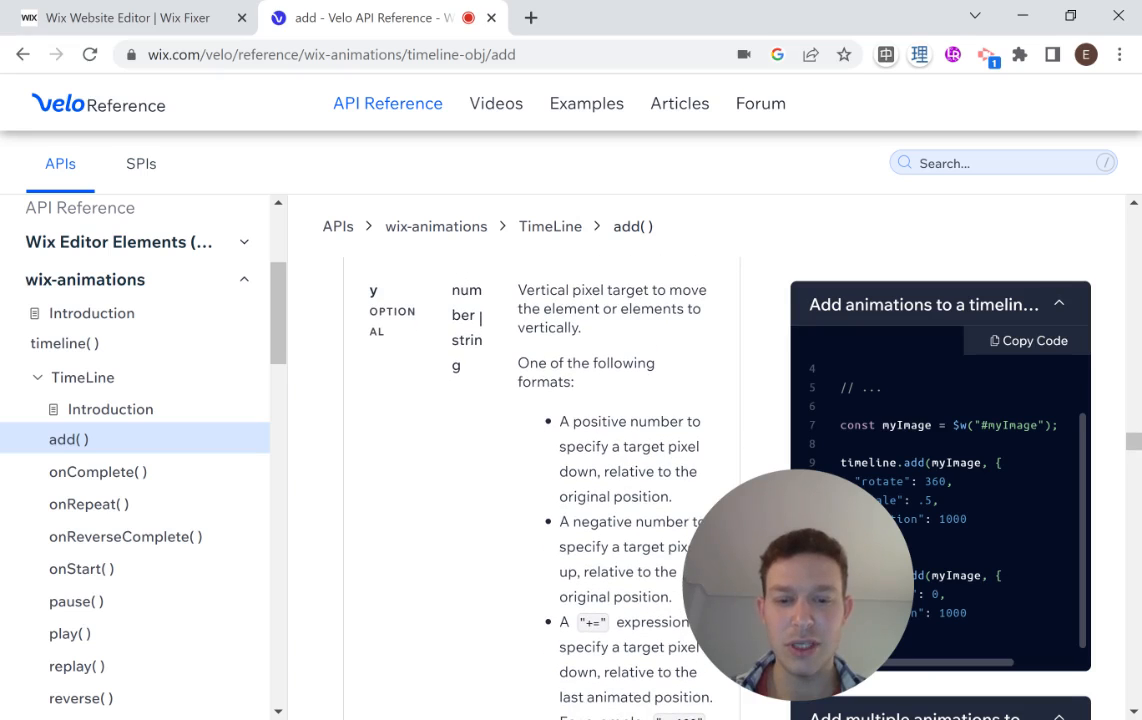
pyautogui.moveTo(548, 424)
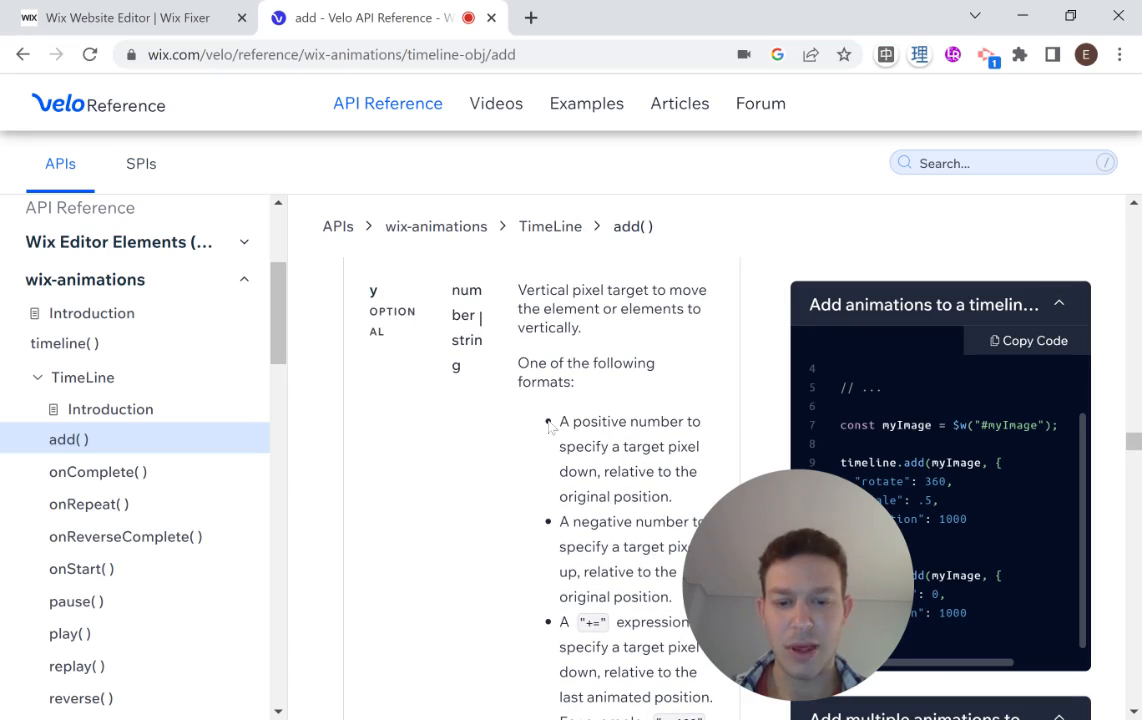
pyautogui.scroll(-3)
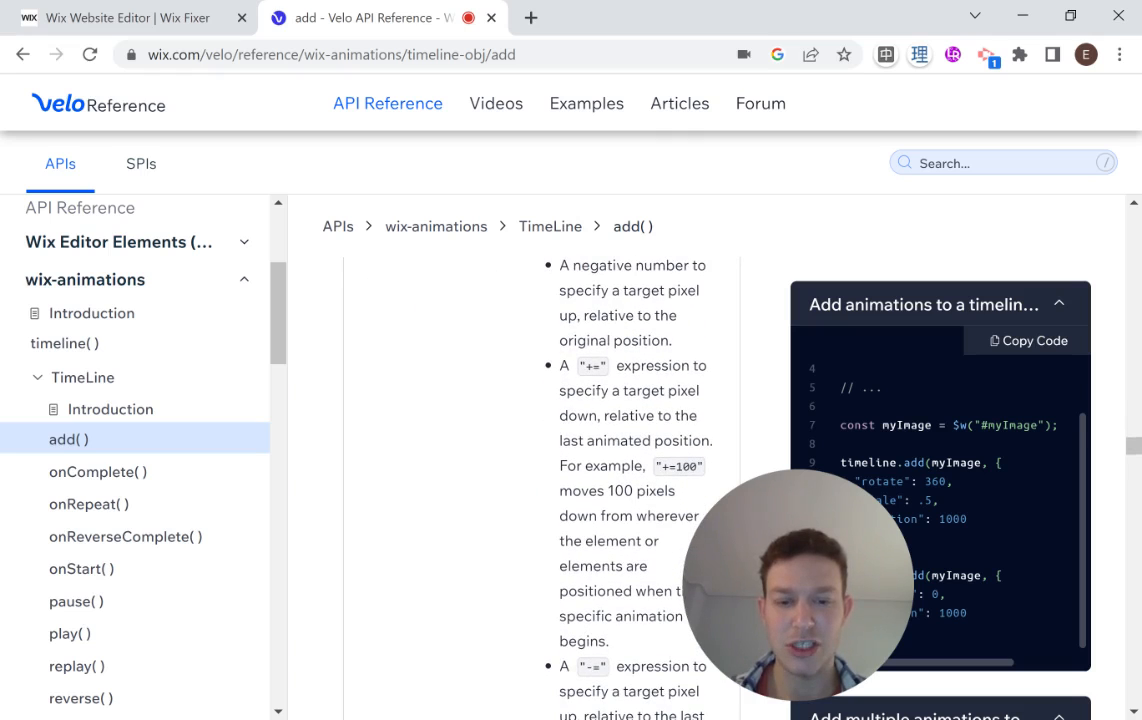
pyautogui.scroll(-3)
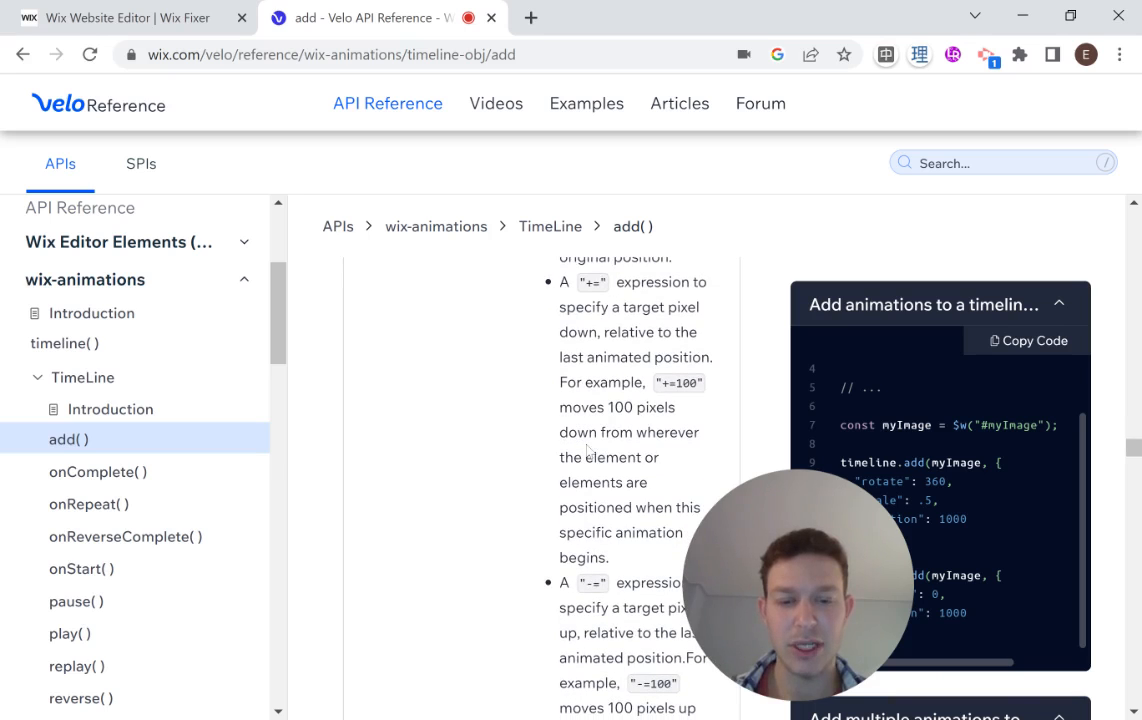
pyautogui.scroll(-3)
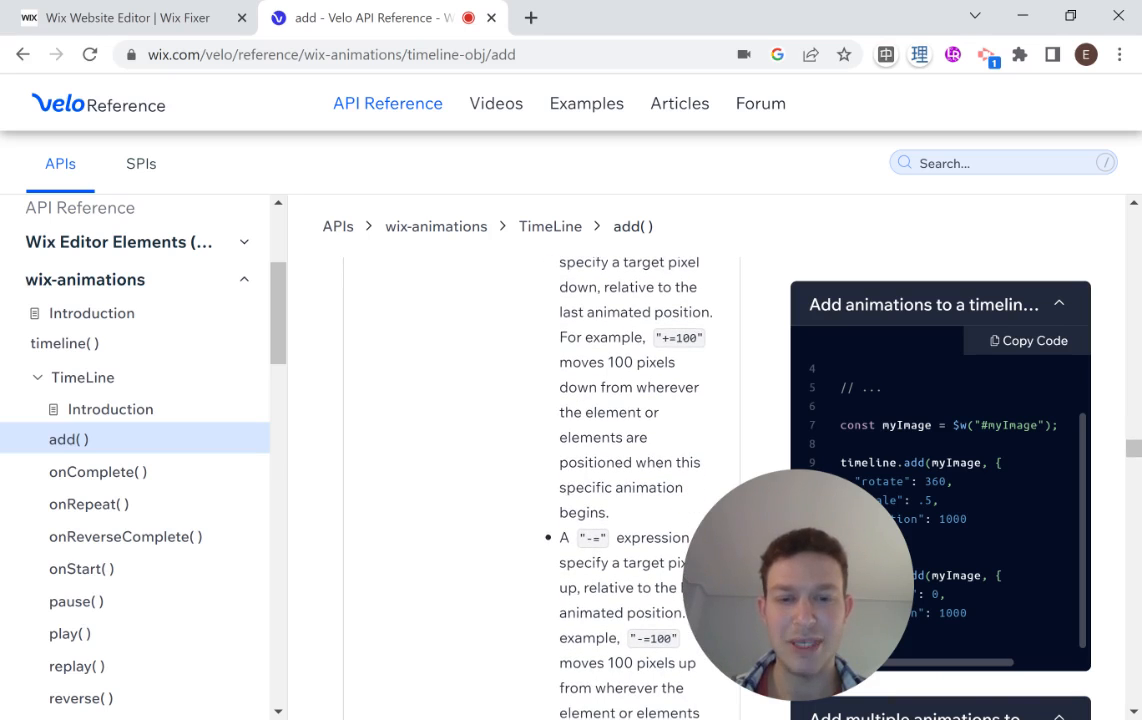
pyautogui.scroll(3)
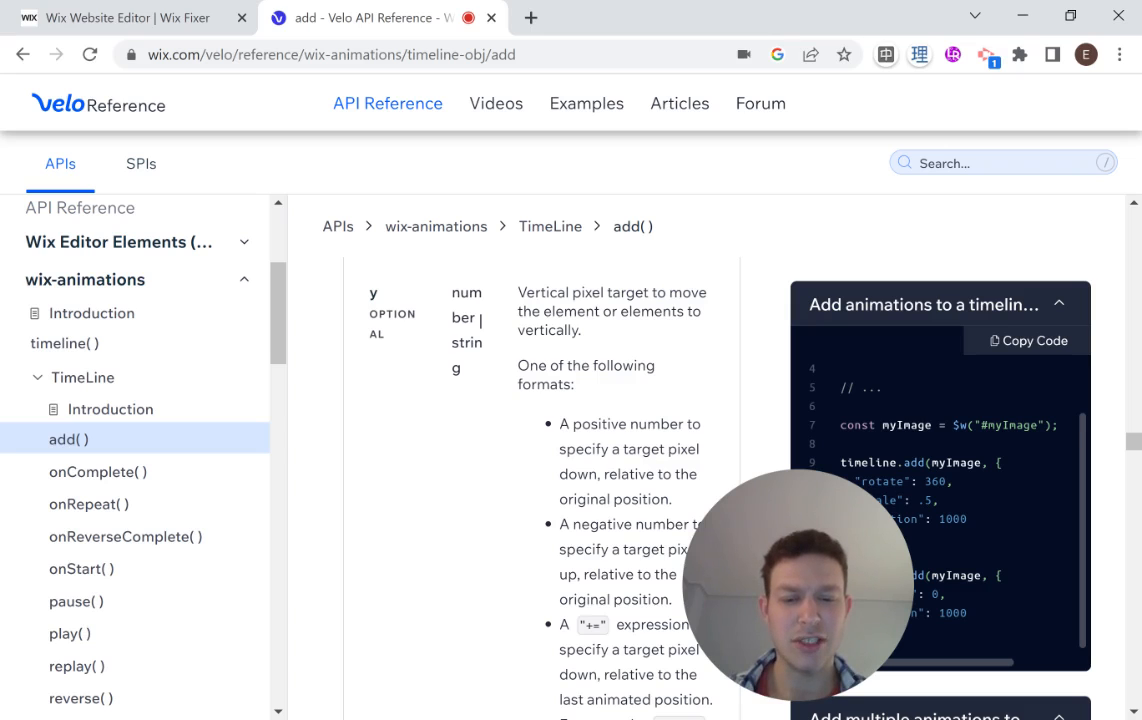
pyautogui.scroll(-3)
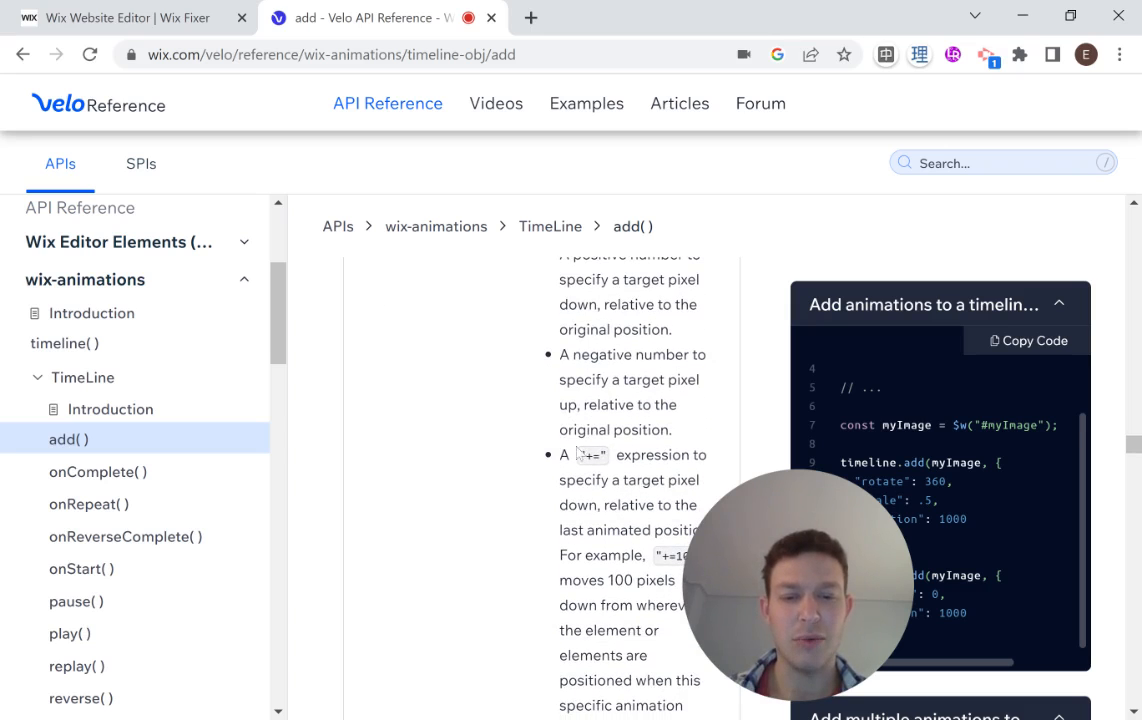
pyautogui.doubleClick(588, 455)
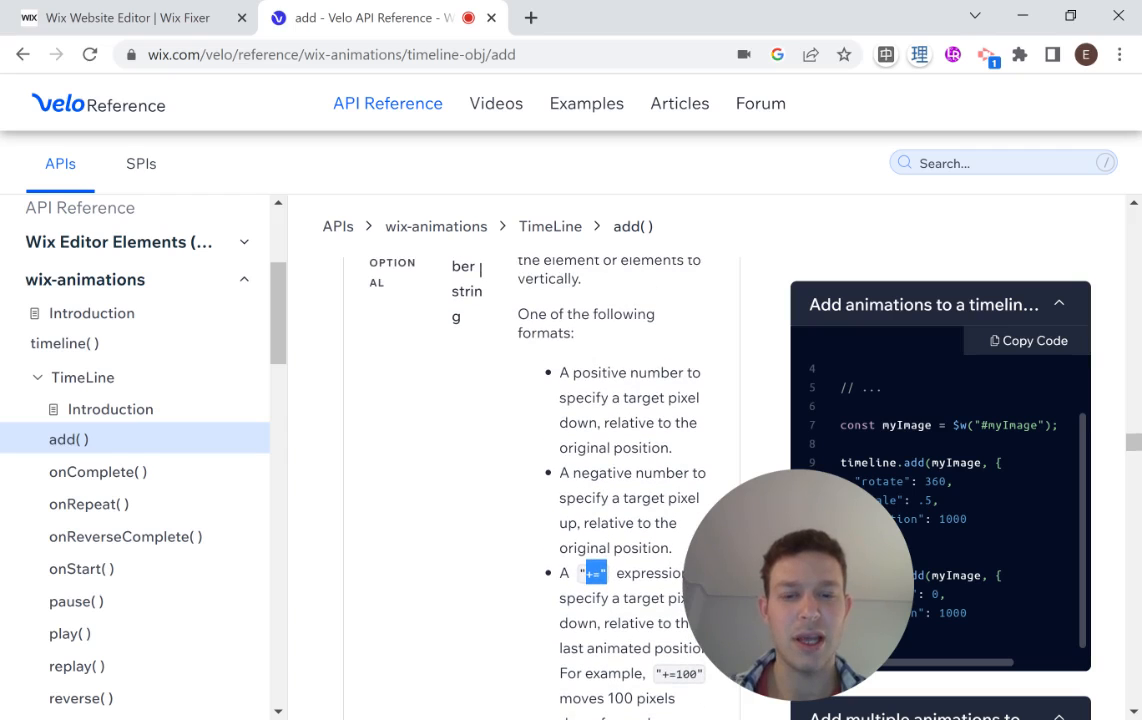
pyautogui.doubleClick(625, 372)
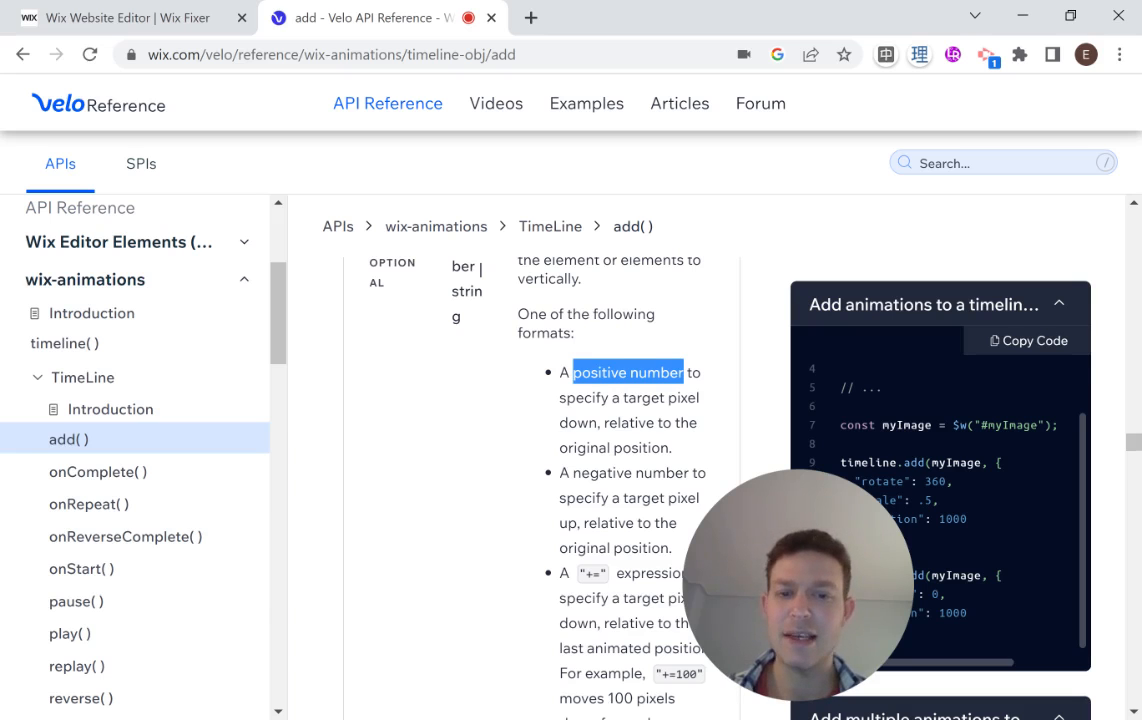
pyautogui.scroll(-3)
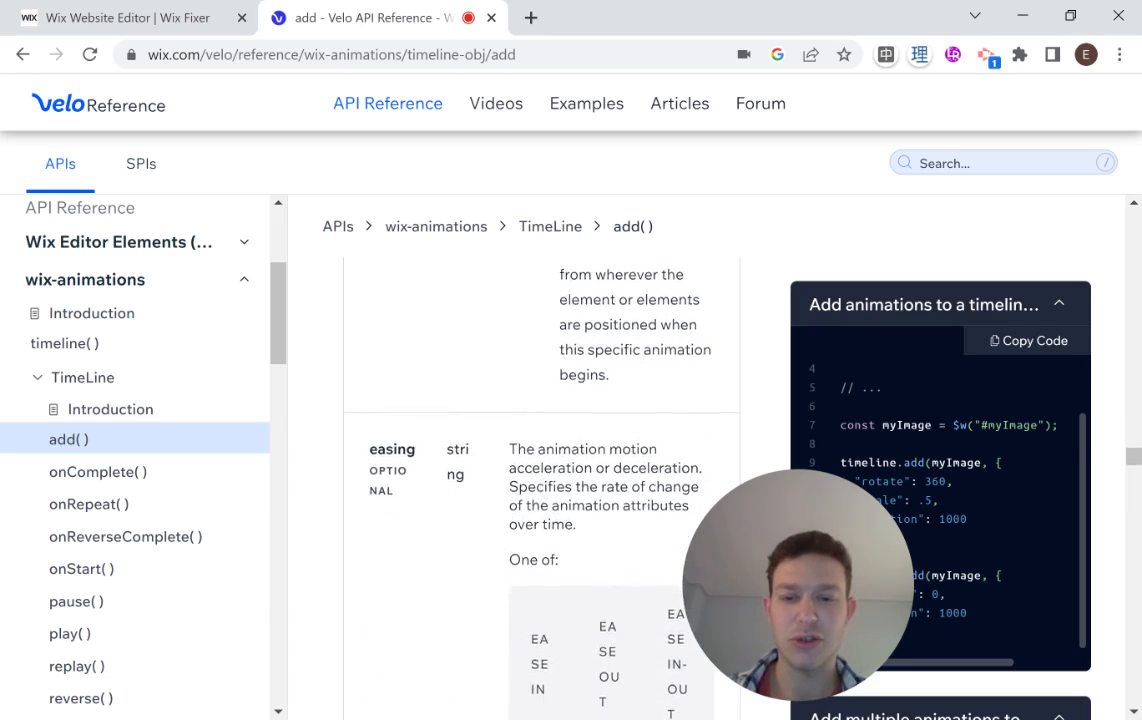
pyautogui.scroll(-3)
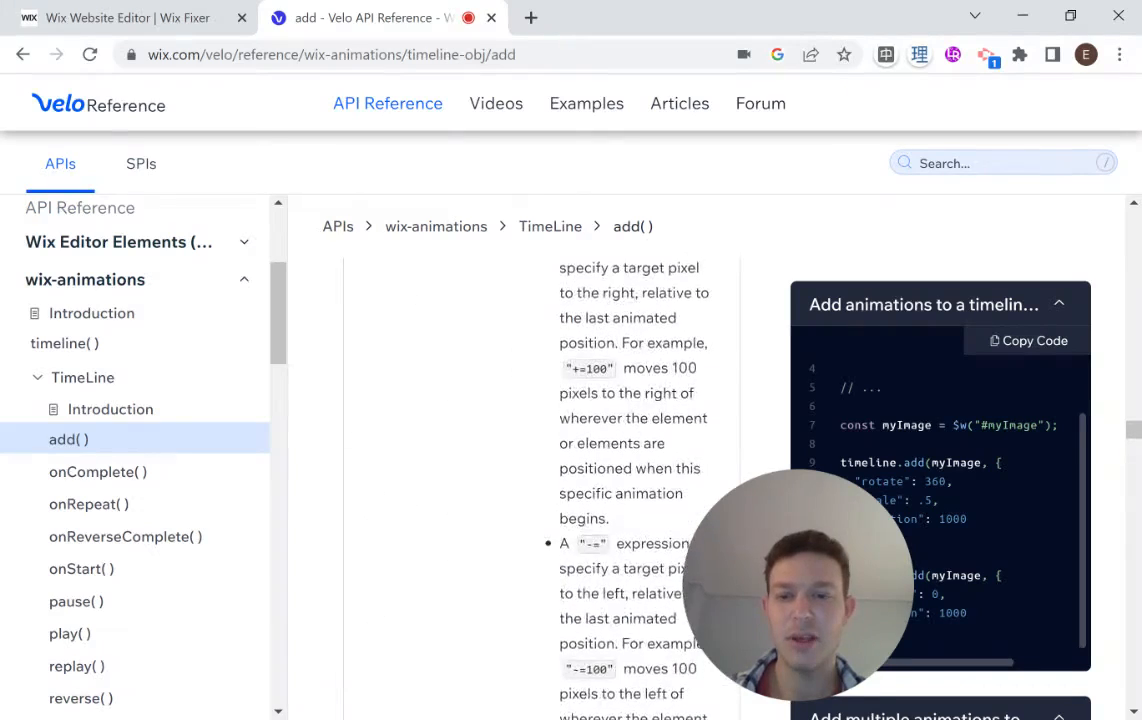
pyautogui.click(130, 17)
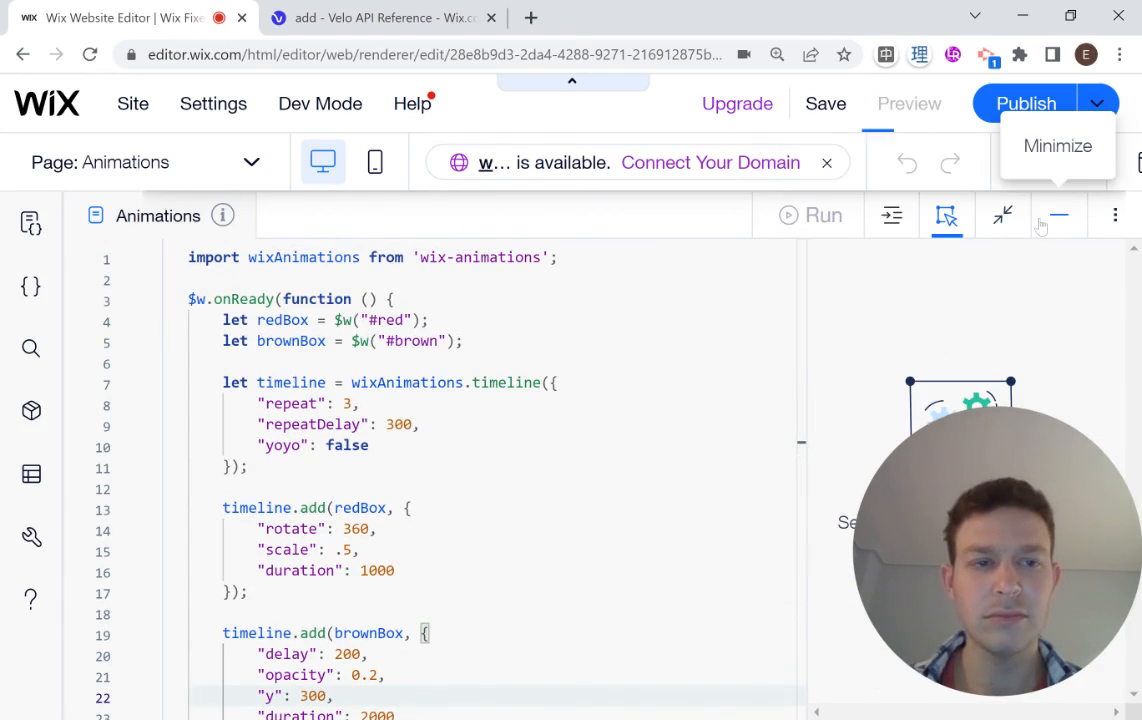
pyautogui.click(908, 103)
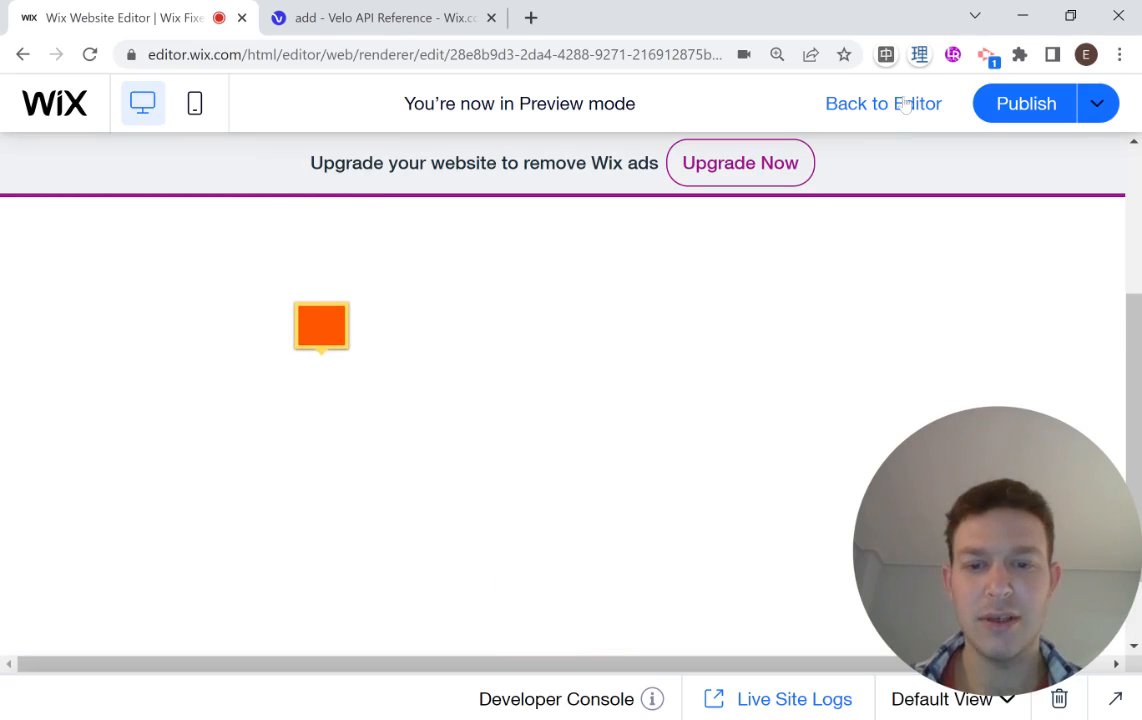
pyautogui.click(883, 103)
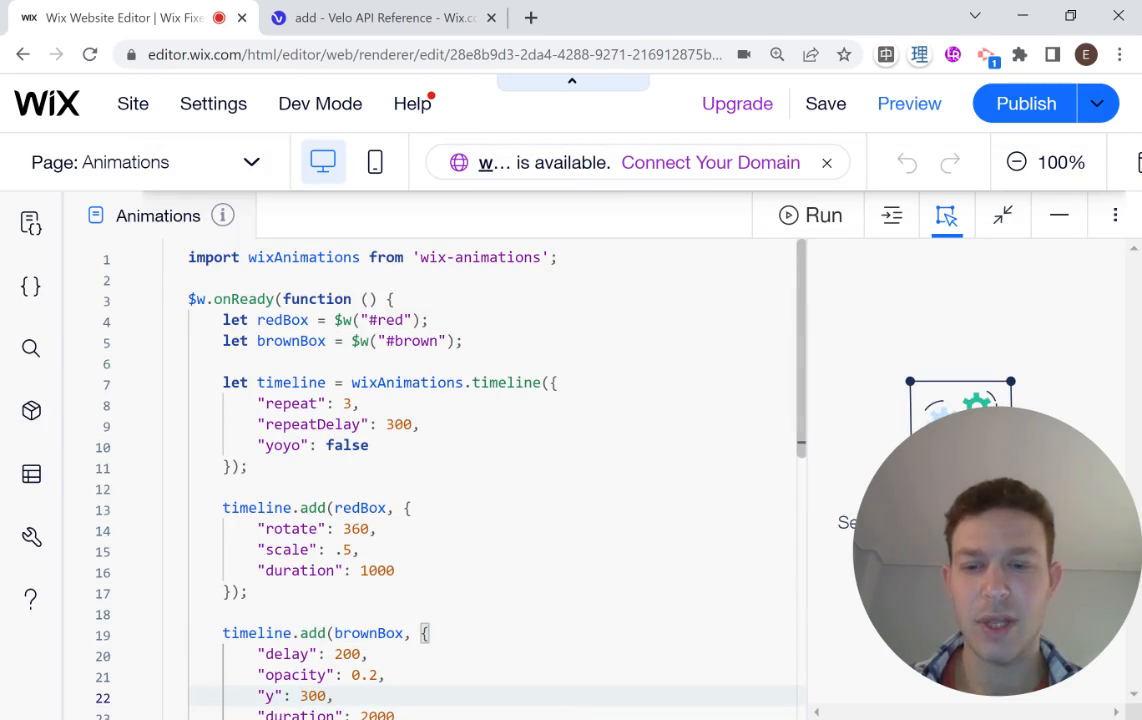
# Preview the page after removing the brown box's 200 ms delay.
pyautogui.scroll(-3)
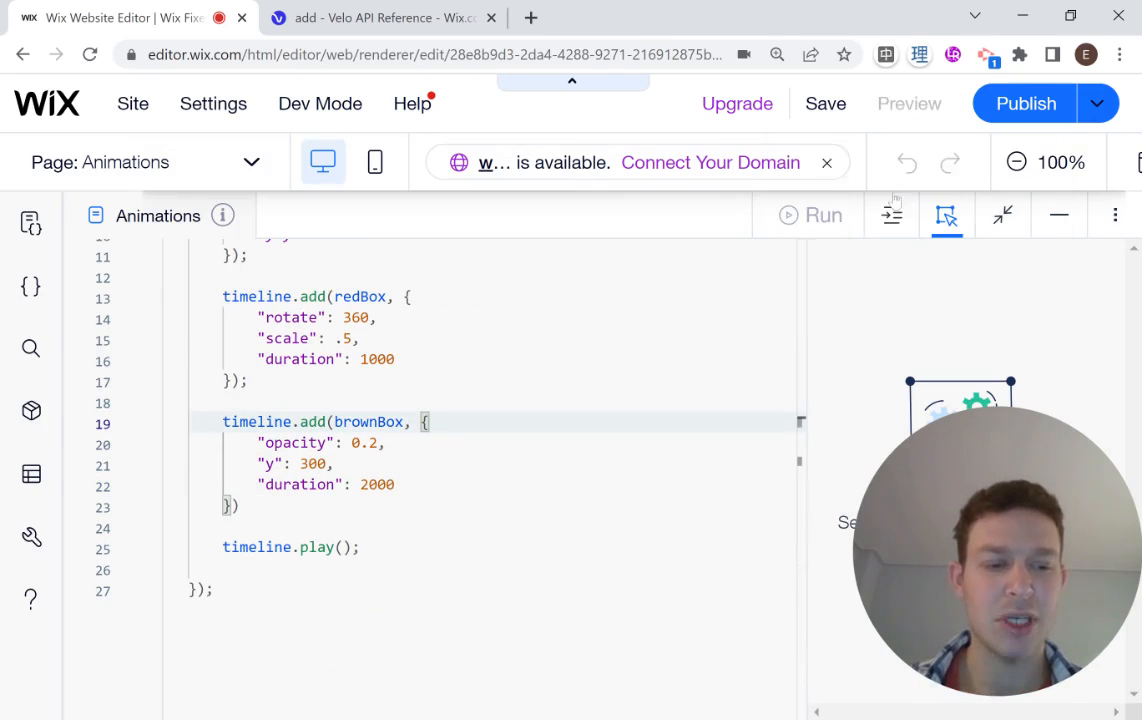
pyautogui.click(908, 103)
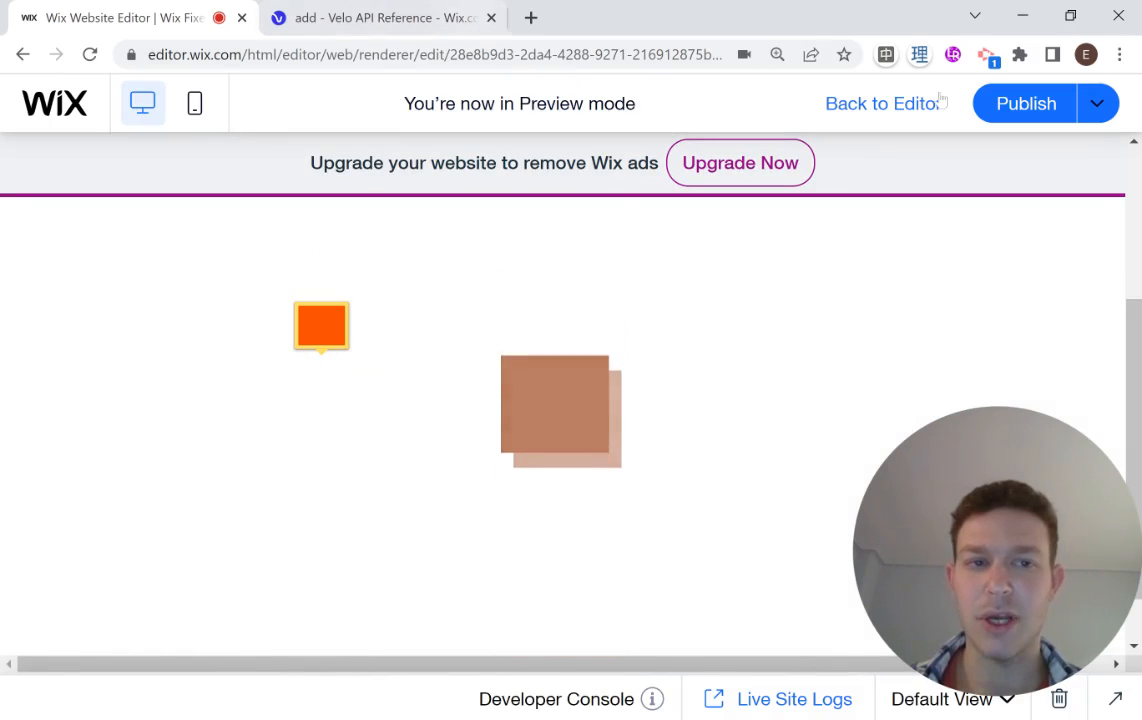
pyautogui.click(380, 17)
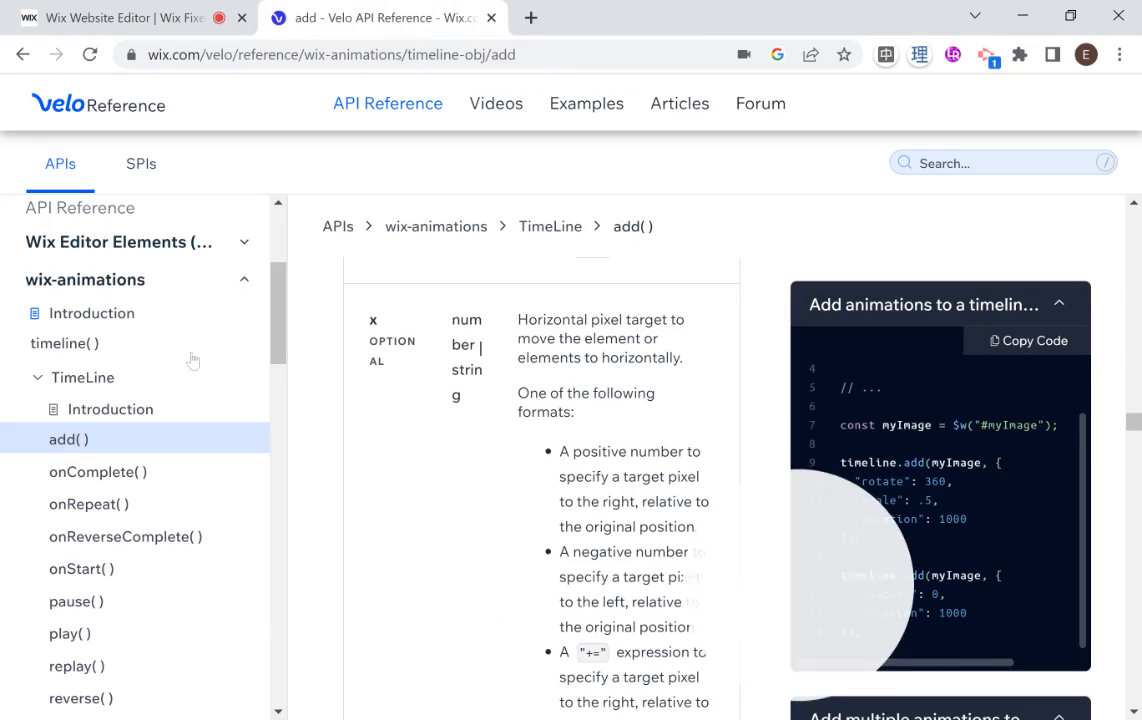
pyautogui.scroll(-3)
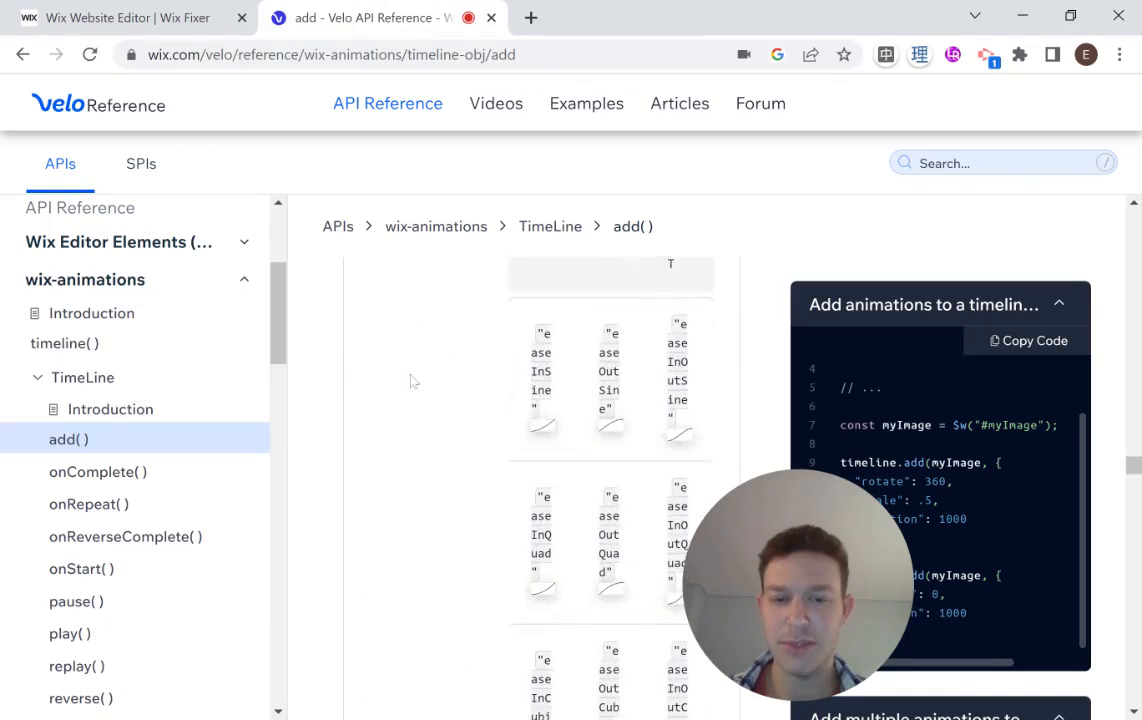
pyautogui.scroll(3)
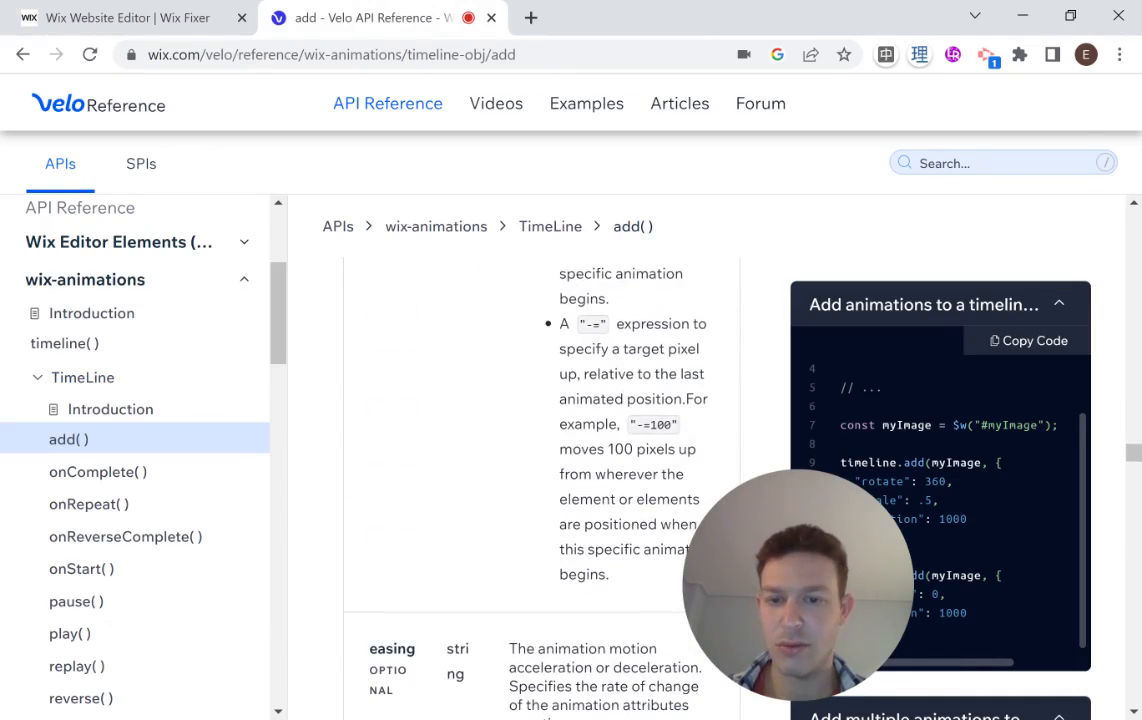
pyautogui.scroll(-3)
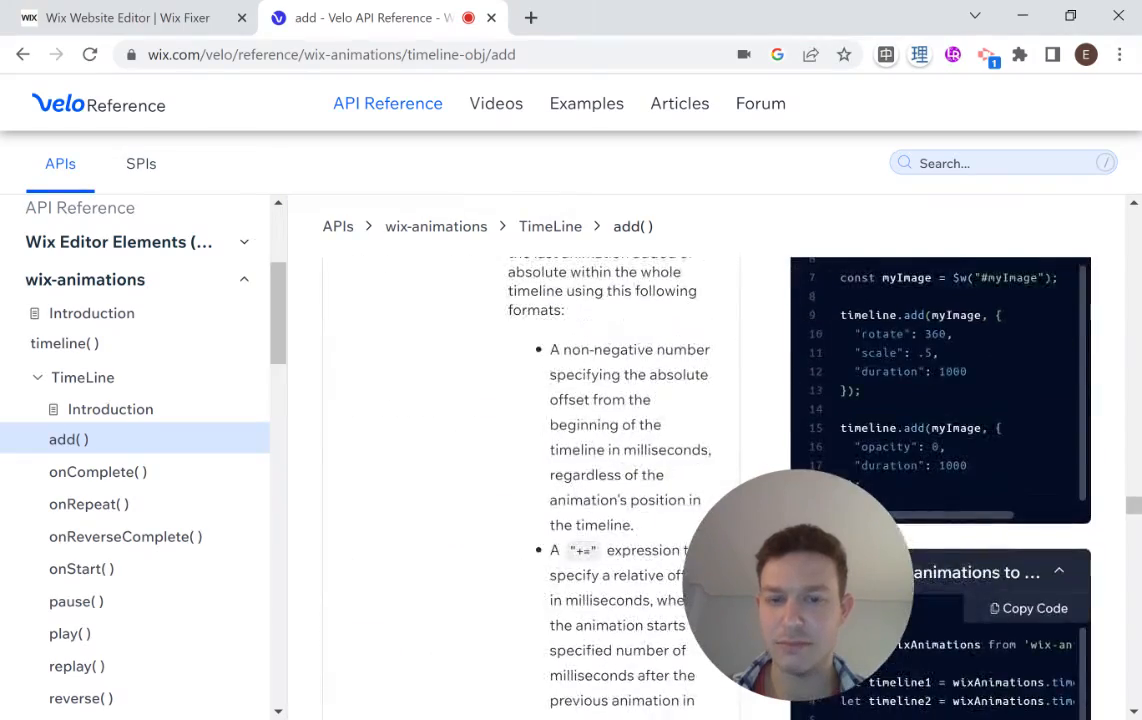
pyautogui.scroll(3)
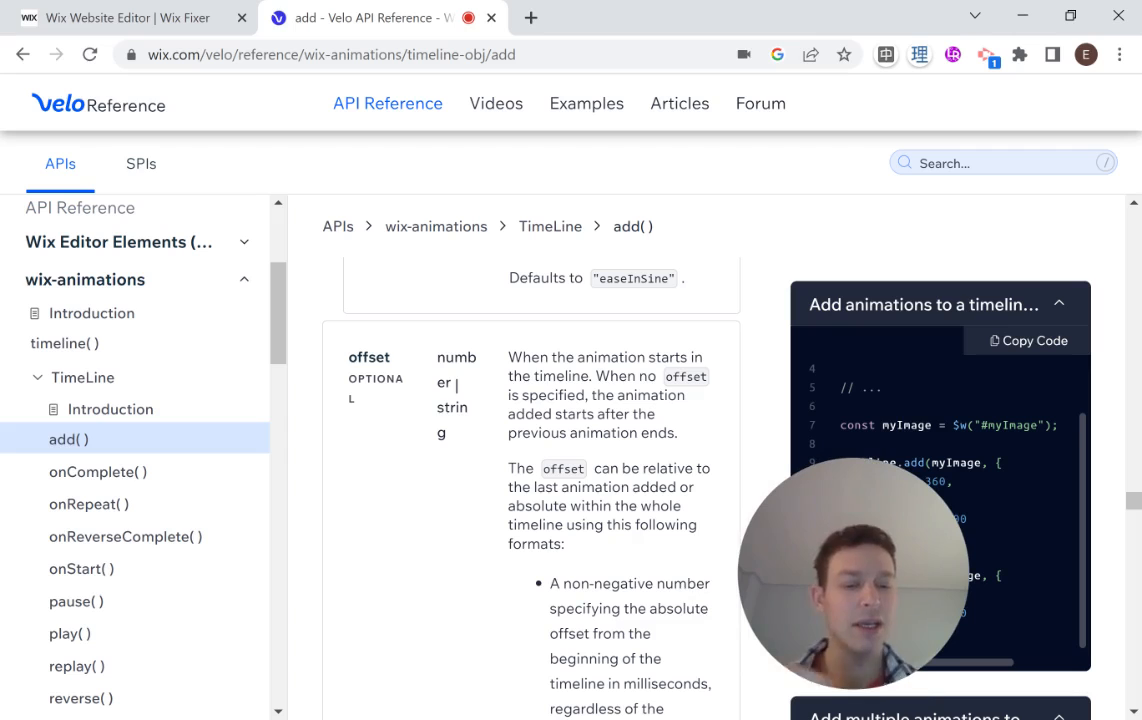
pyautogui.moveTo(464, 526)
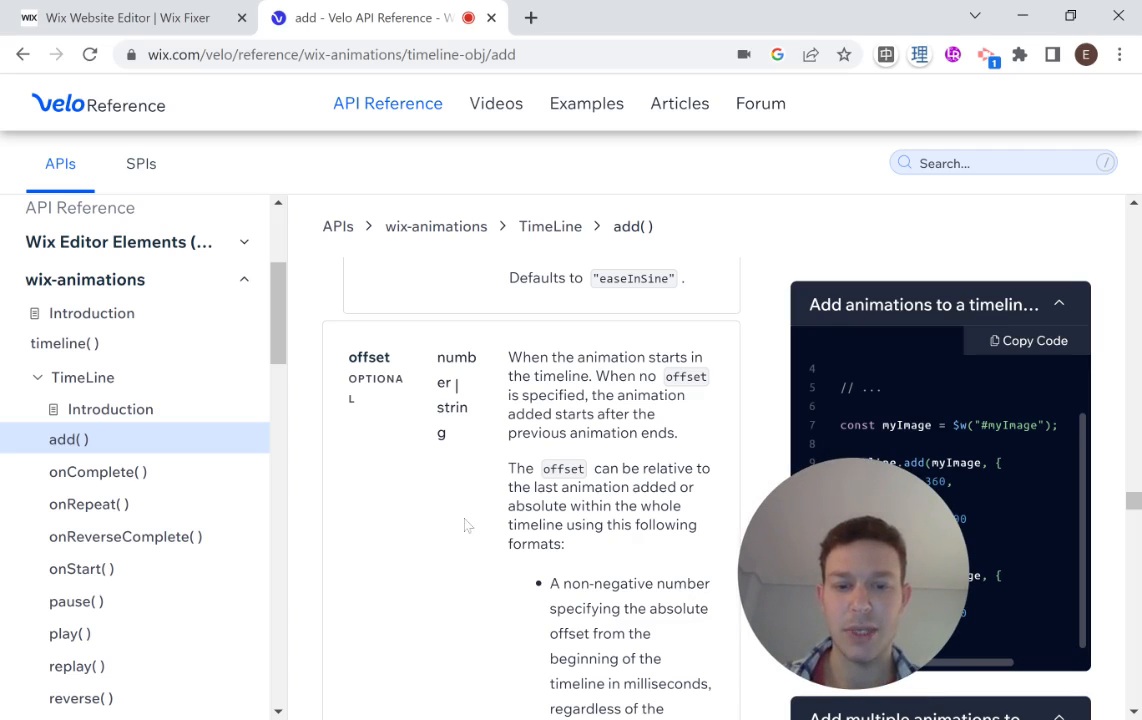
pyautogui.scroll(-3)
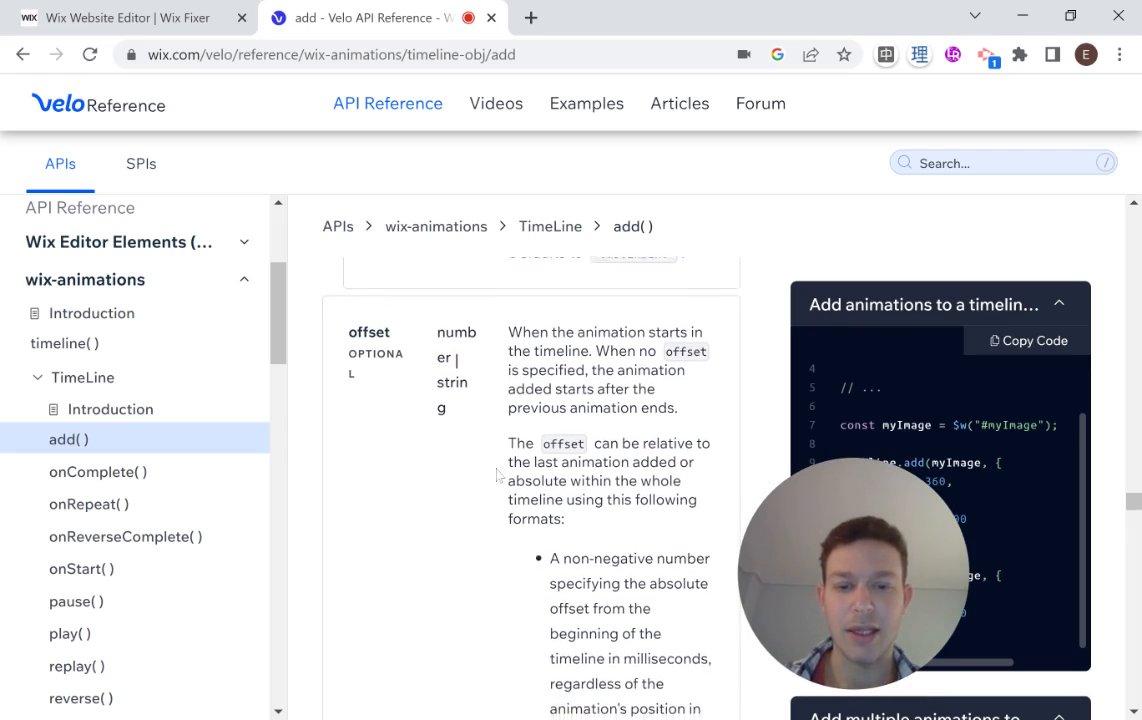
pyautogui.scroll(-3)
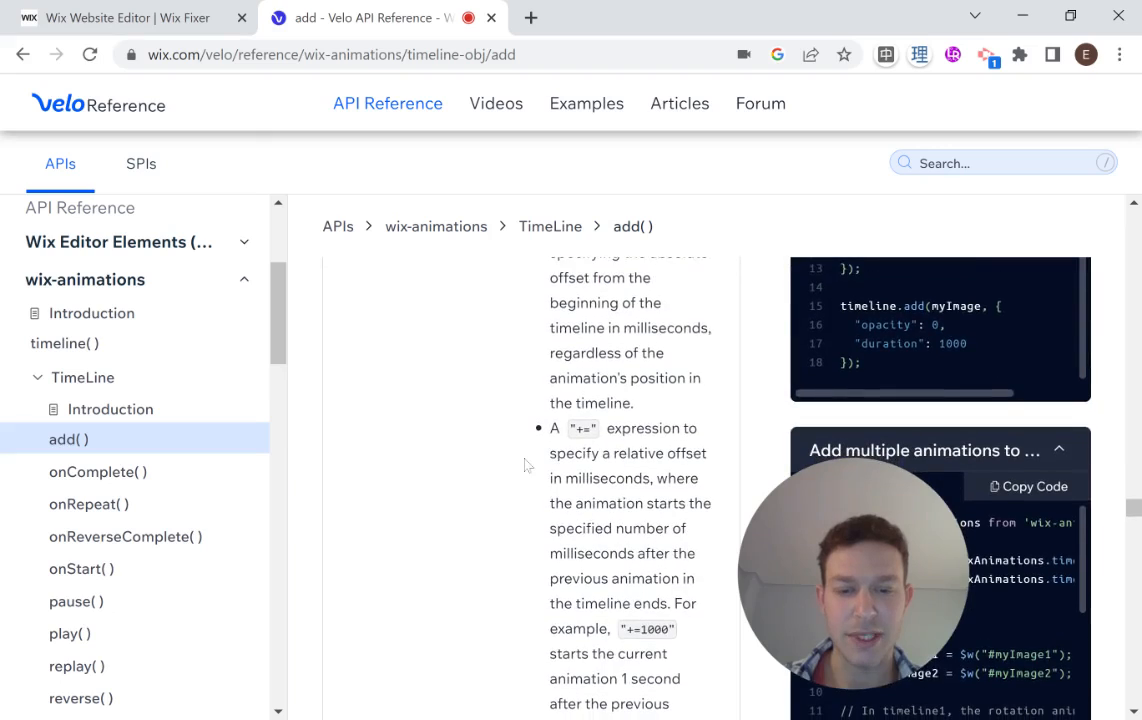
pyautogui.scroll(-3)
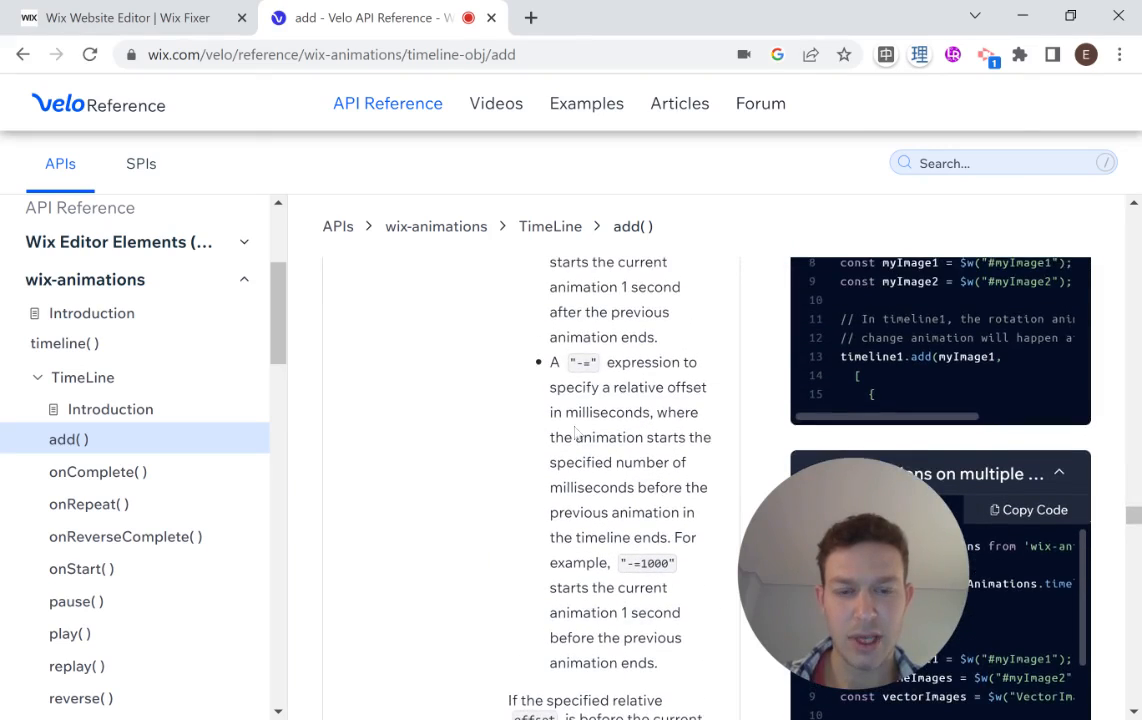
pyautogui.scroll(-3)
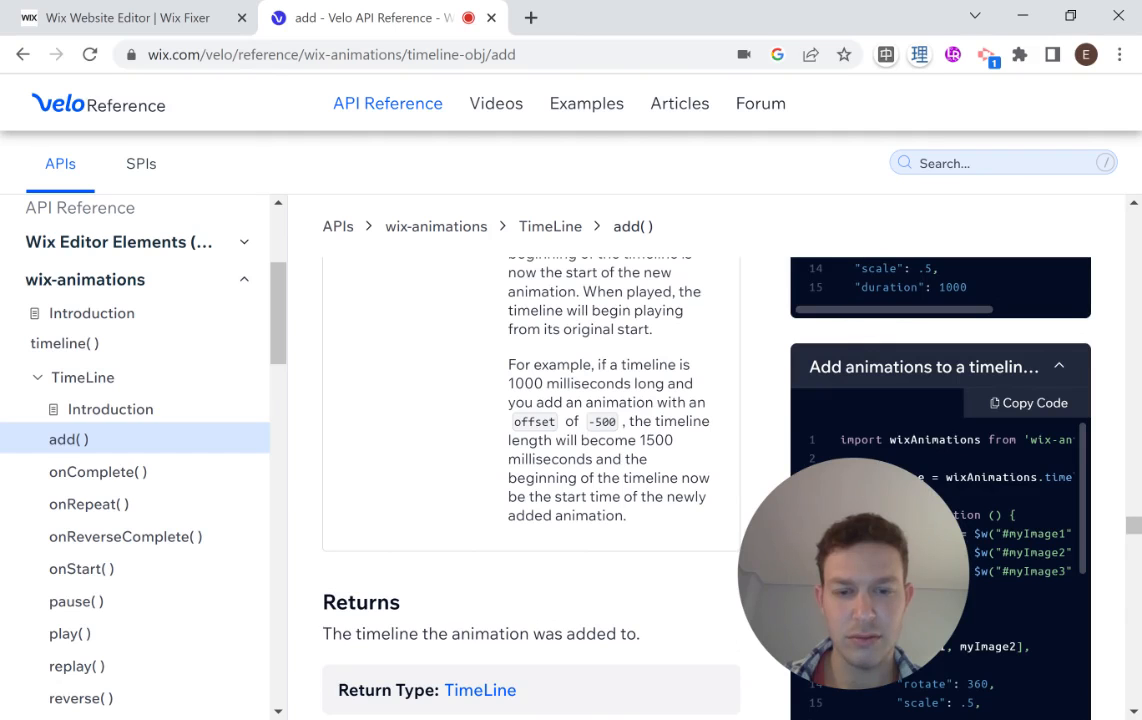
pyautogui.scroll(-3)
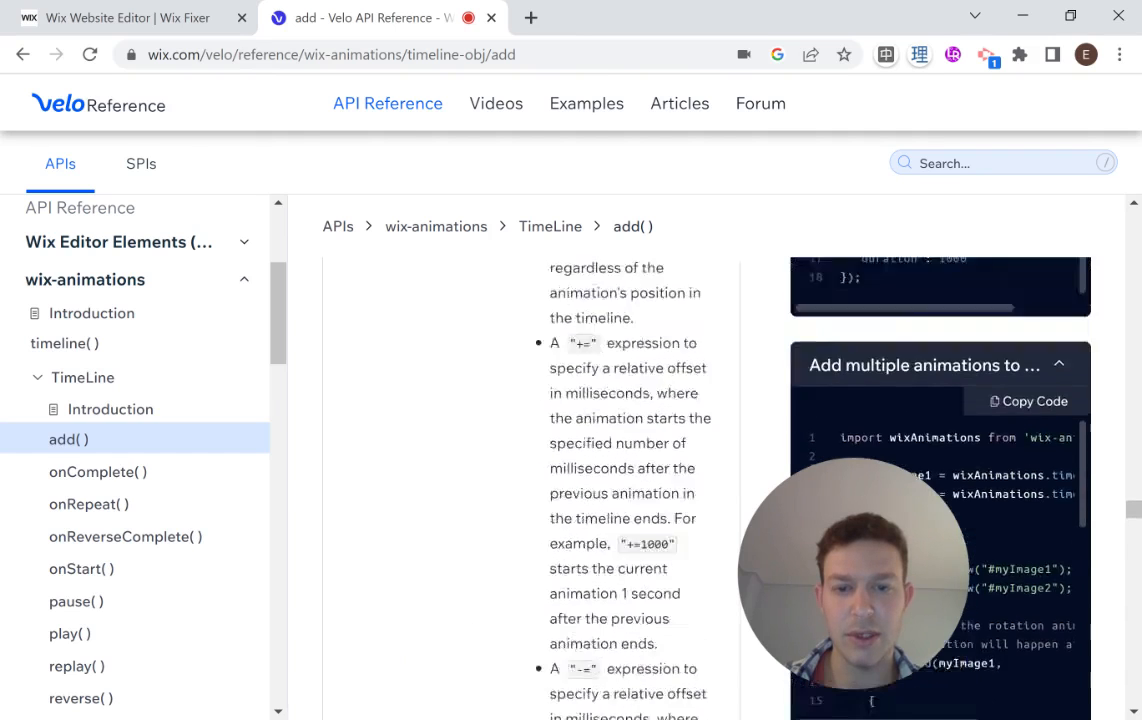
pyautogui.scroll(3)
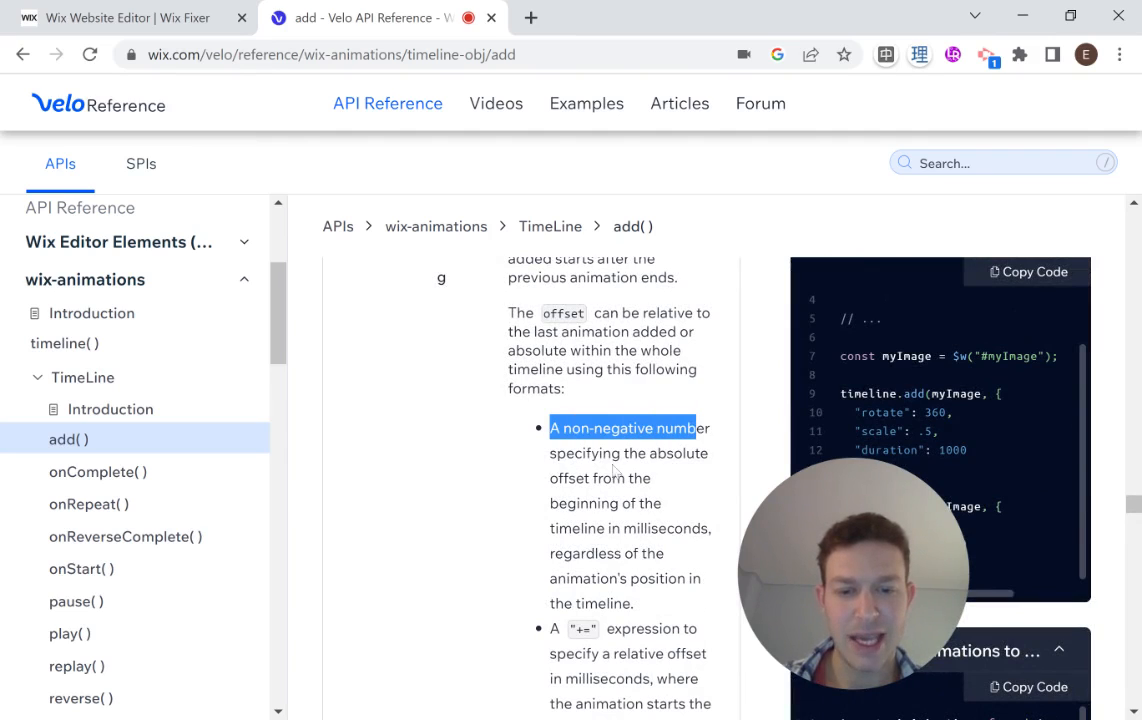
pyautogui.moveTo(614, 472)
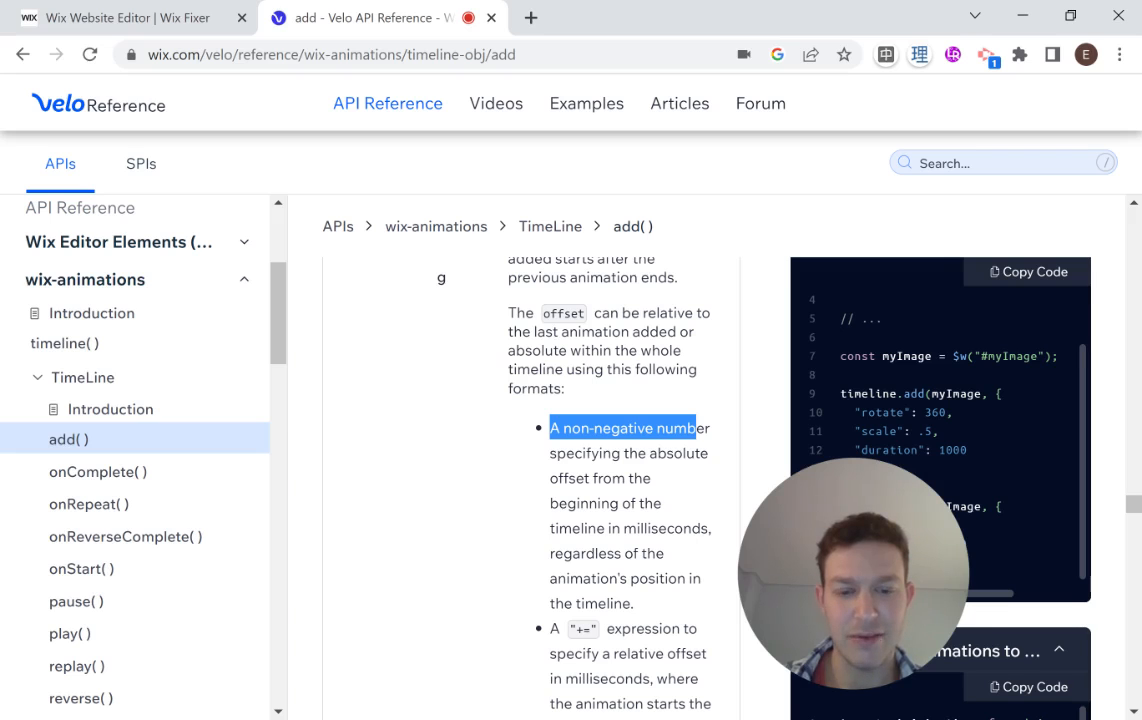
pyautogui.scroll(3)
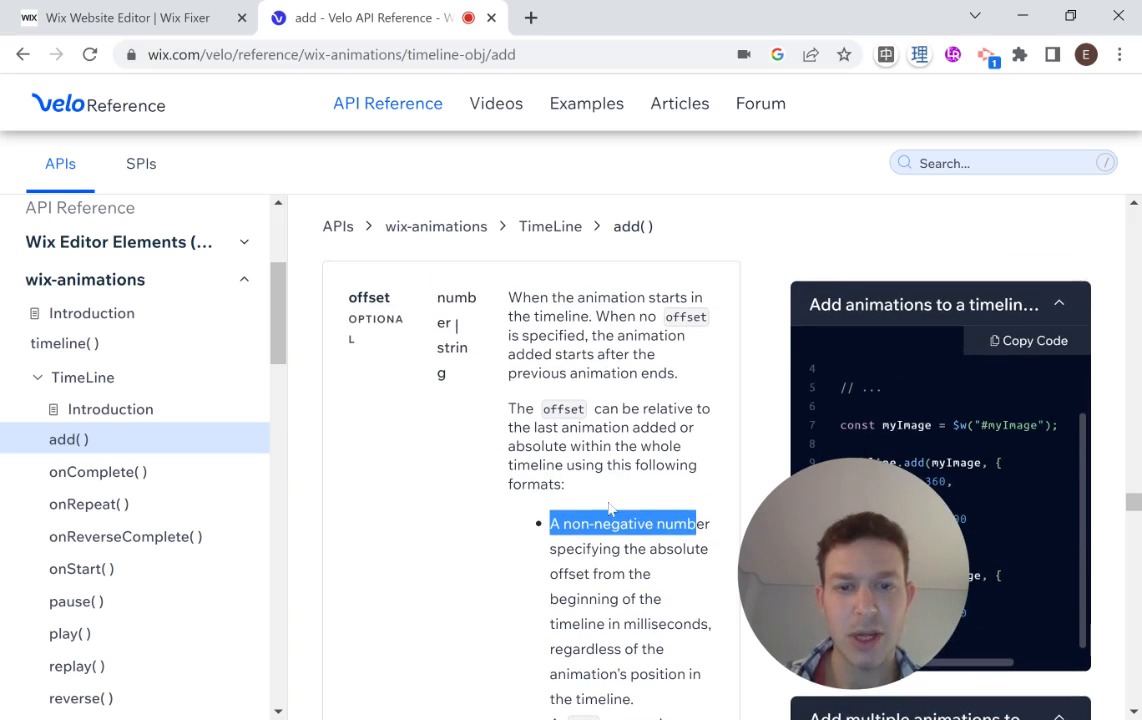
pyautogui.scroll(-3)
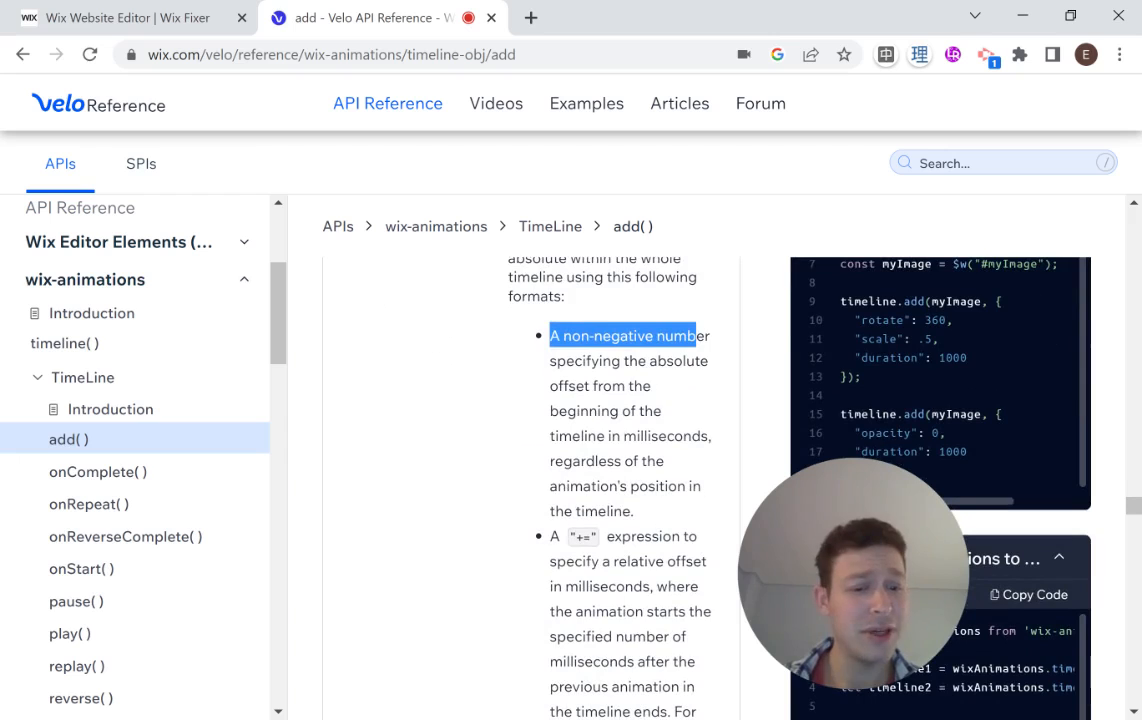
pyautogui.scroll(3)
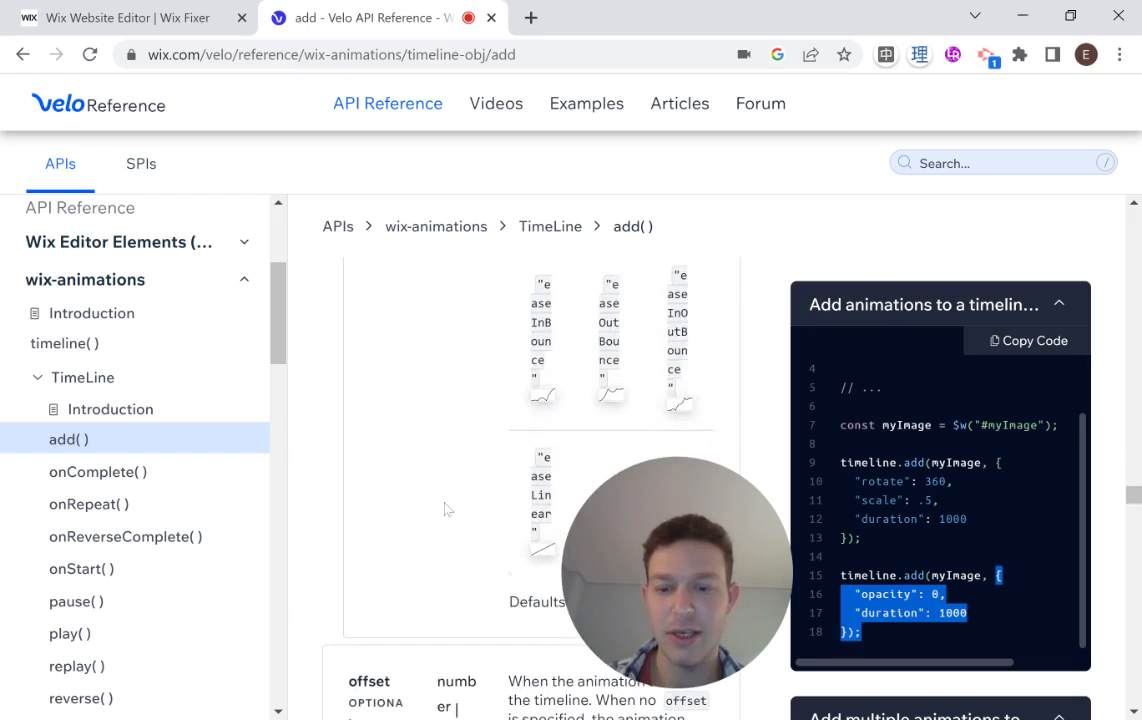
pyautogui.scroll(-3)
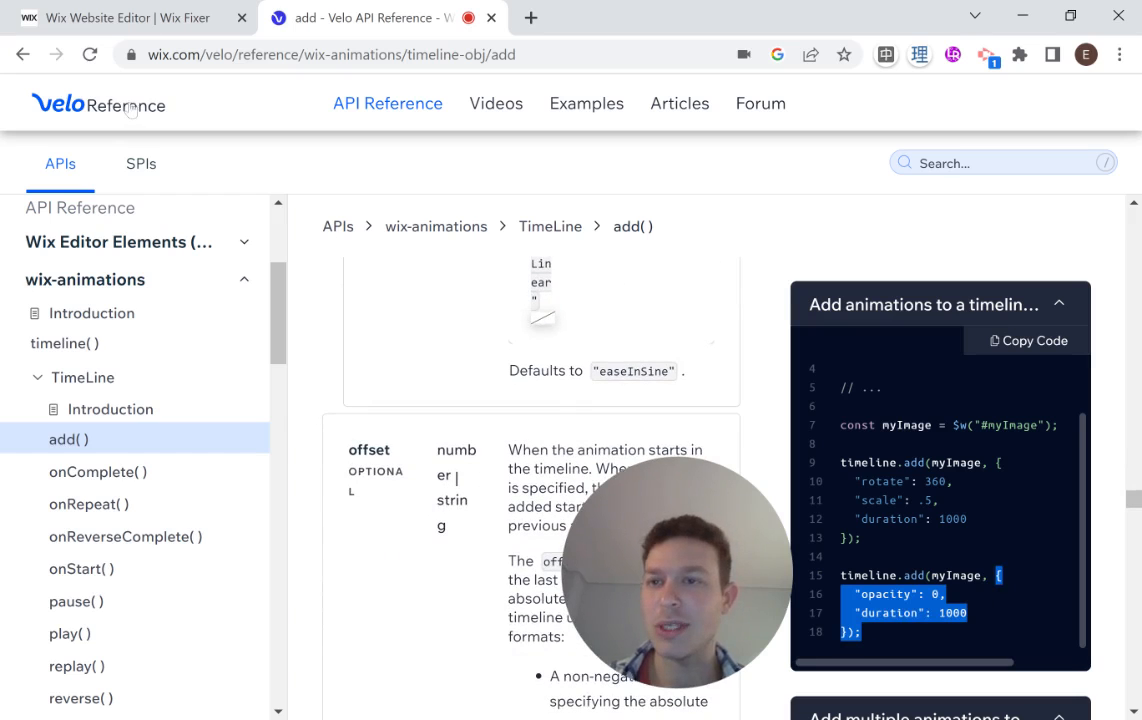
# Pass an offset of 0 to the brownBox add() call and preview.
pyautogui.click(130, 17)
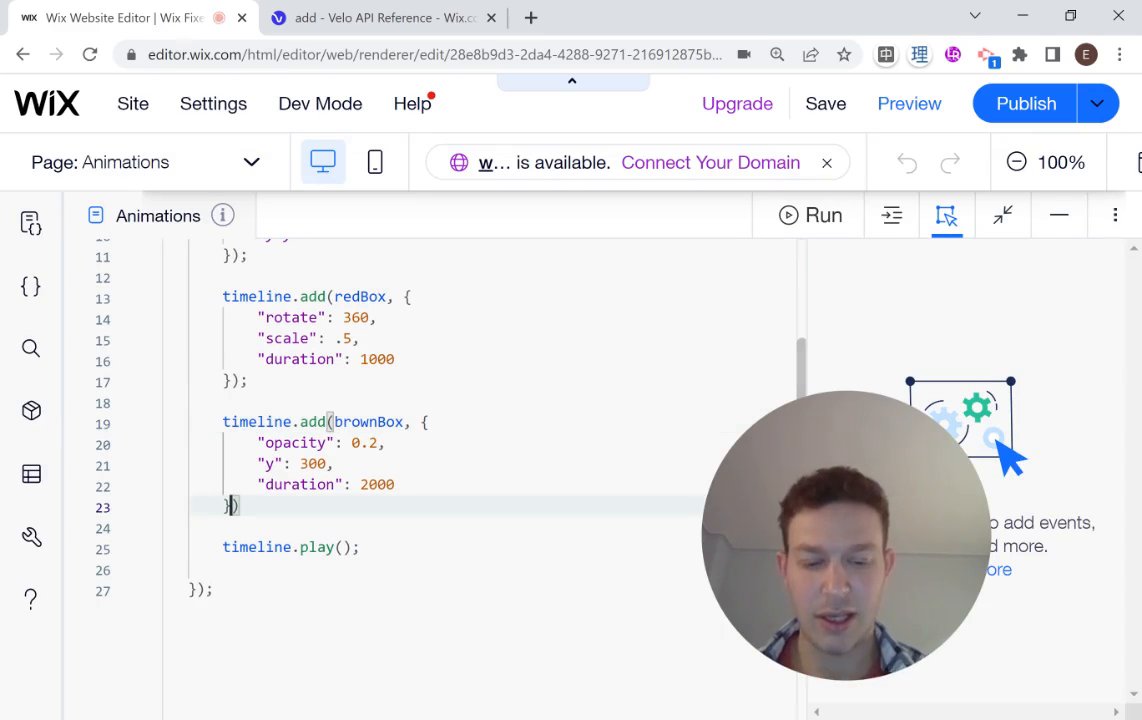
pyautogui.write(',0')
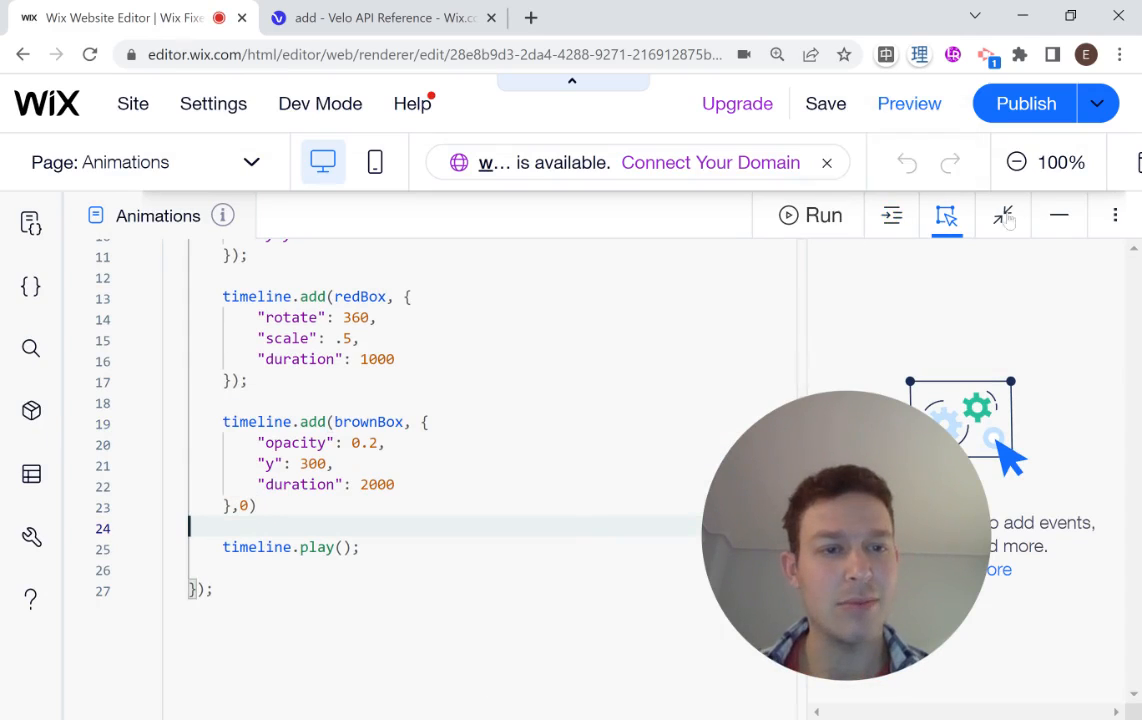
pyautogui.moveTo(908, 103)
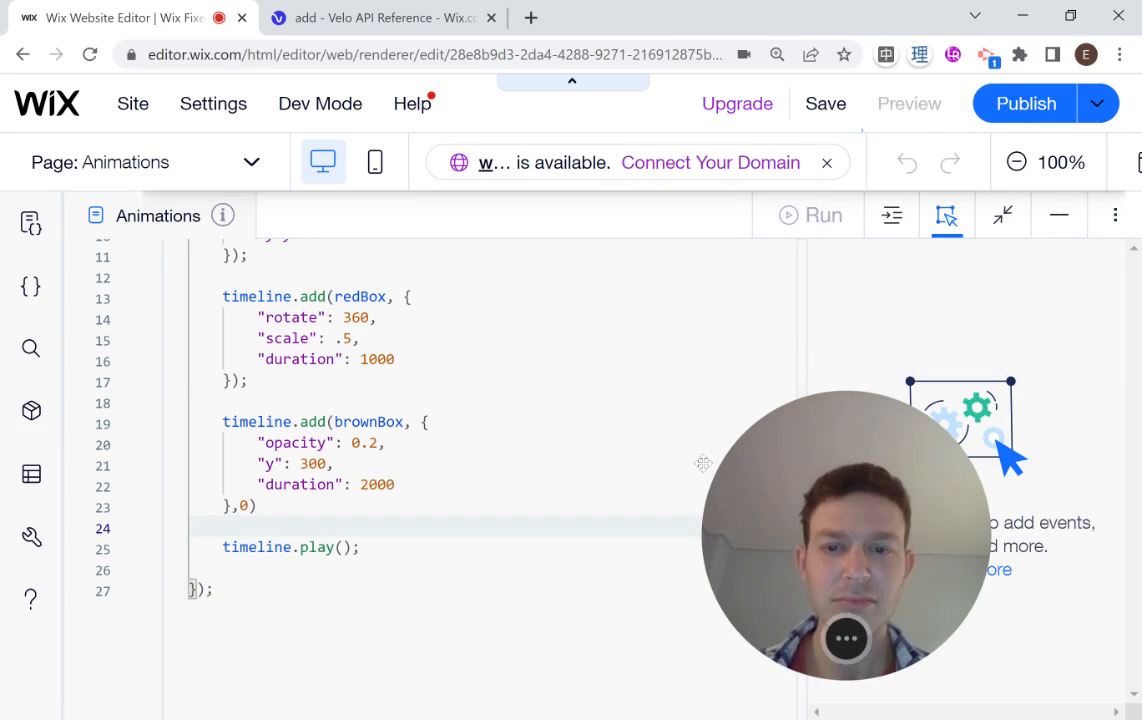
pyautogui.click(907, 103)
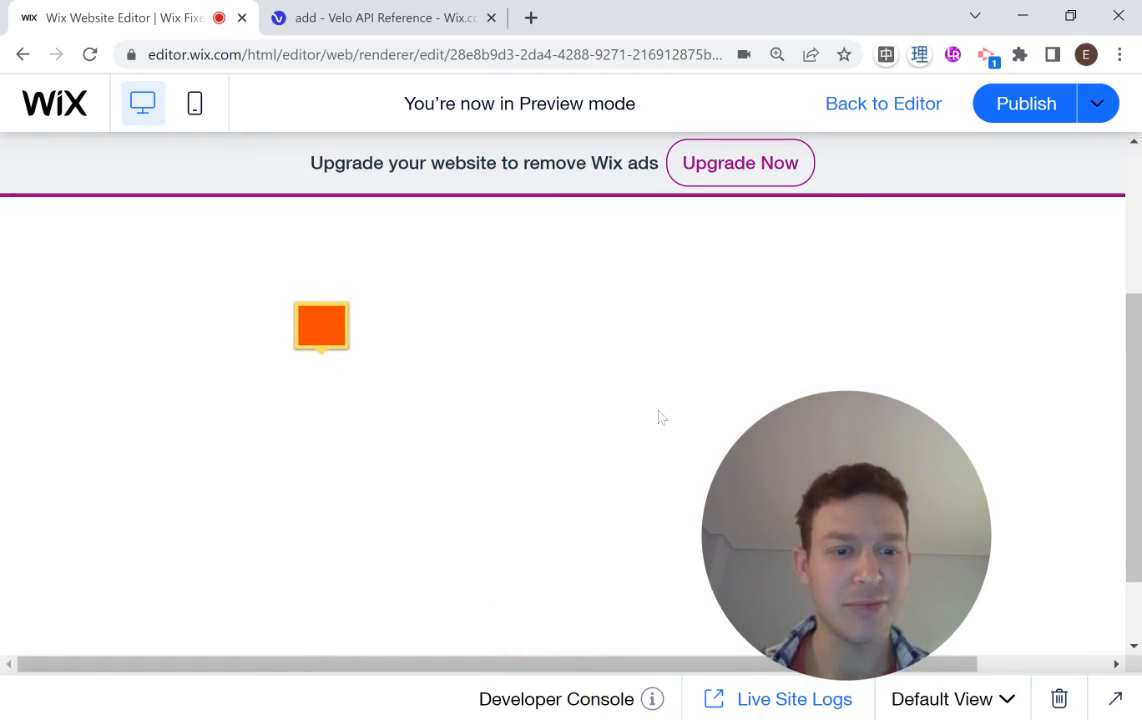
pyautogui.moveTo(407, 386)
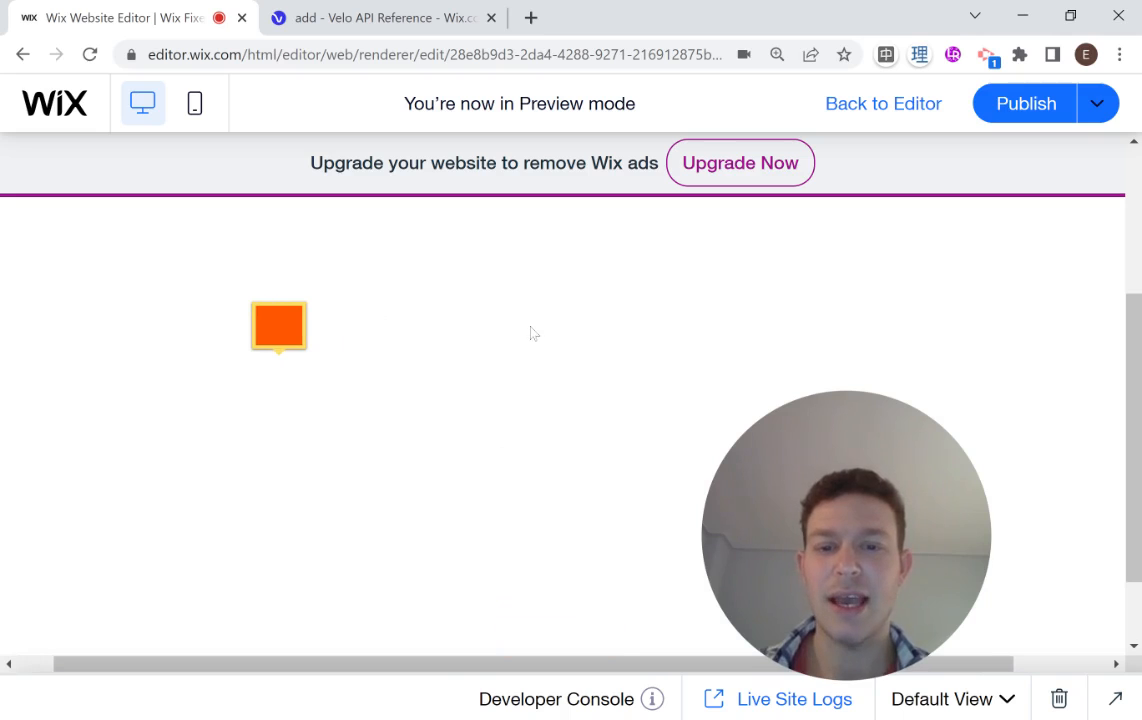
pyautogui.moveTo(303, 491)
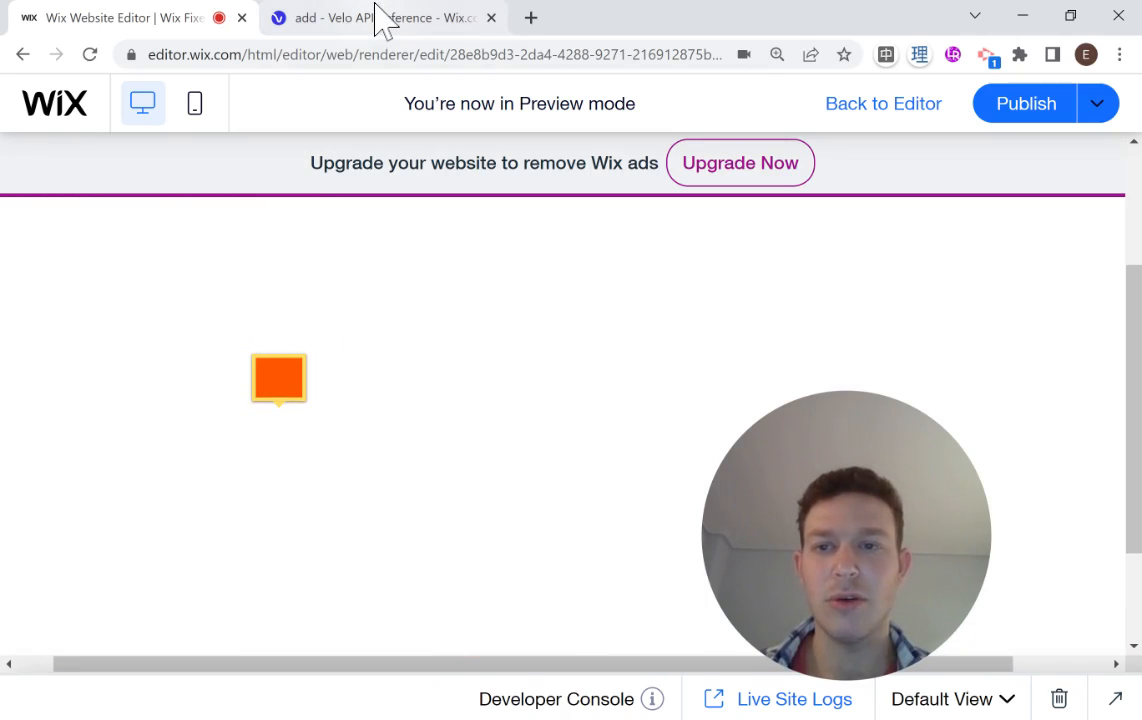
# Read the TimeLine reverse() documentation, then return to the site preview.
pyautogui.click(380, 17)
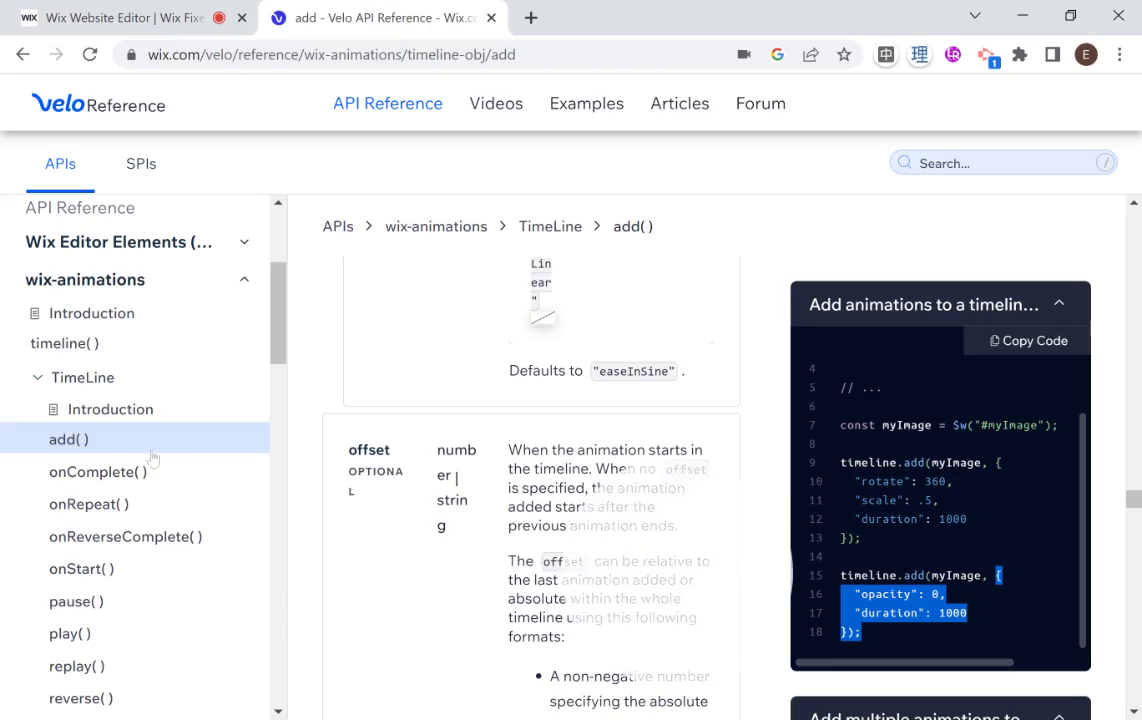
pyautogui.scroll(-3)
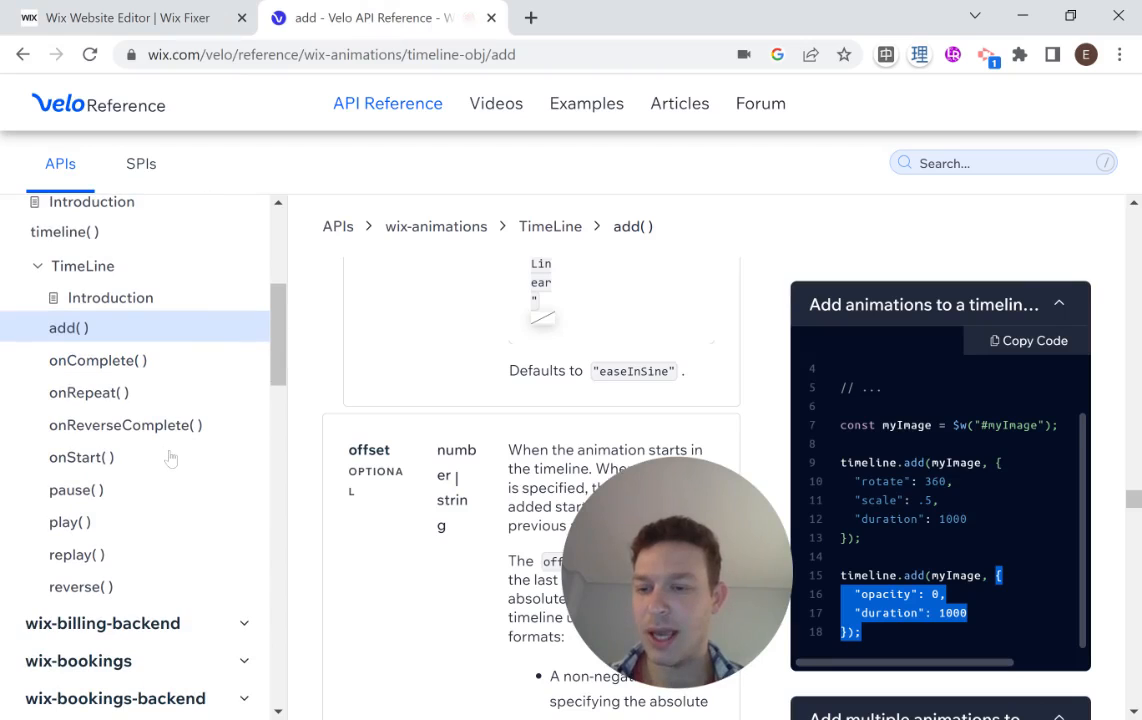
pyautogui.moveTo(81, 587)
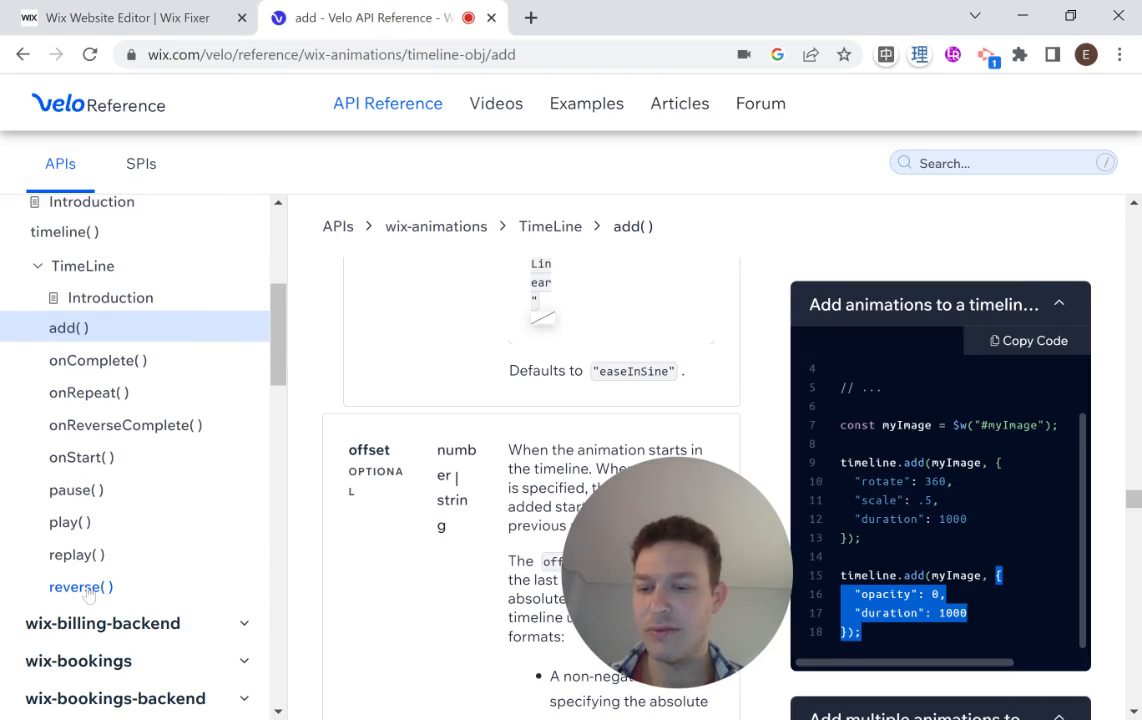
pyautogui.click(80, 586)
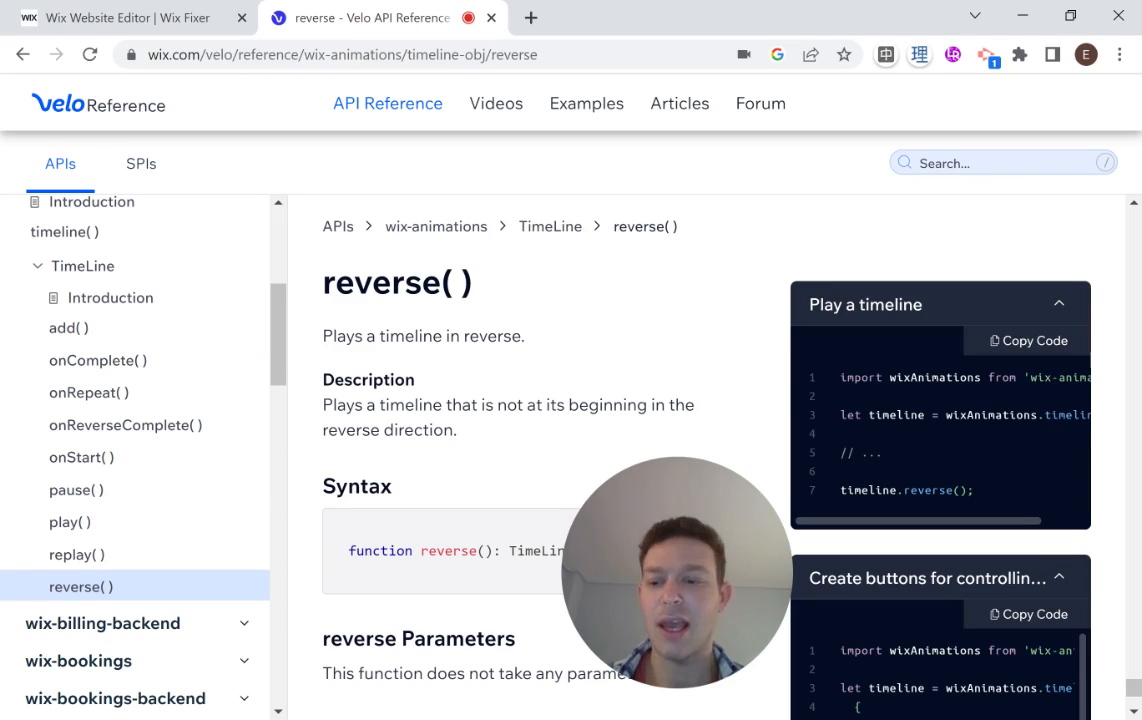
pyautogui.click(128, 17)
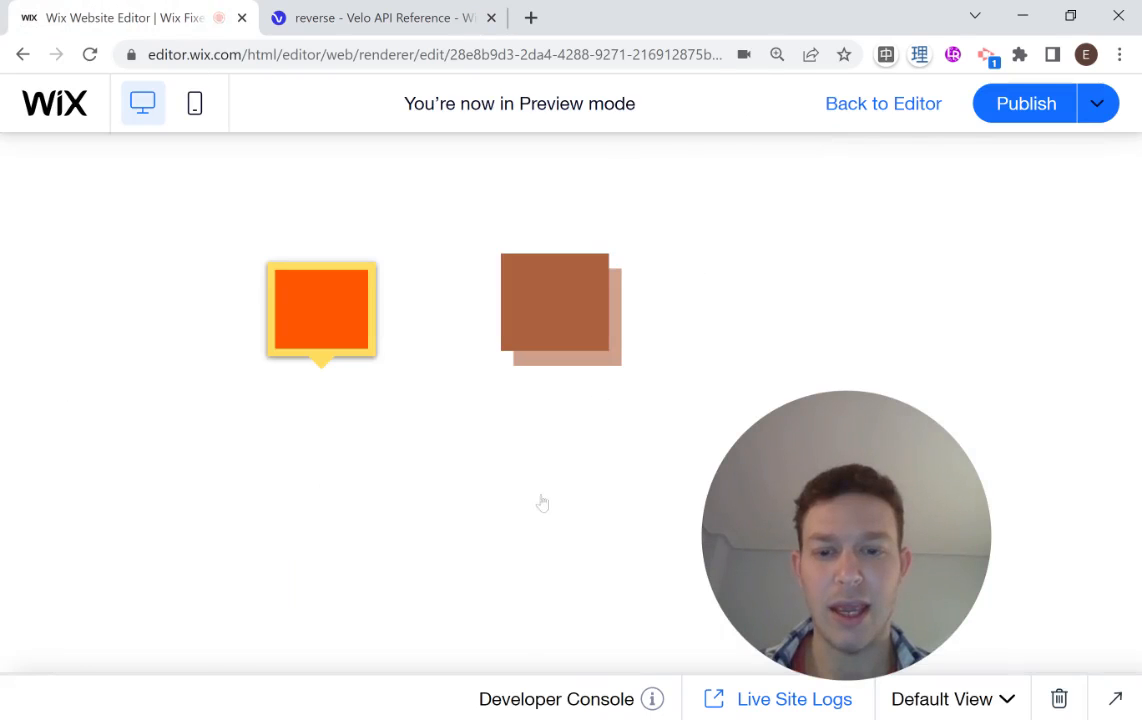
# Switch the timeline to reverse() without the brown box's zero offset, preview it, and view the reverse() reference.
pyautogui.click(882, 103)
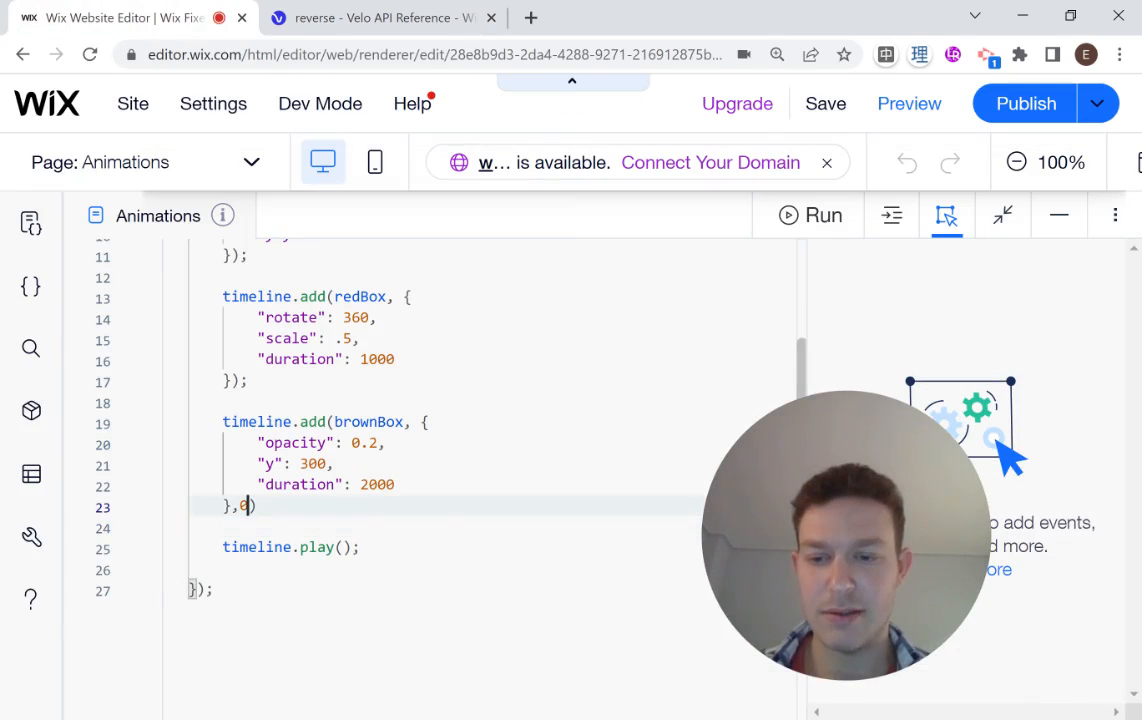
pyautogui.press('Backspace')
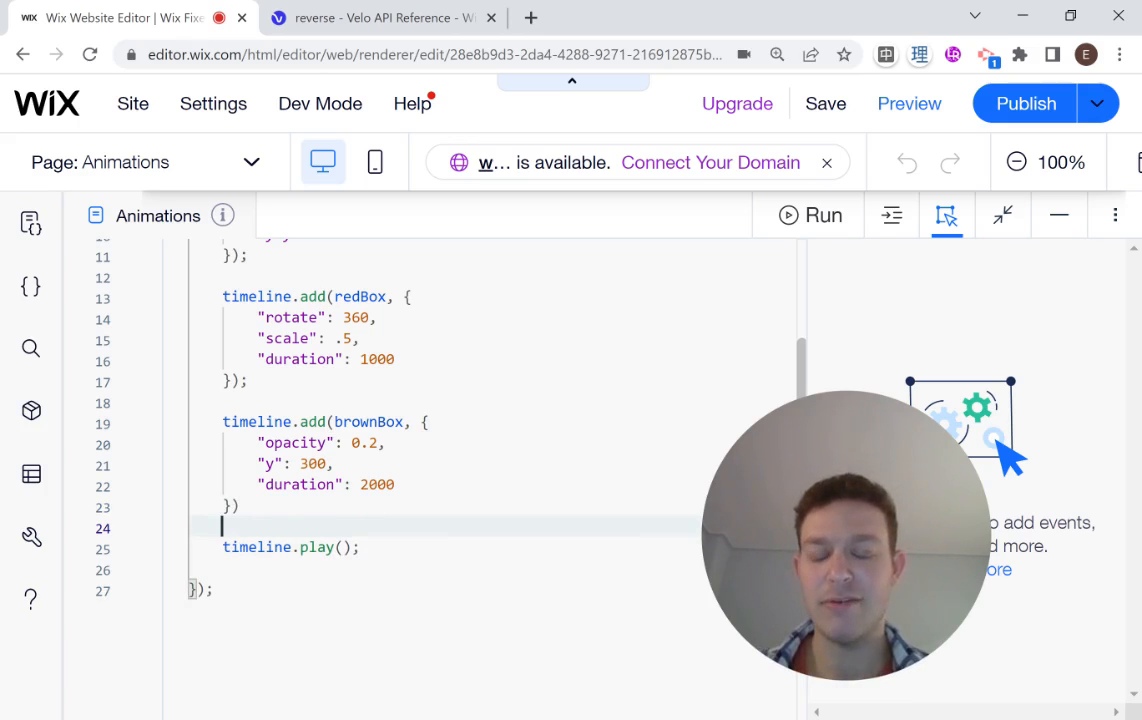
pyautogui.write('reverse')
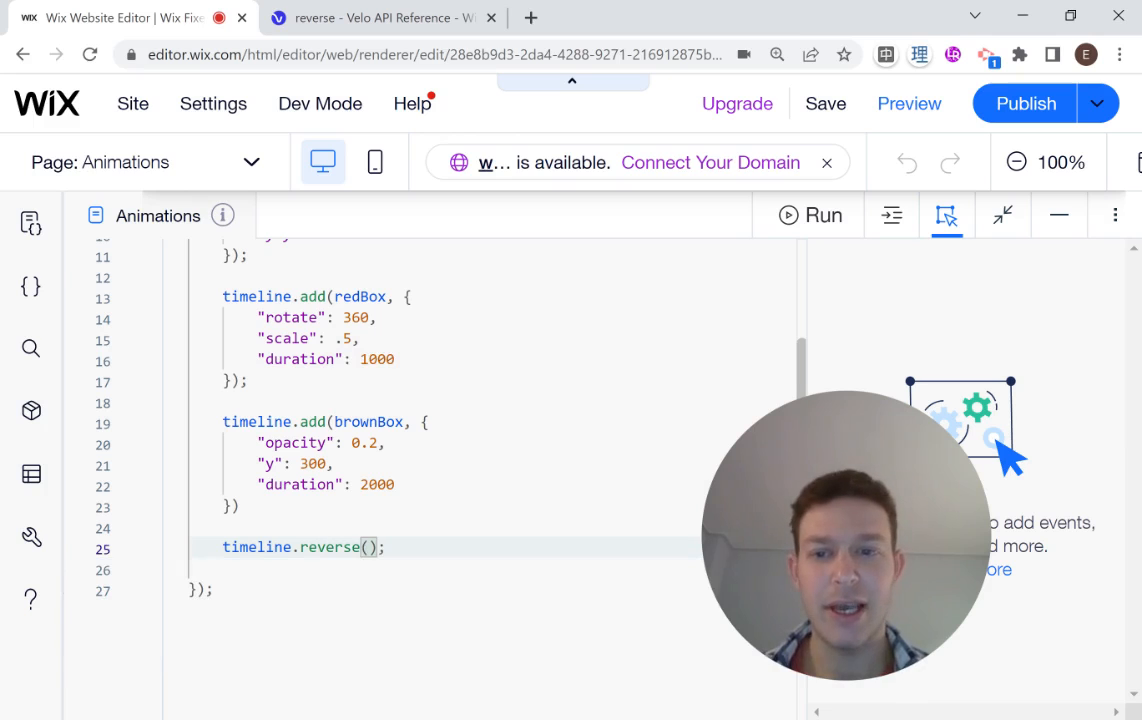
pyautogui.moveTo(811, 215)
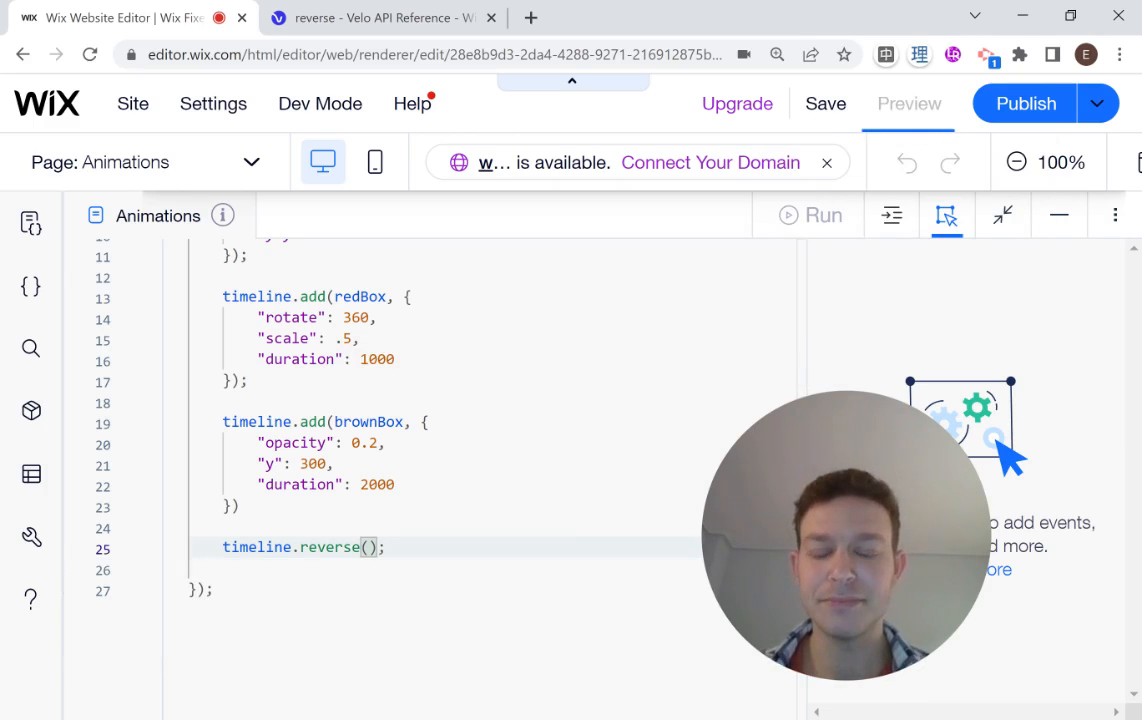
pyautogui.click(907, 103)
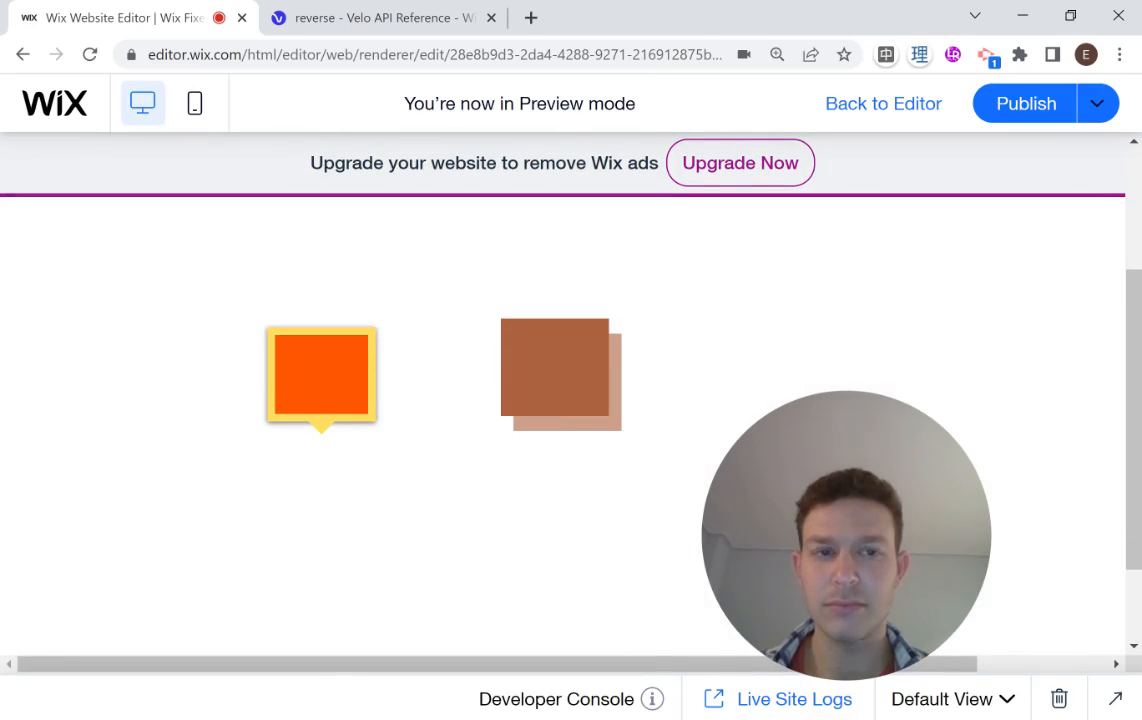
pyautogui.moveTo(670, 431)
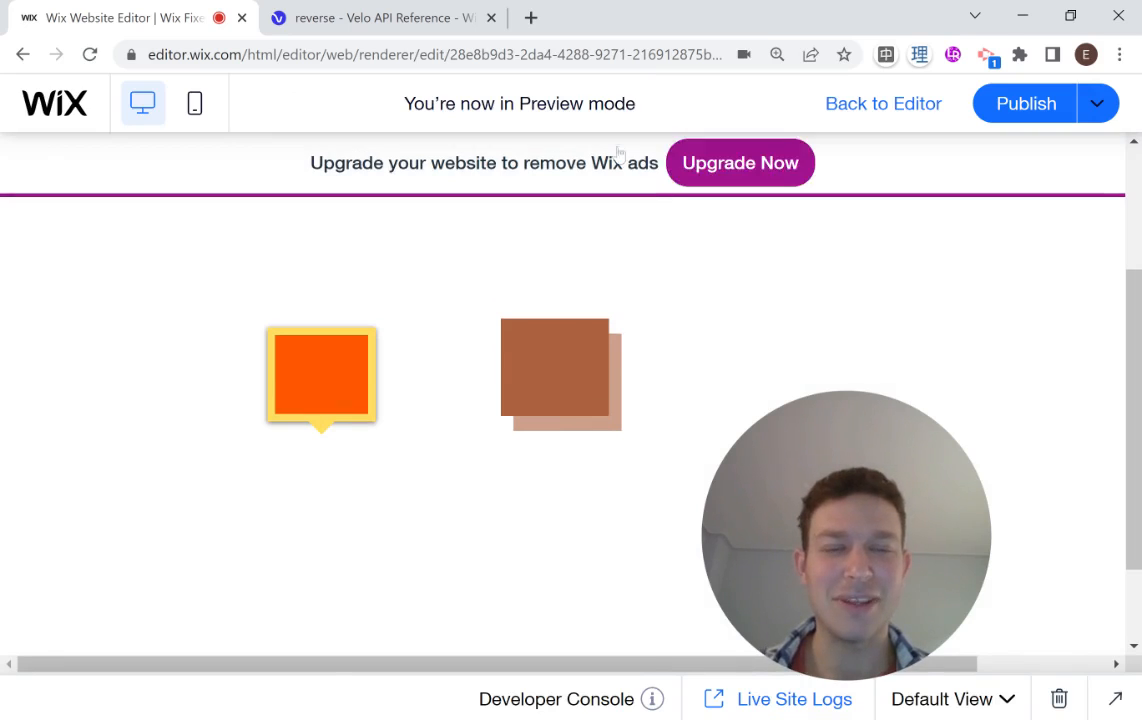
pyautogui.click(380, 17)
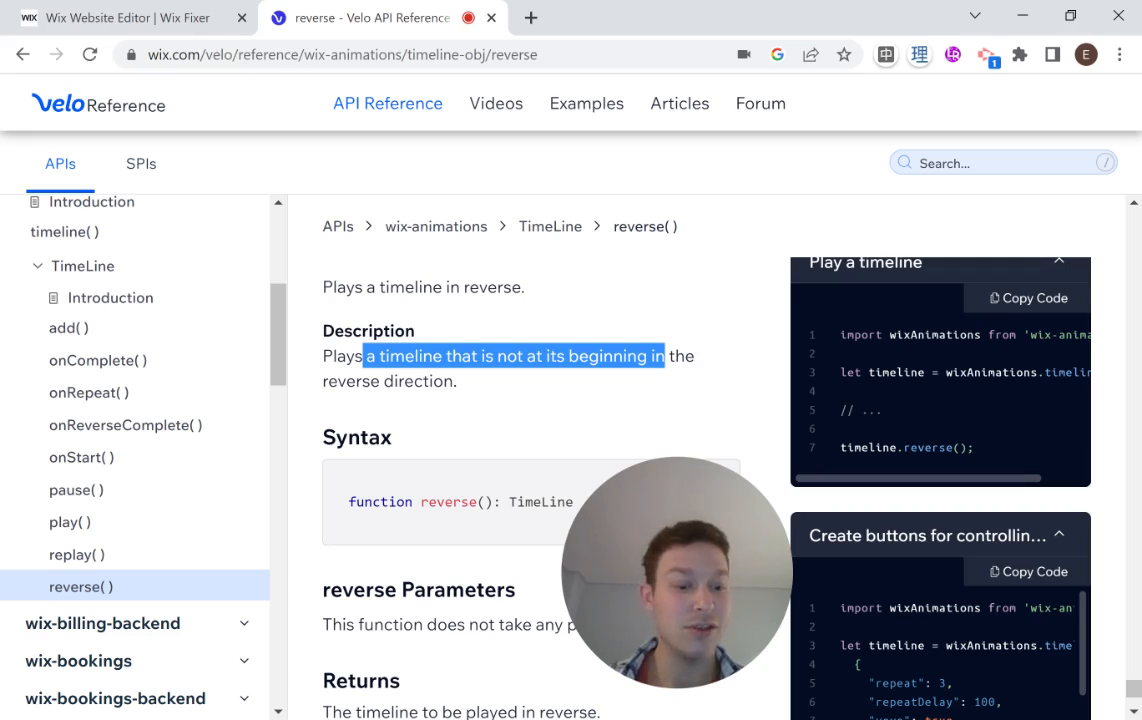
pyautogui.moveTo(114, 352)
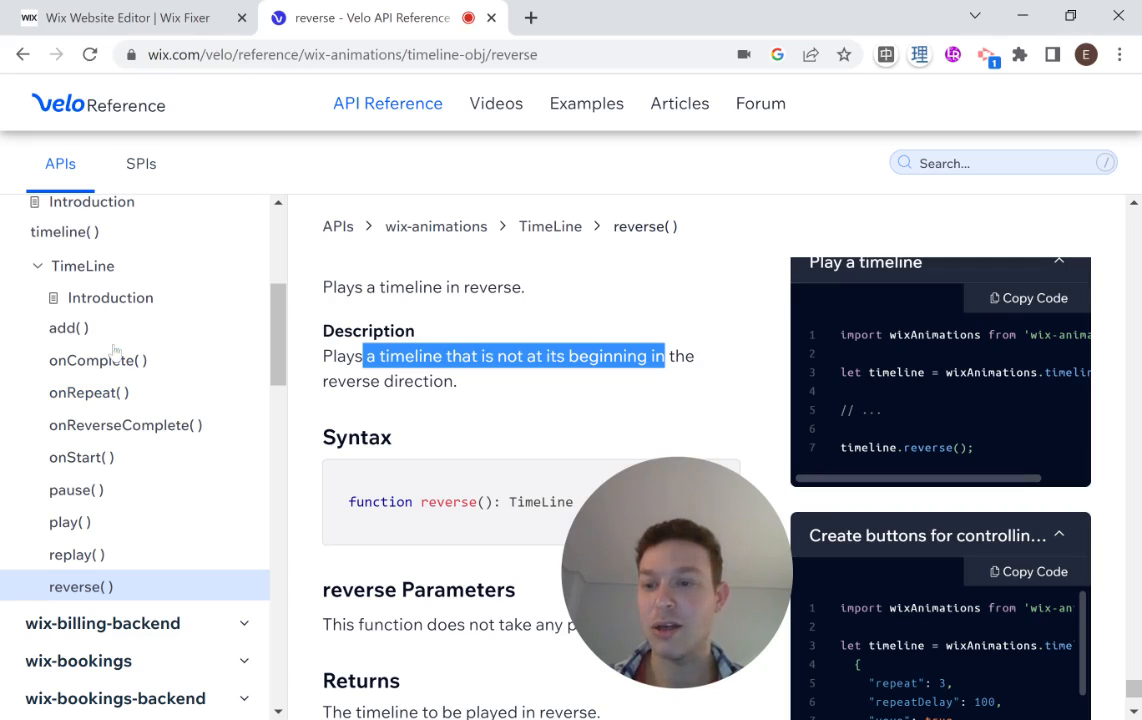
# Read the timeline onComplete() reference page, then return to the site preview.
pyautogui.click(98, 360)
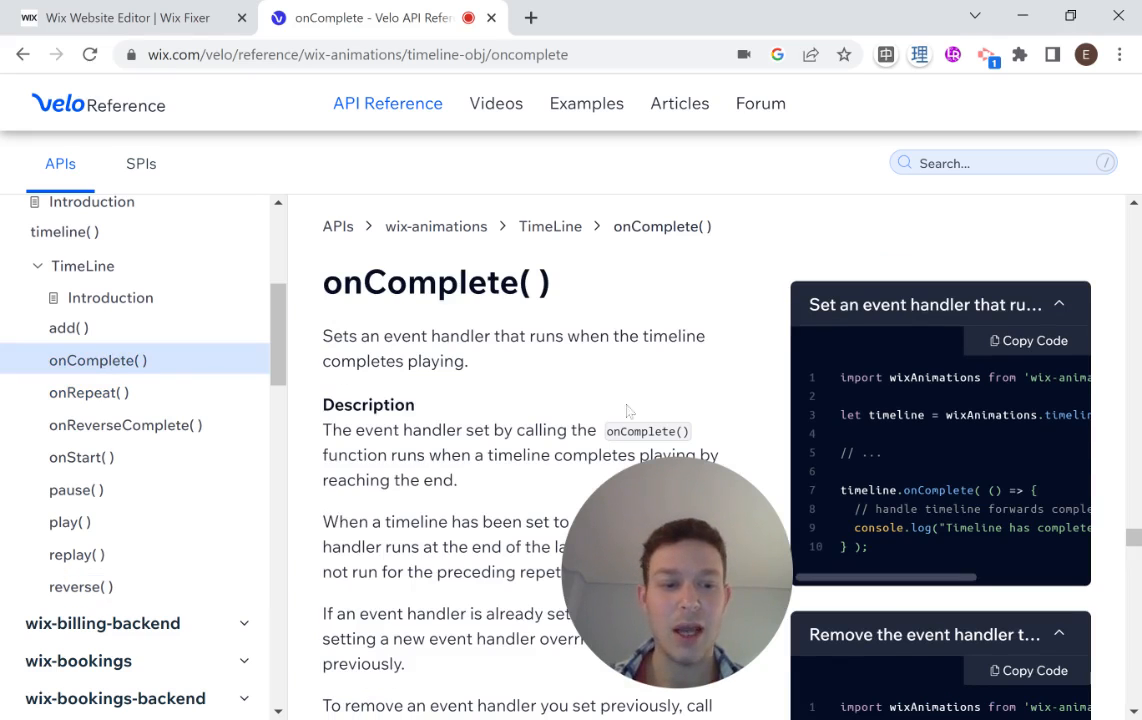
pyautogui.moveTo(977, 441)
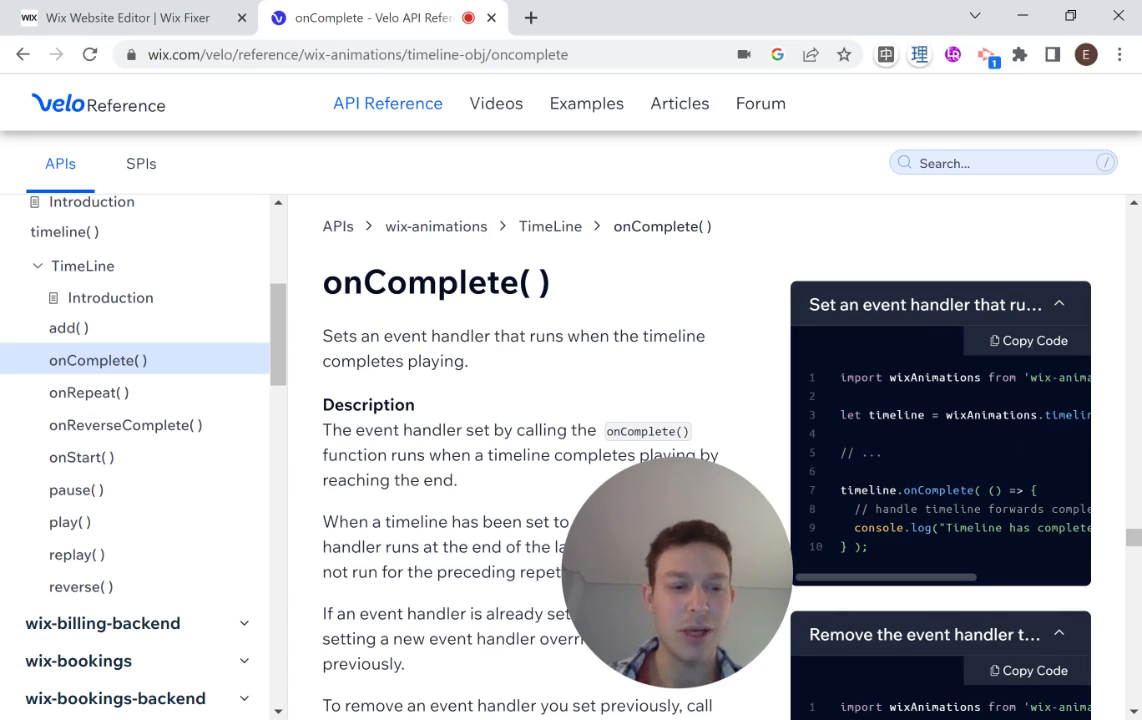
pyautogui.scroll(-3)
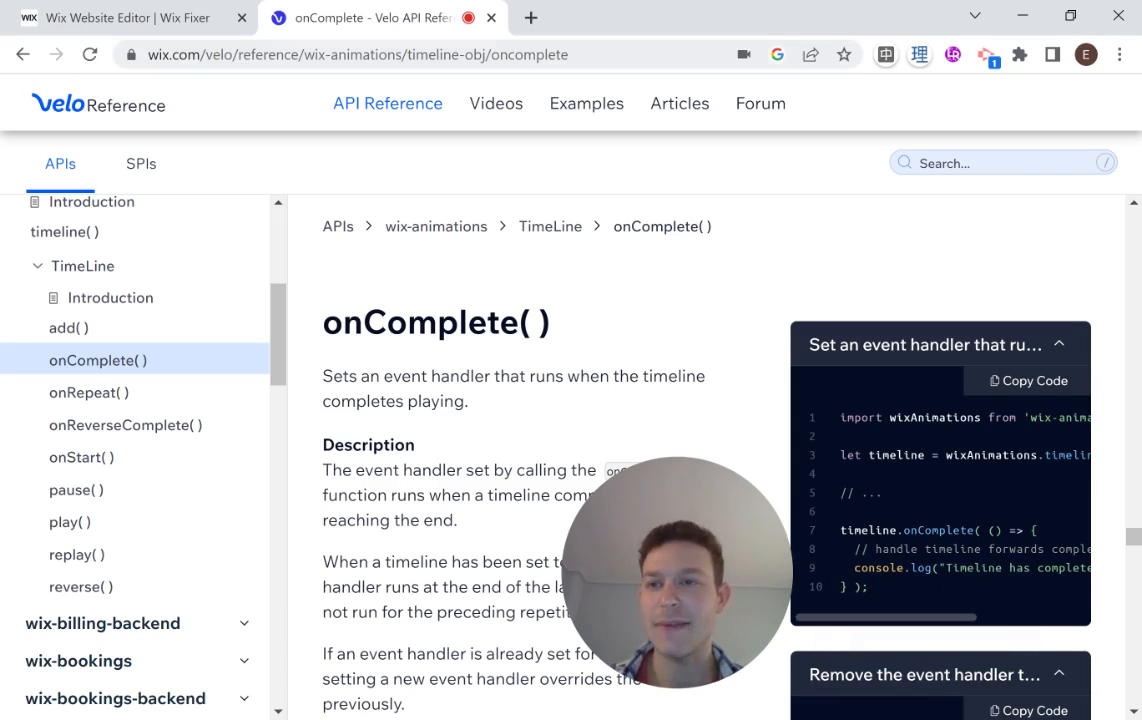
pyautogui.click(120, 17)
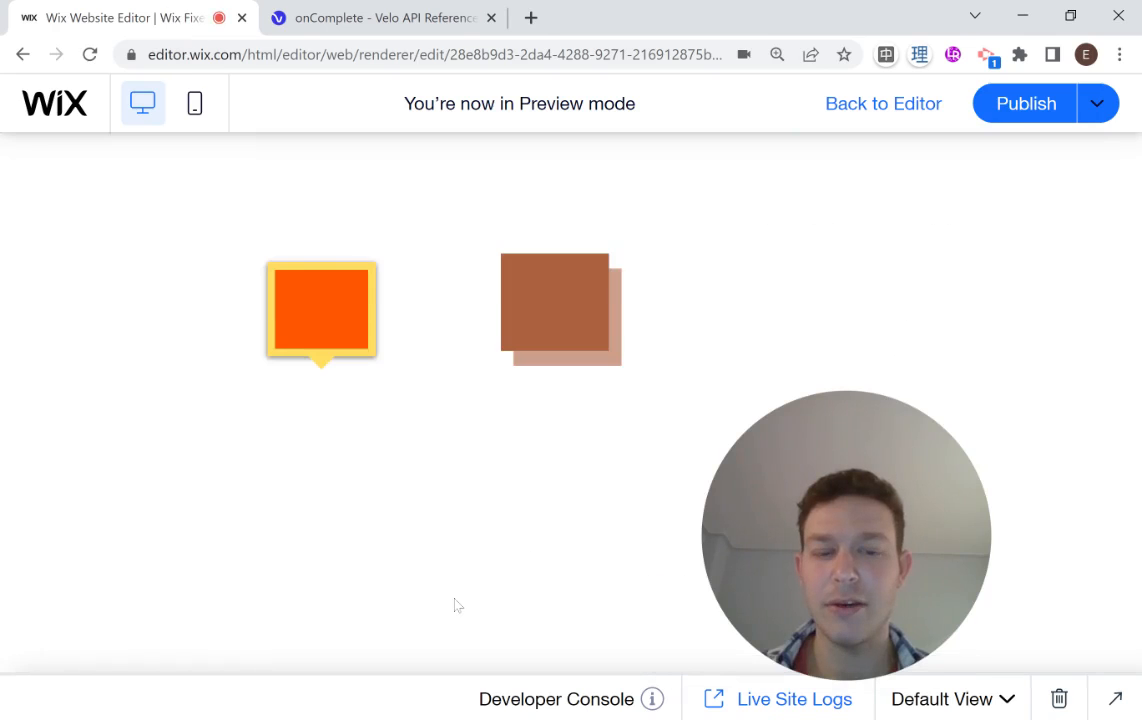
# Play the timeline and add timeline.onComplete(()=>{ timeline.reverse() }) to reverse it when finished.
pyautogui.click(882, 103)
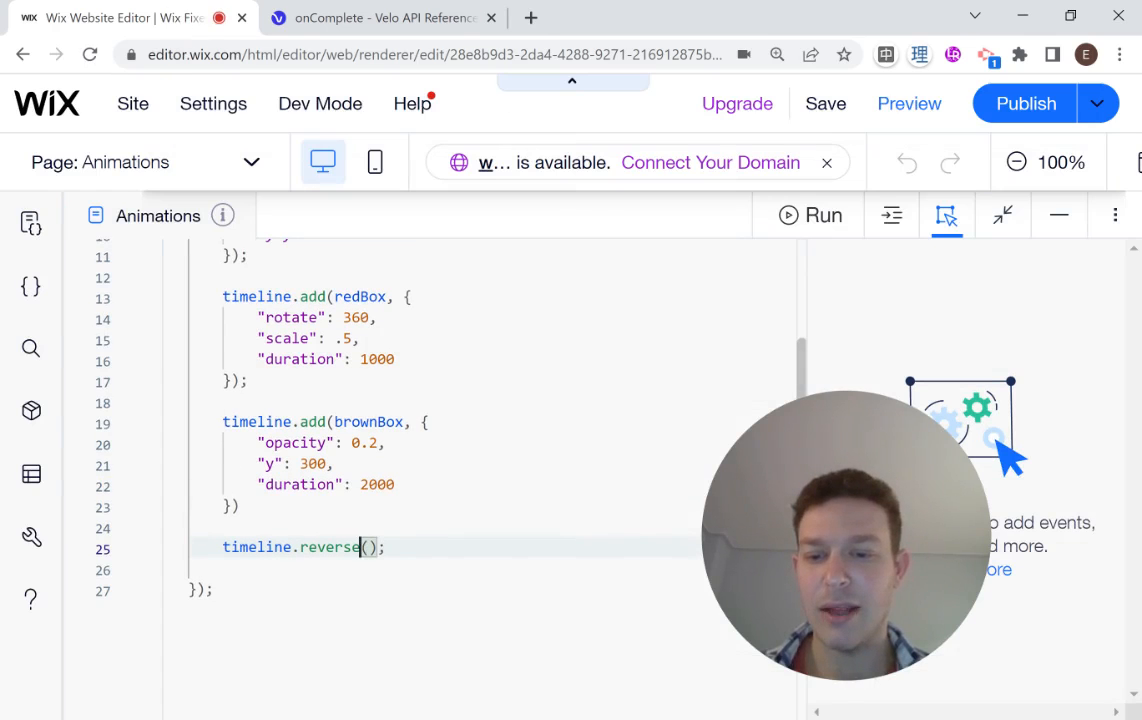
pyautogui.moveTo(330, 547)
pyautogui.write('play')
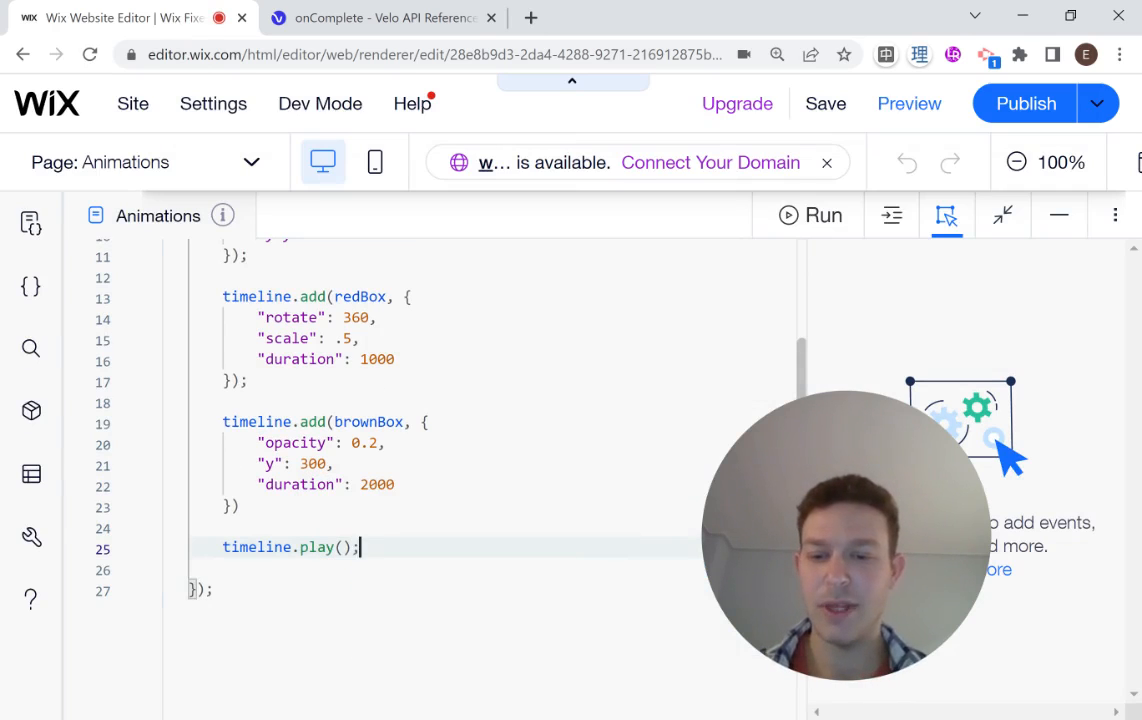
pyautogui.write('timeline.on')
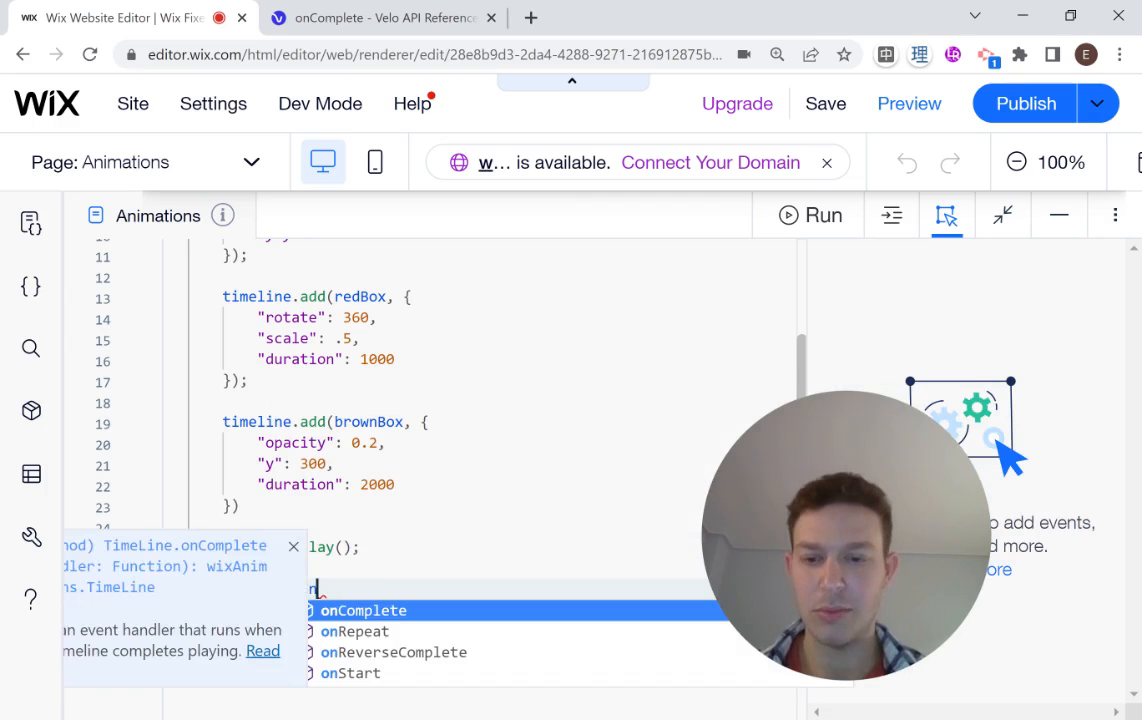
pyautogui.click(365, 610)
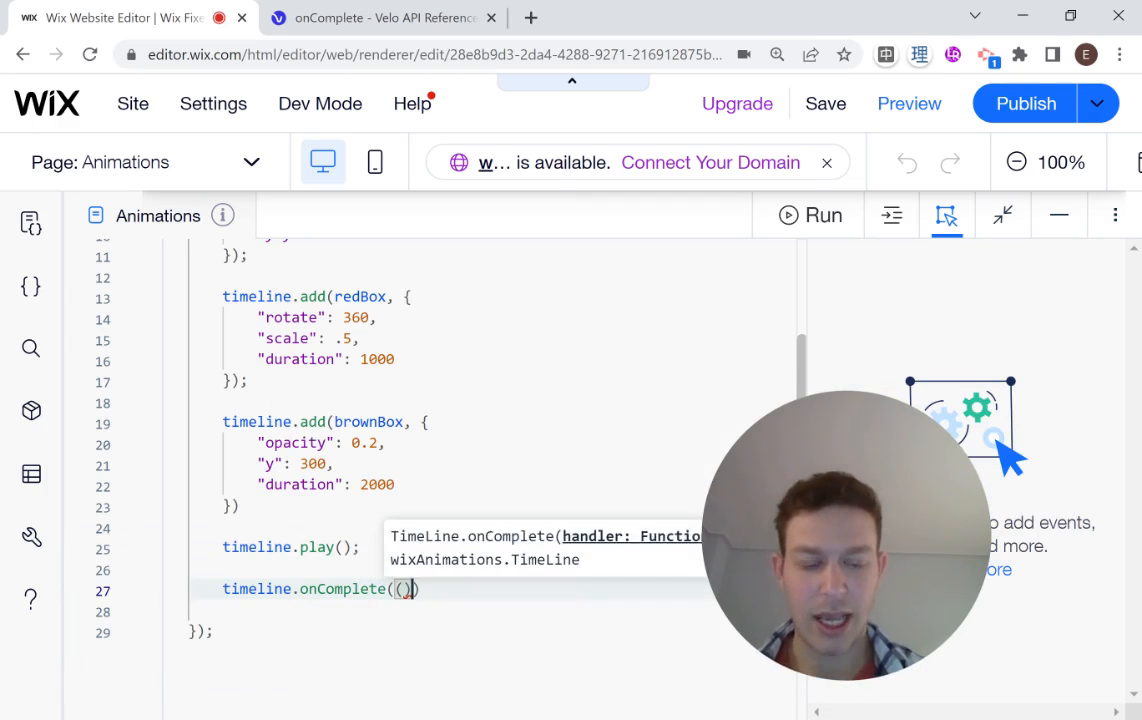
pyautogui.write('()=>{')
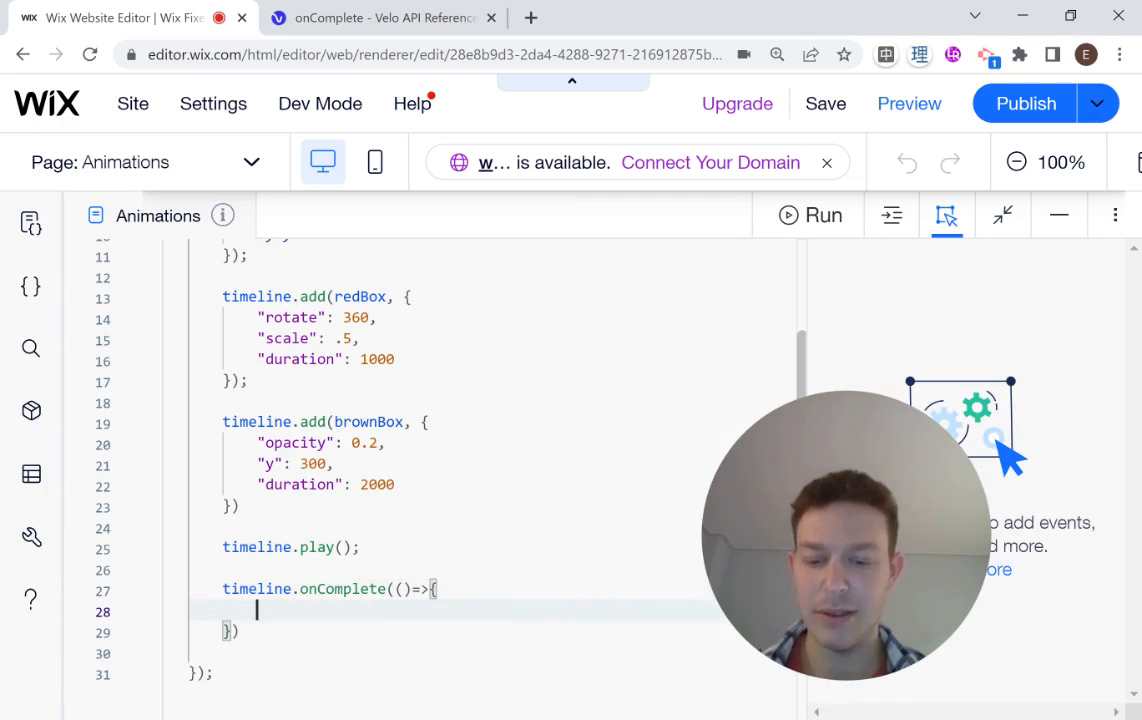
pyautogui.write('timeline')
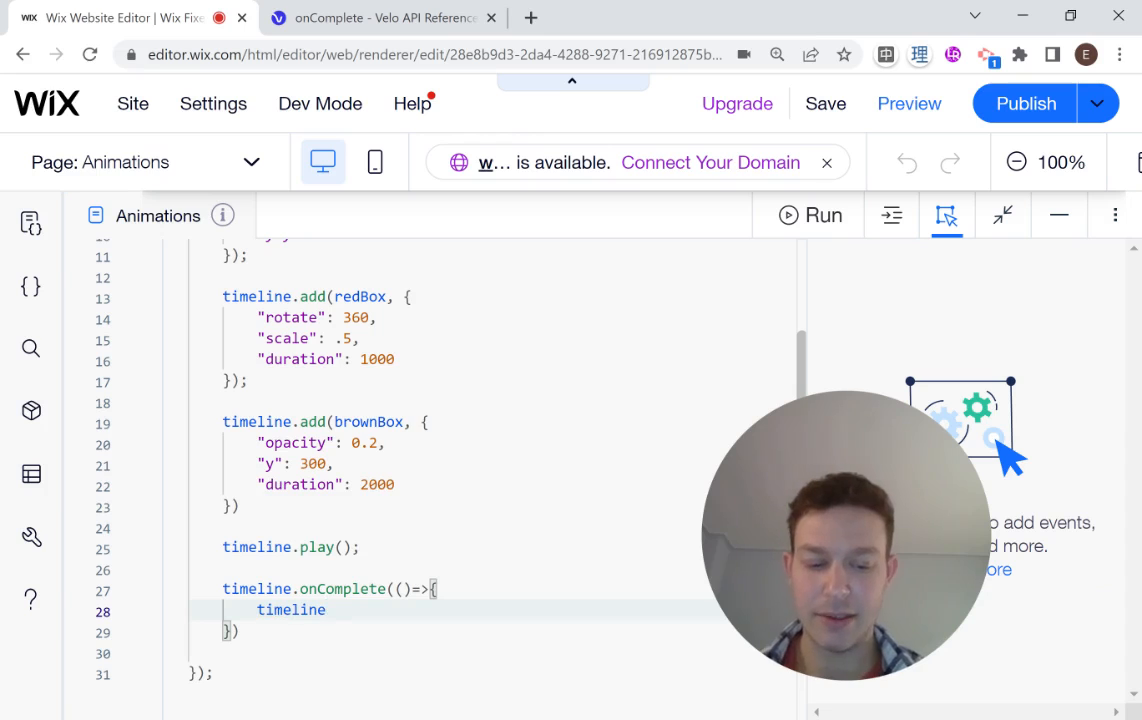
pyautogui.write('.reverse()')
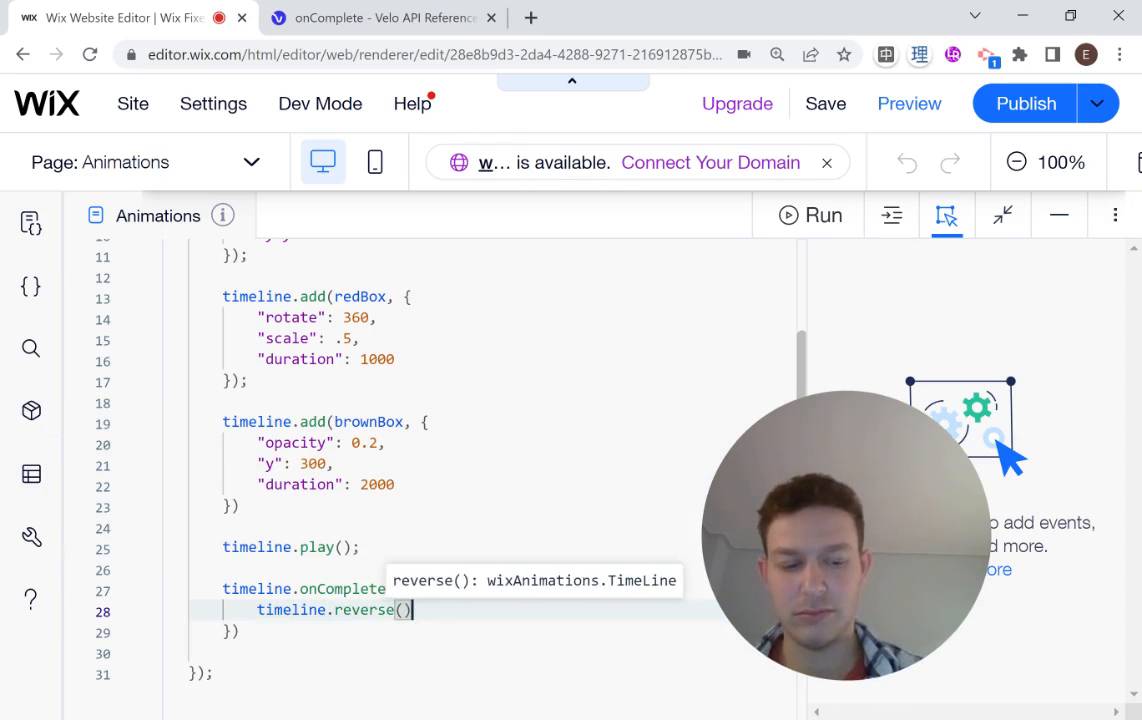
pyautogui.scroll(3)
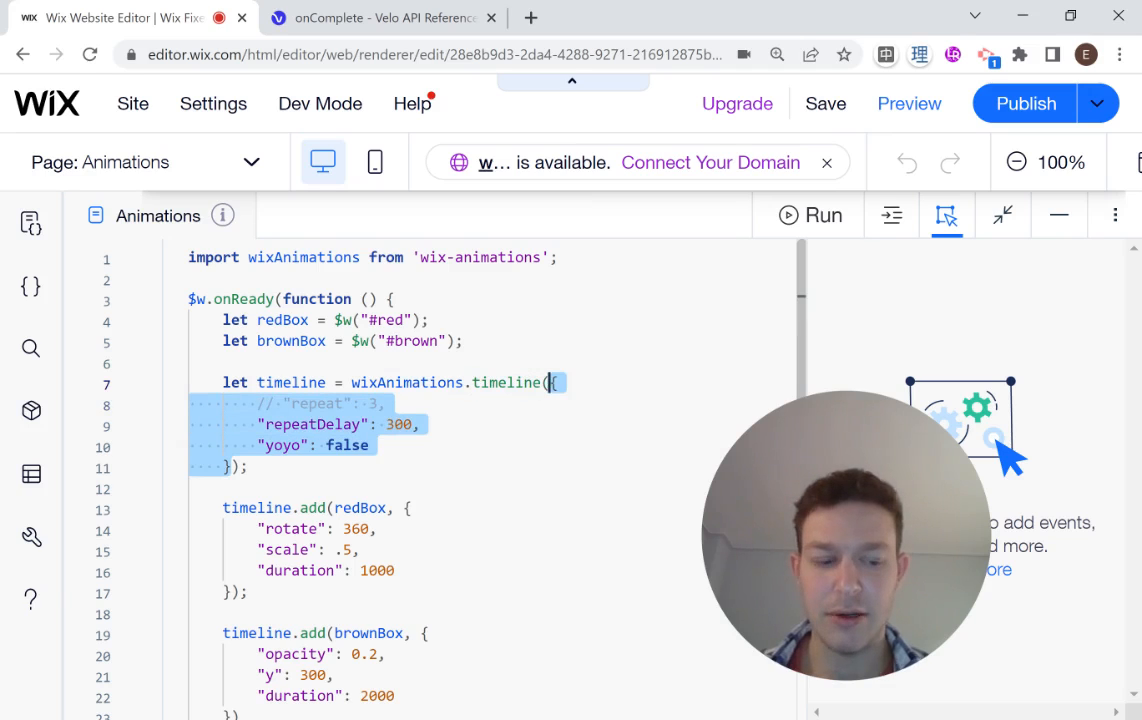
# Delete the timeline's repeat and yoyo options and give the brown box a delay of 200.
pyautogui.press('Delete')
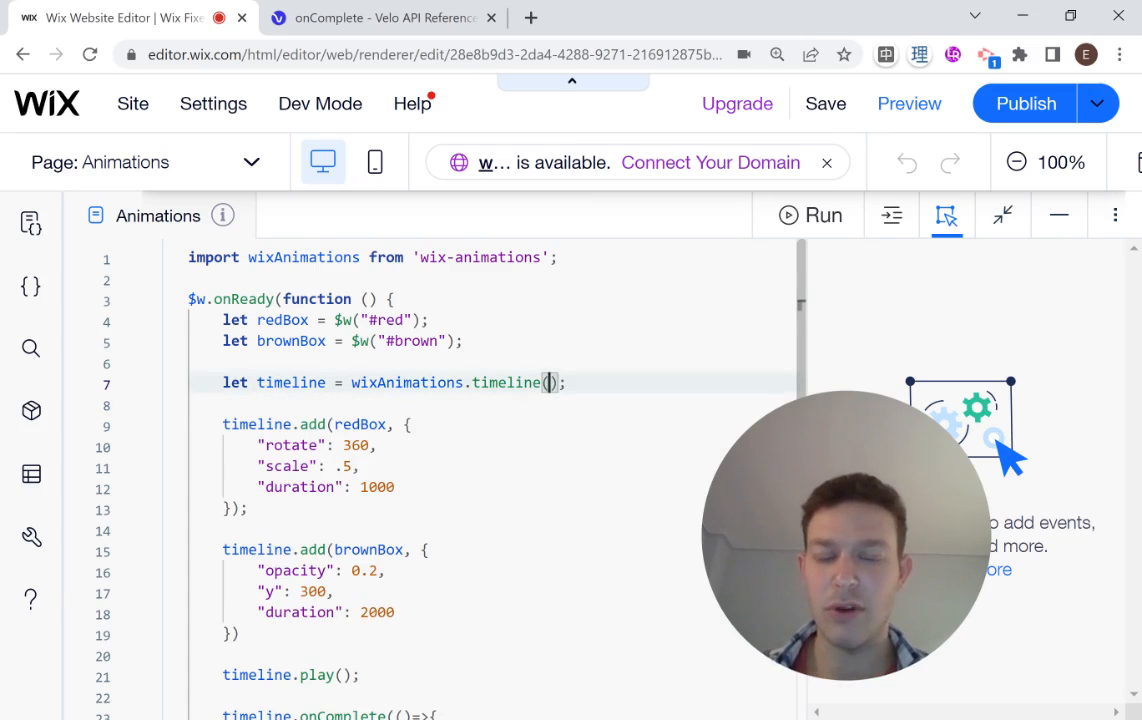
pyautogui.scroll(-3)
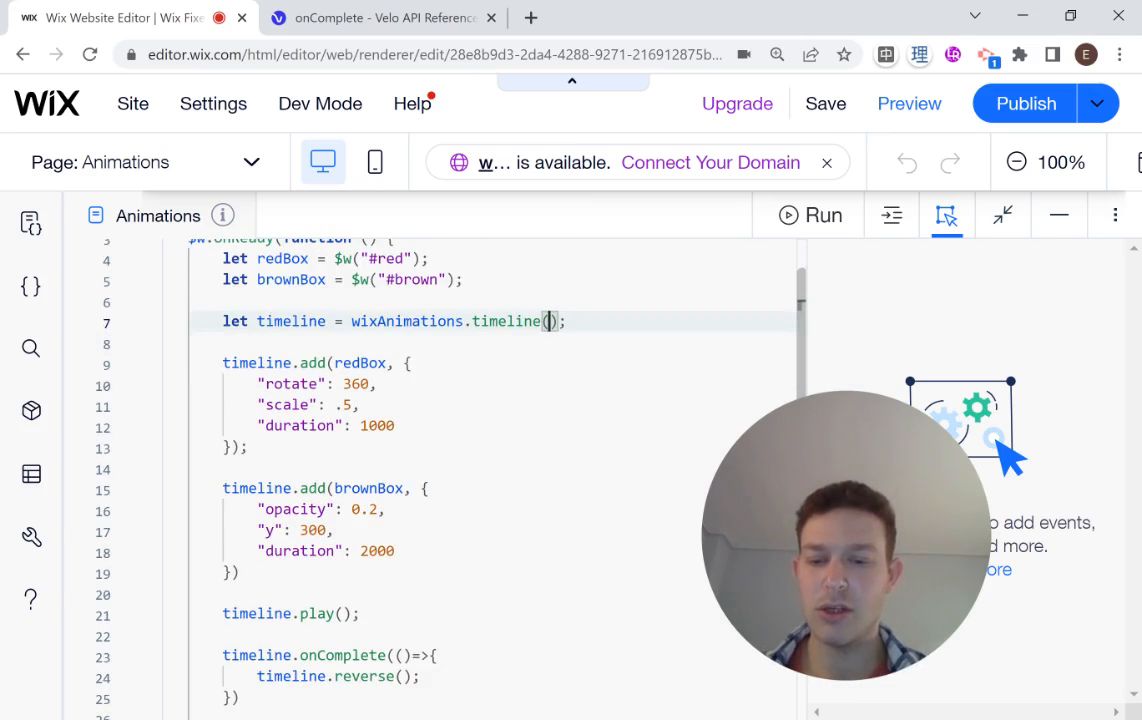
pyautogui.scroll(-3)
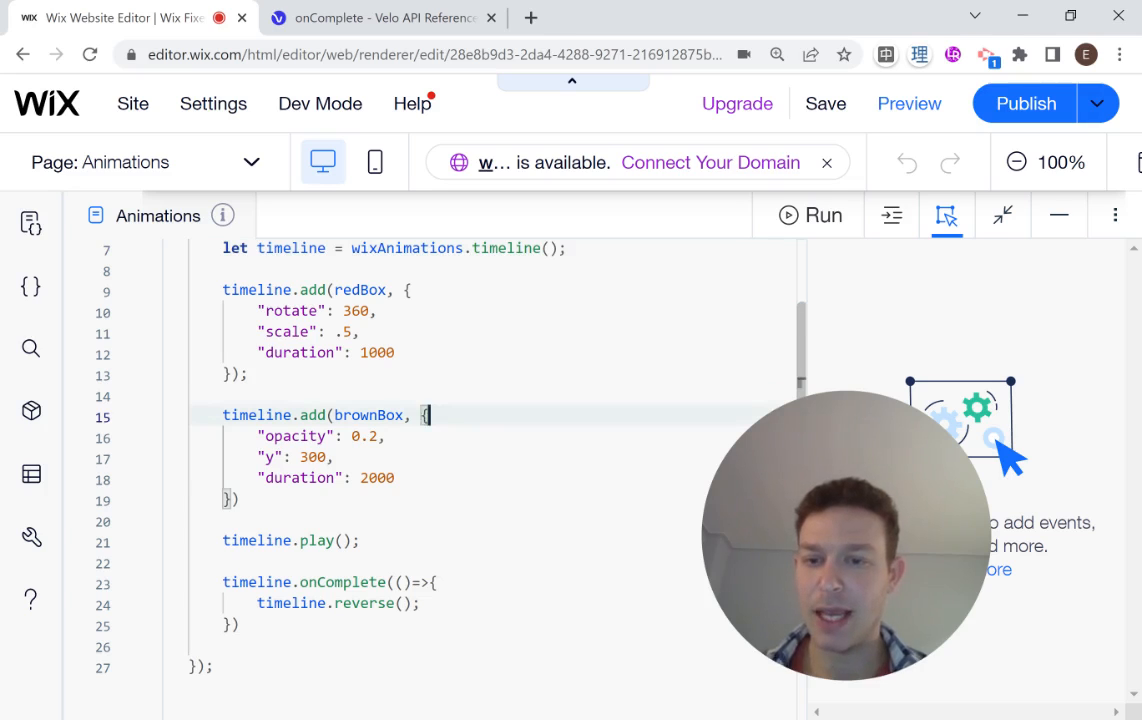
pyautogui.write('delay":')
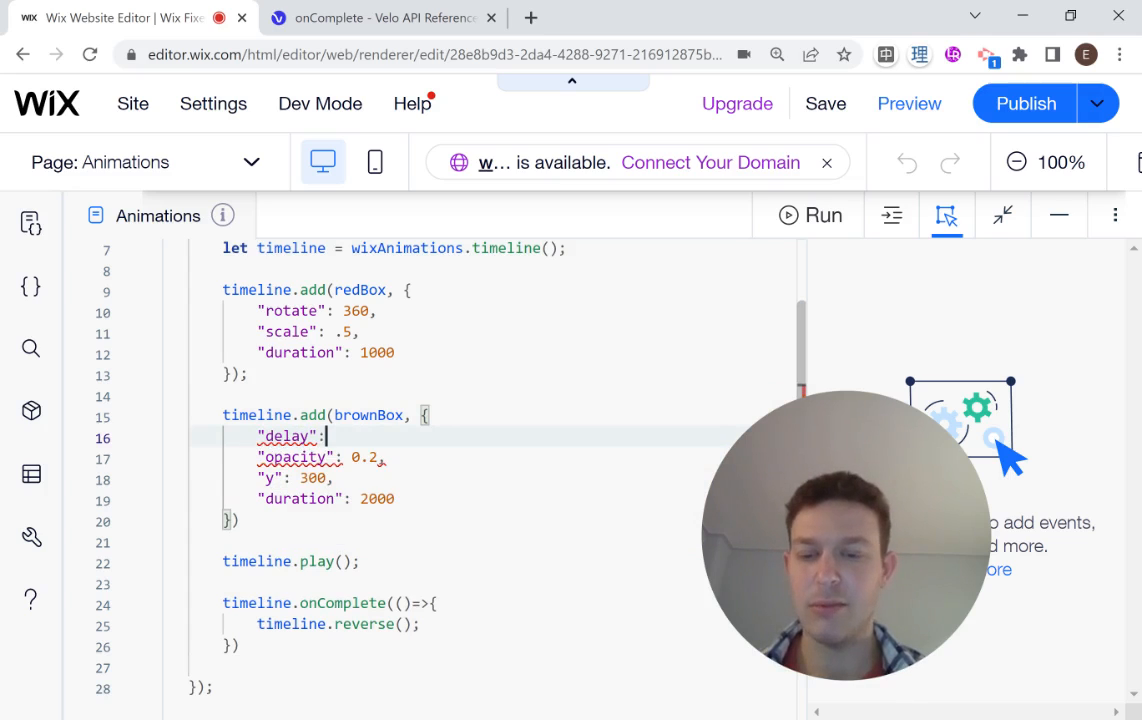
pyautogui.write('200,')
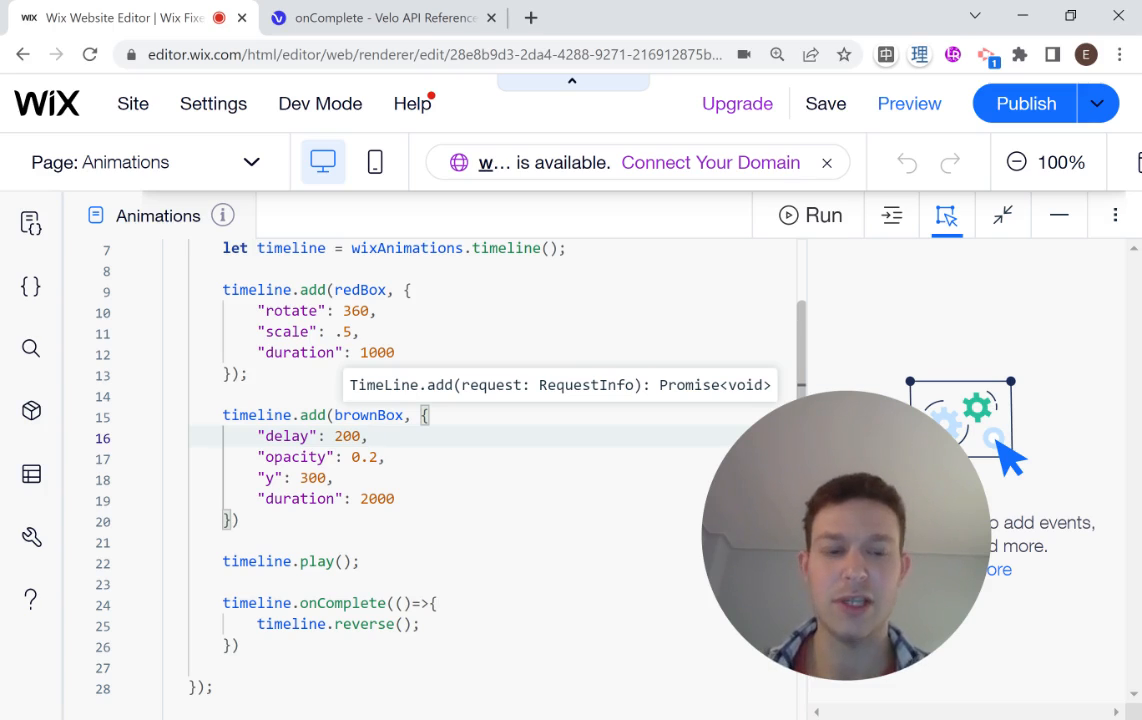
pyautogui.moveTo(909, 103)
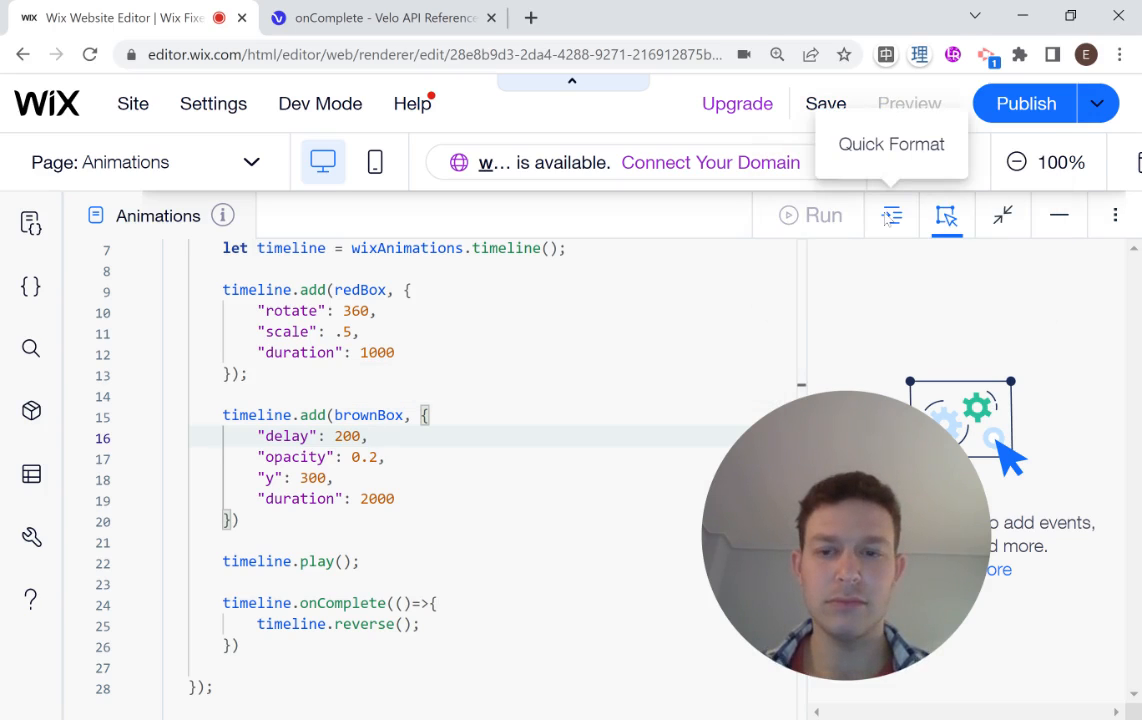
pyautogui.click(908, 103)
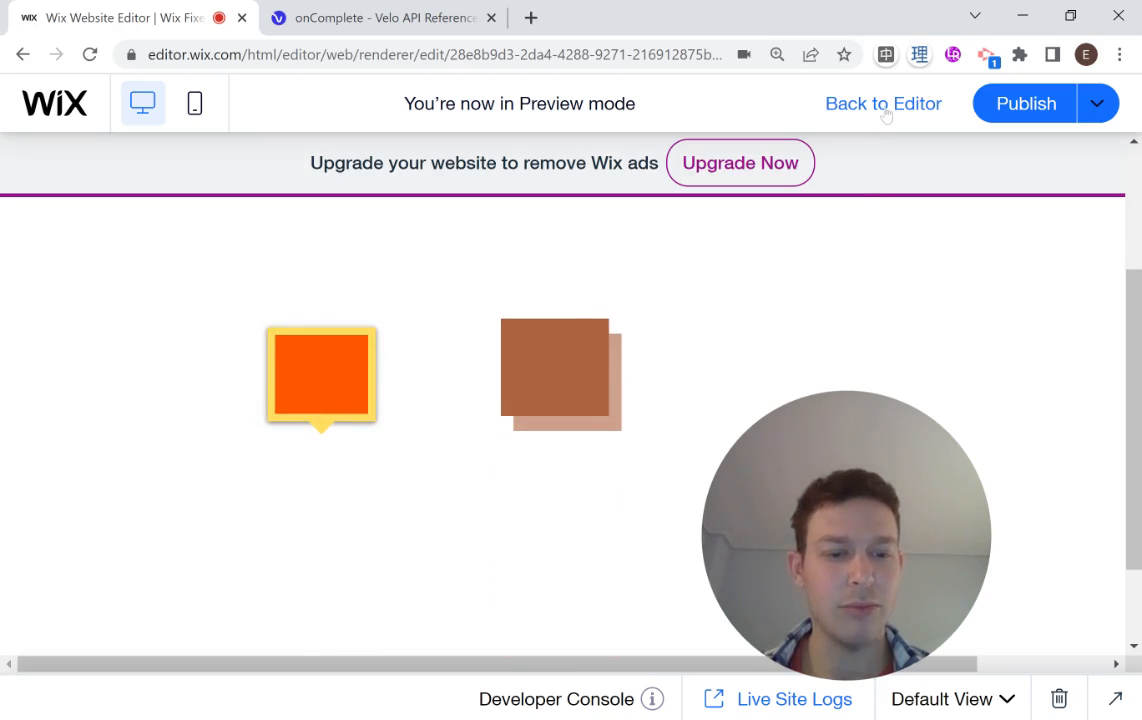
pyautogui.scroll(3)
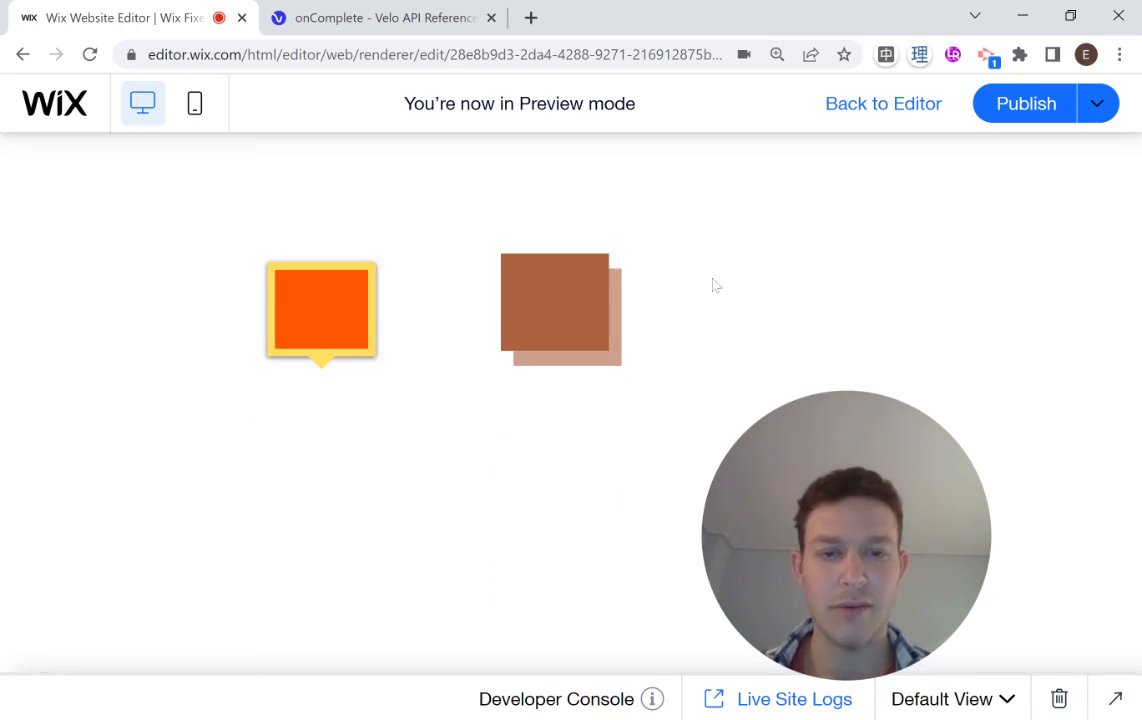
pyautogui.click(882, 103)
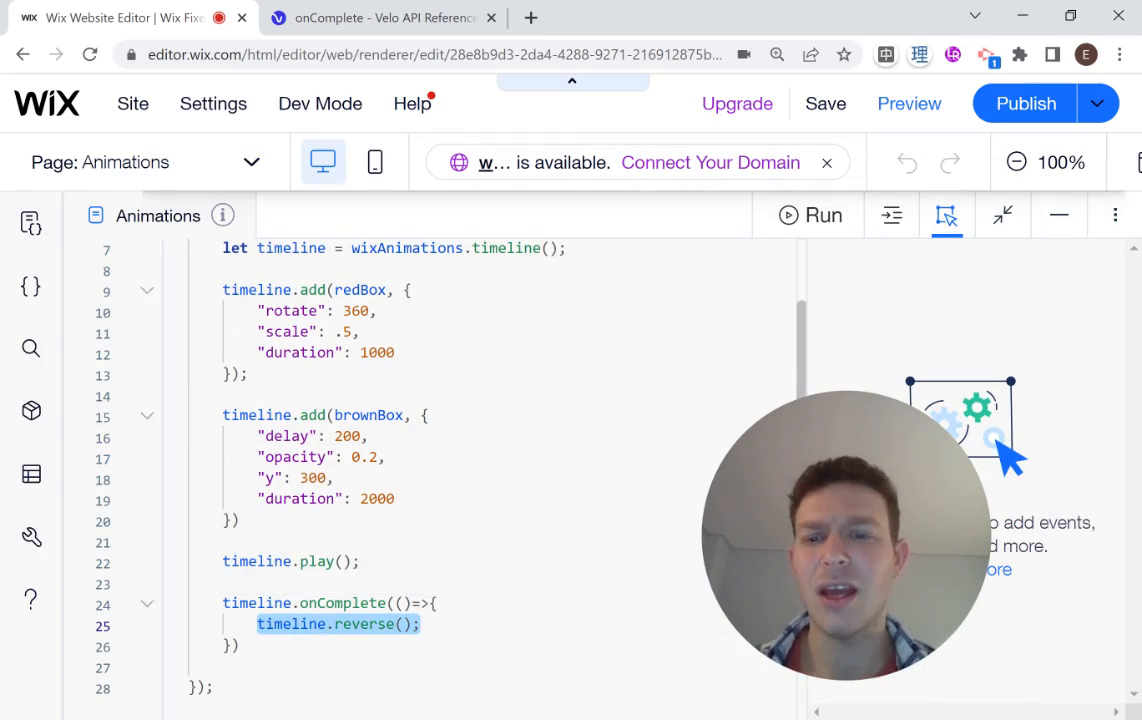
pyautogui.scroll(3)
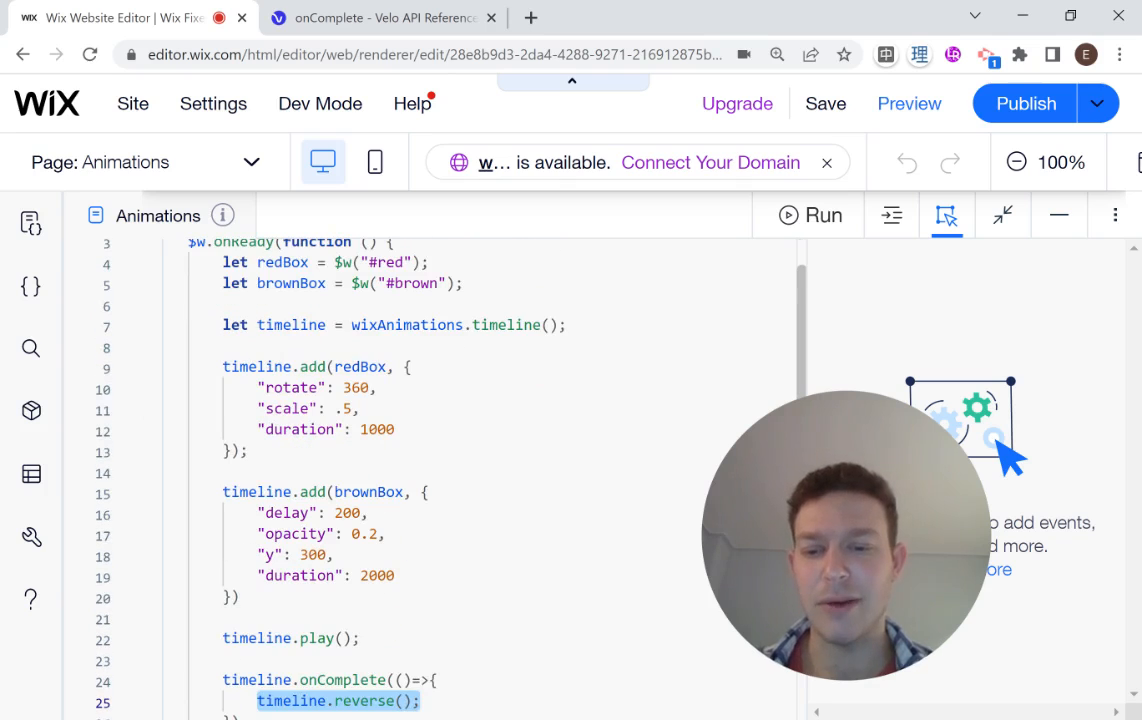